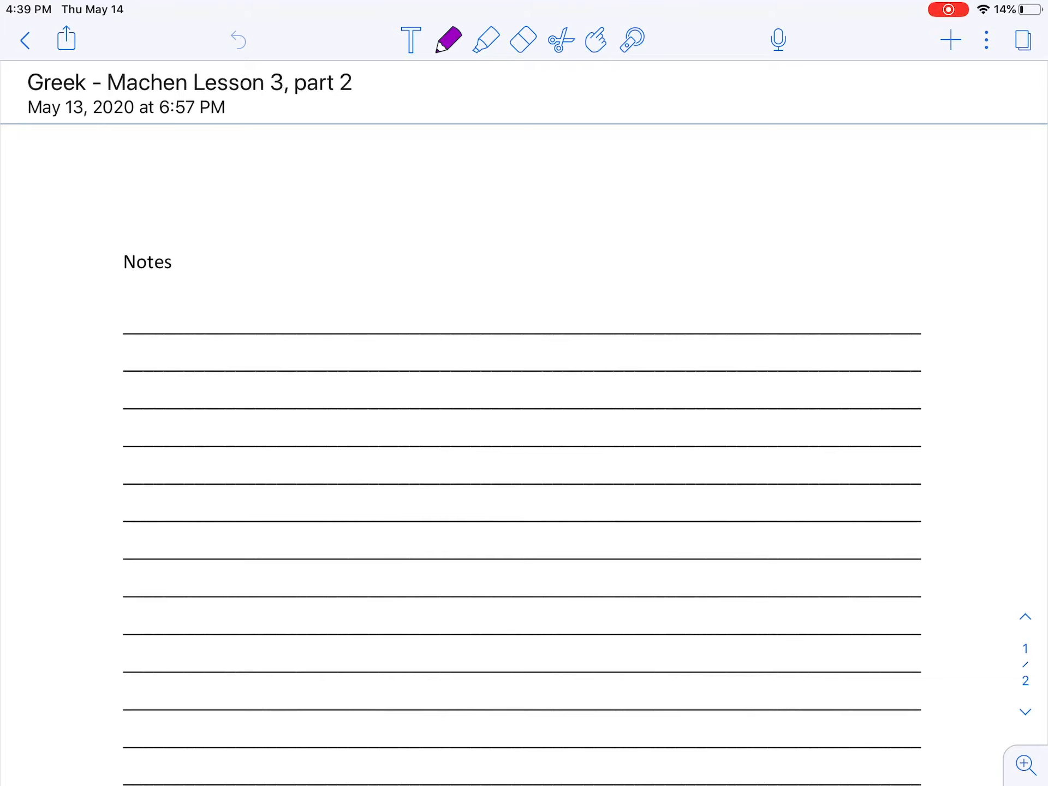
Handwrite the purple heading 'Verb Intro: p.20' on the first ruled line
{"action": "left_click_drag", "start_coordinate": [179, 290], "coordinate": [196, 326]}
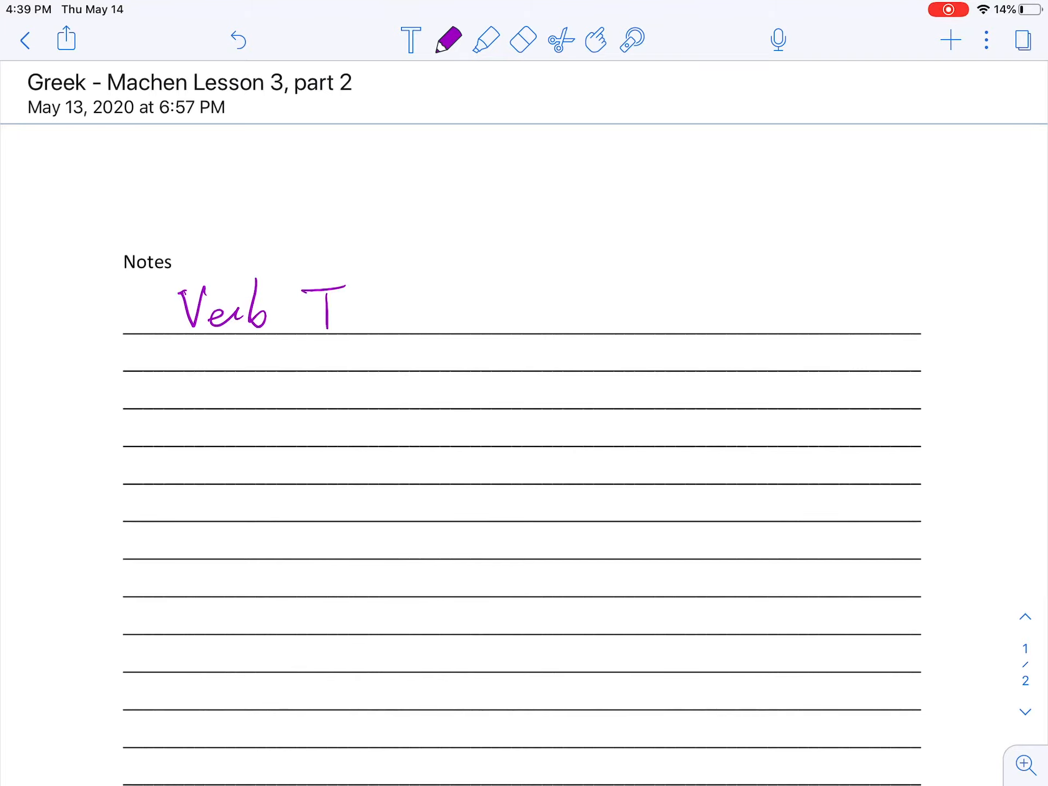
{"action": "left_click_drag", "start_coordinate": [304, 307], "coordinate": [435, 310]}
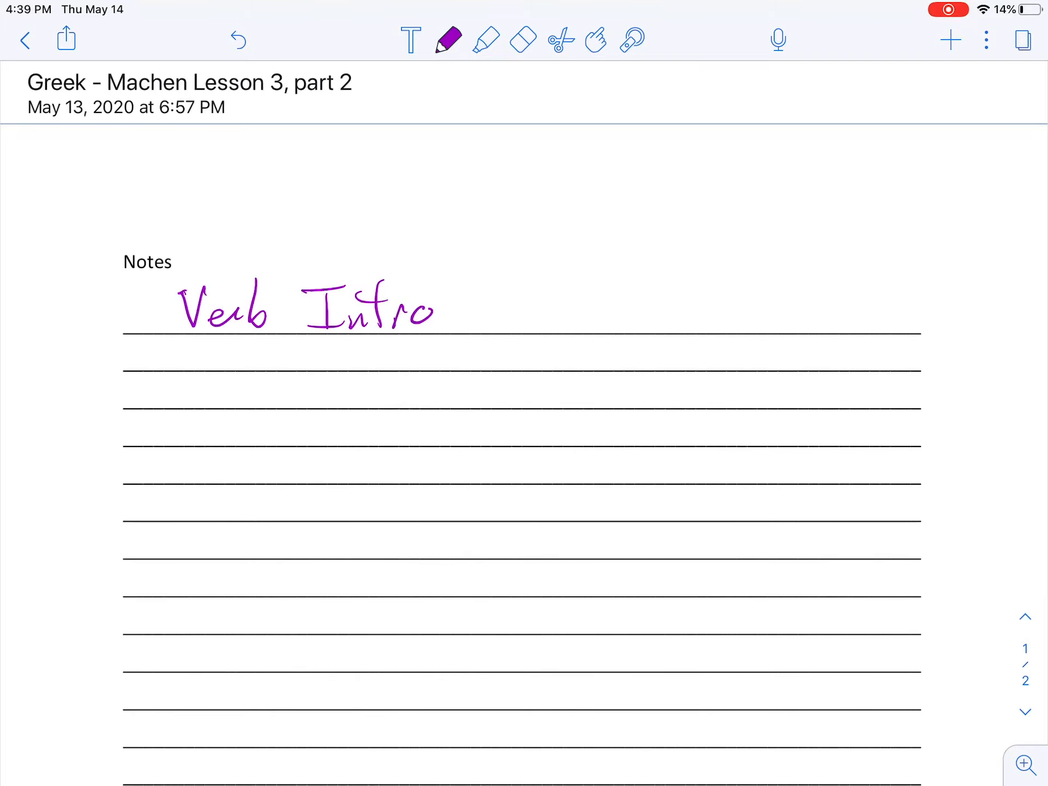
{"action": "left_click_drag", "start_coordinate": [457, 294], "coordinate": [461, 324]}
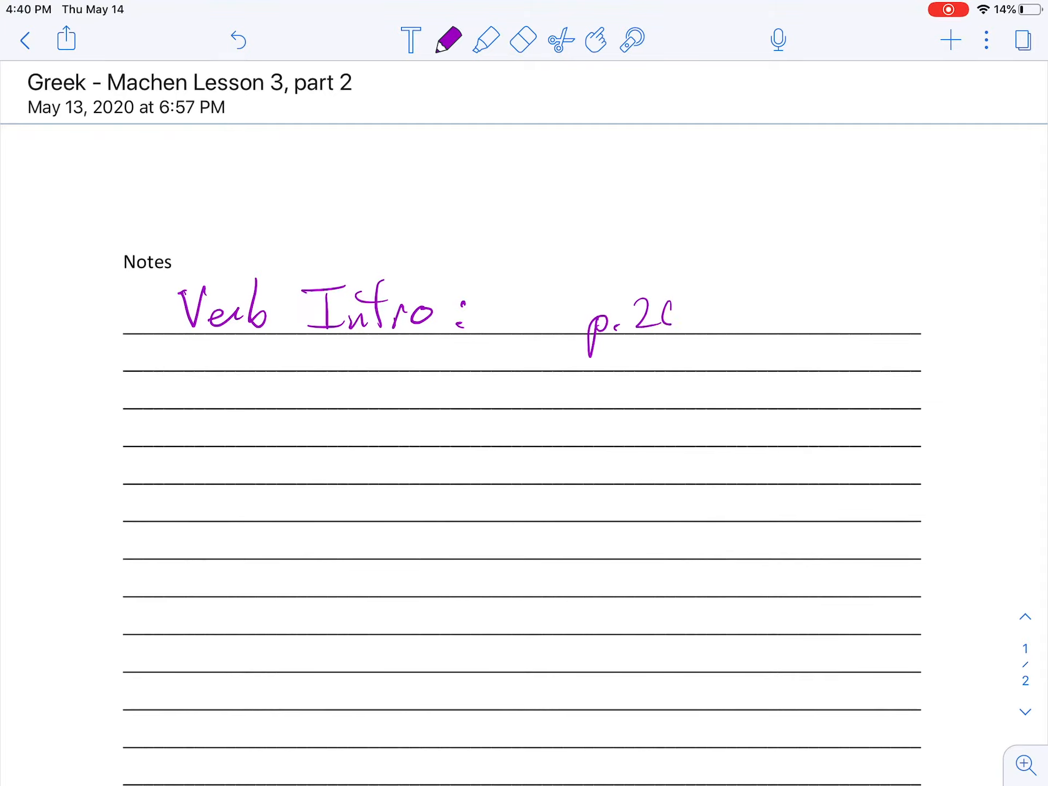
{"action": "left_click_drag", "start_coordinate": [668, 301], "coordinate": [682, 327]}
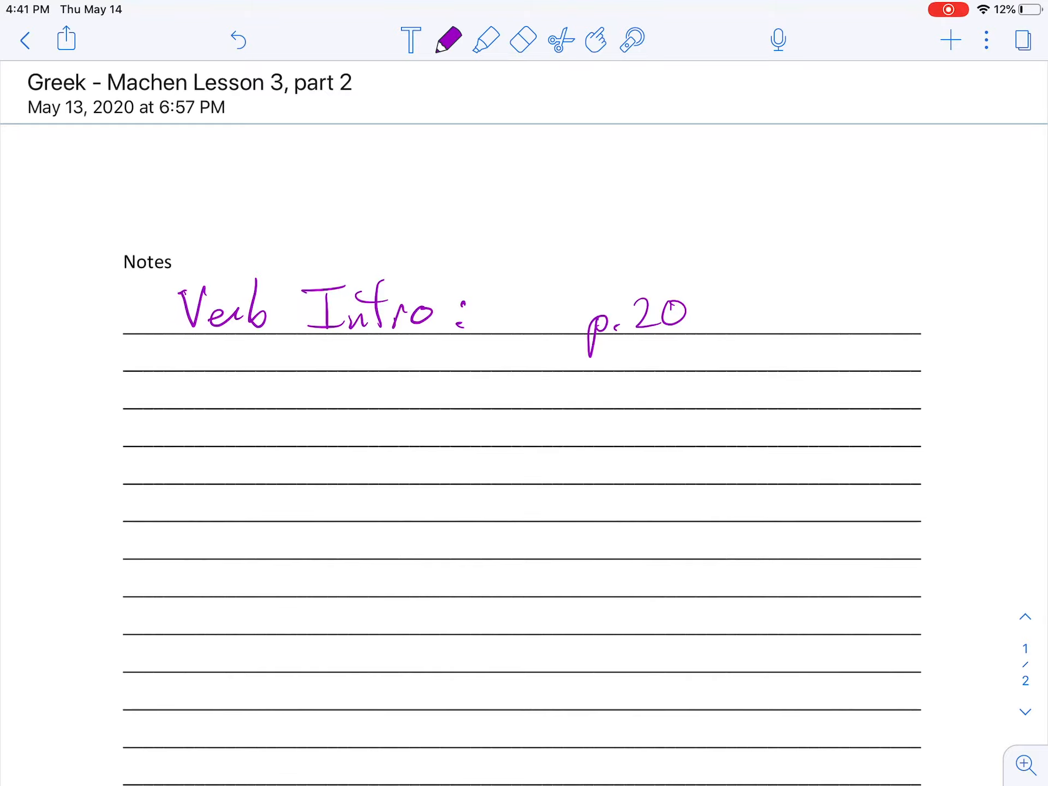
In black ink, write 'Pres Act Indicative / primary' below the heading
{"action": "left_click", "coordinate": [448, 39]}
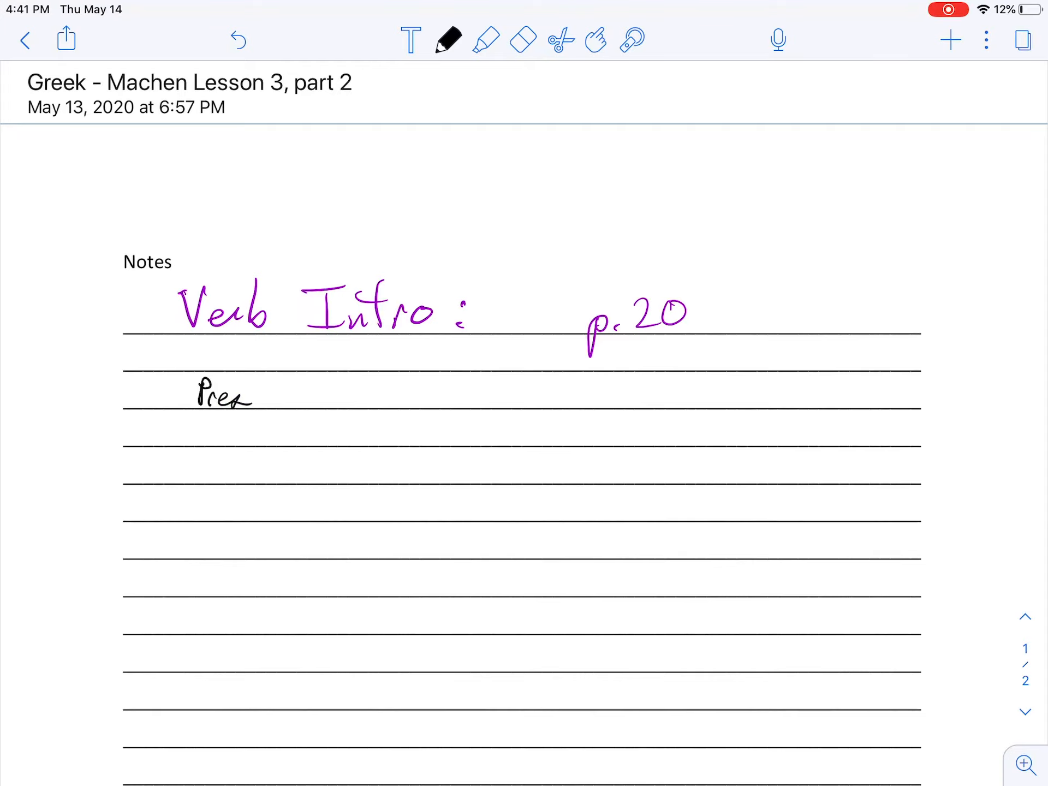
{"action": "left_click_drag", "start_coordinate": [294, 410], "coordinate": [320, 377]}
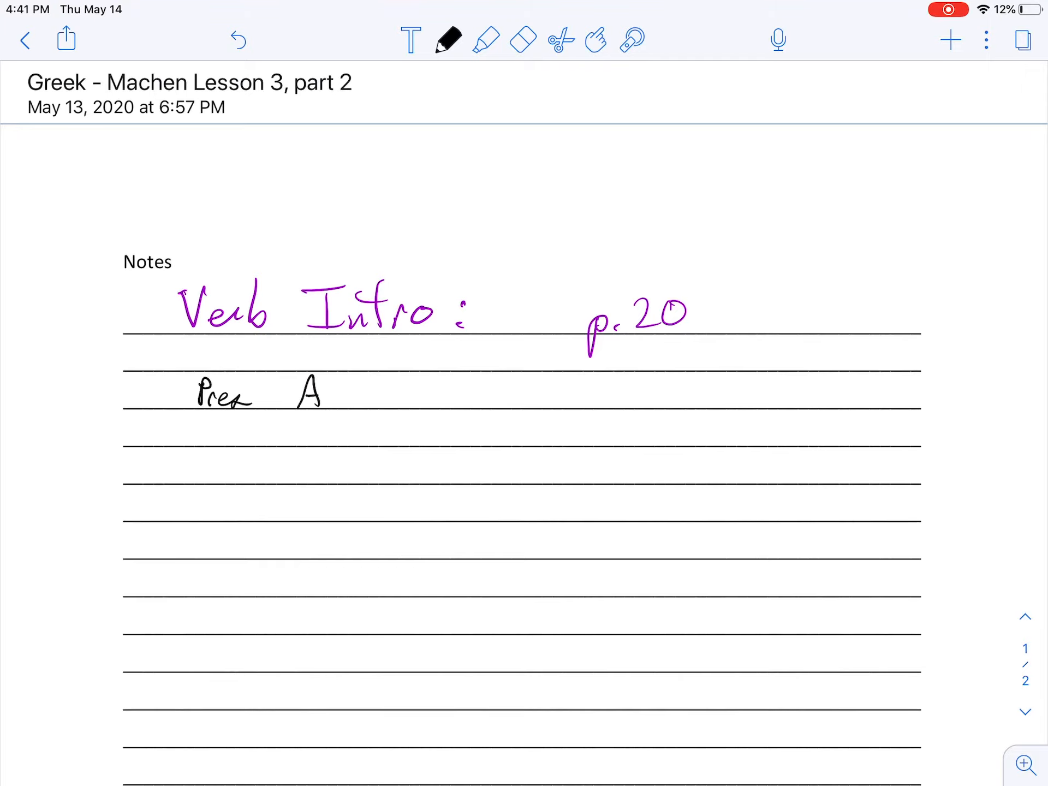
{"action": "left_click_drag", "start_coordinate": [294, 390], "coordinate": [447, 391]}
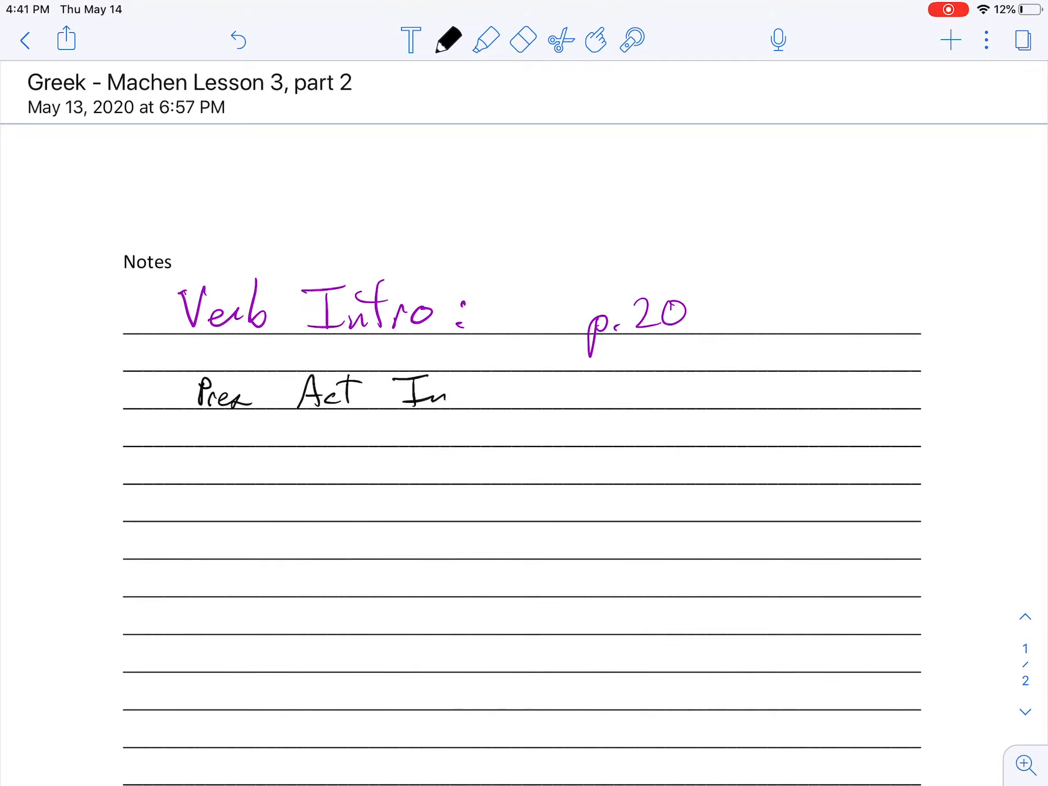
{"action": "left_click_drag", "start_coordinate": [447, 394], "coordinate": [487, 401]}
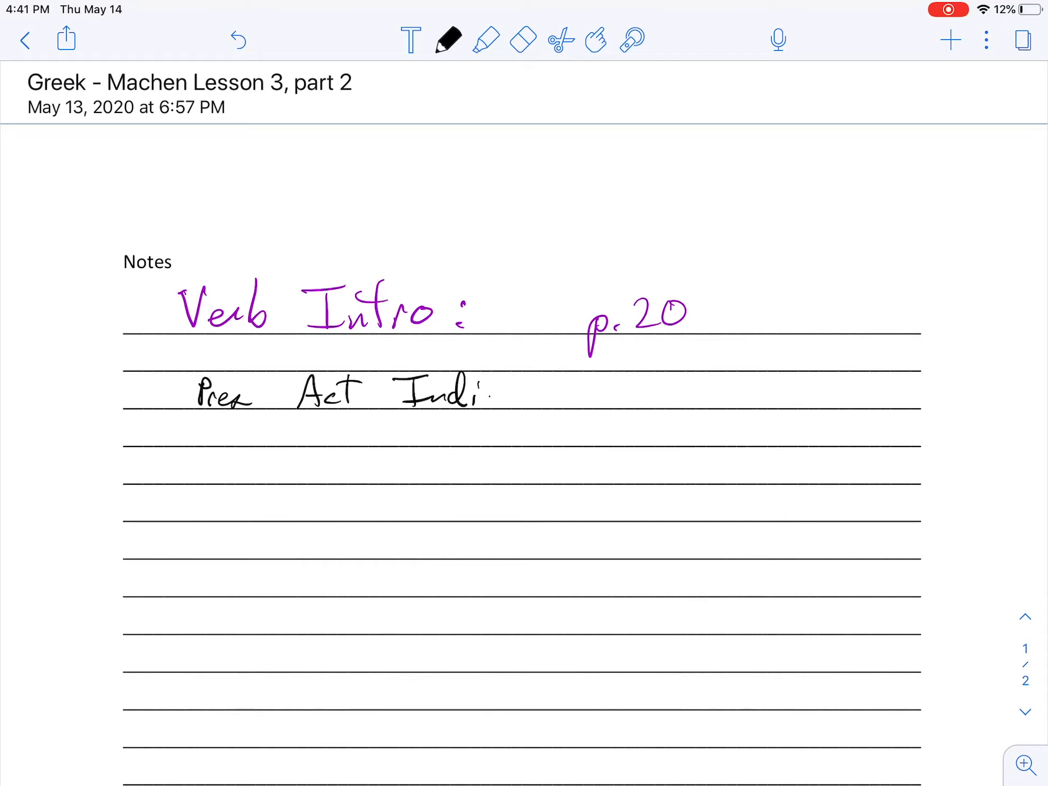
{"action": "left_click_drag", "start_coordinate": [481, 394], "coordinate": [554, 394]}
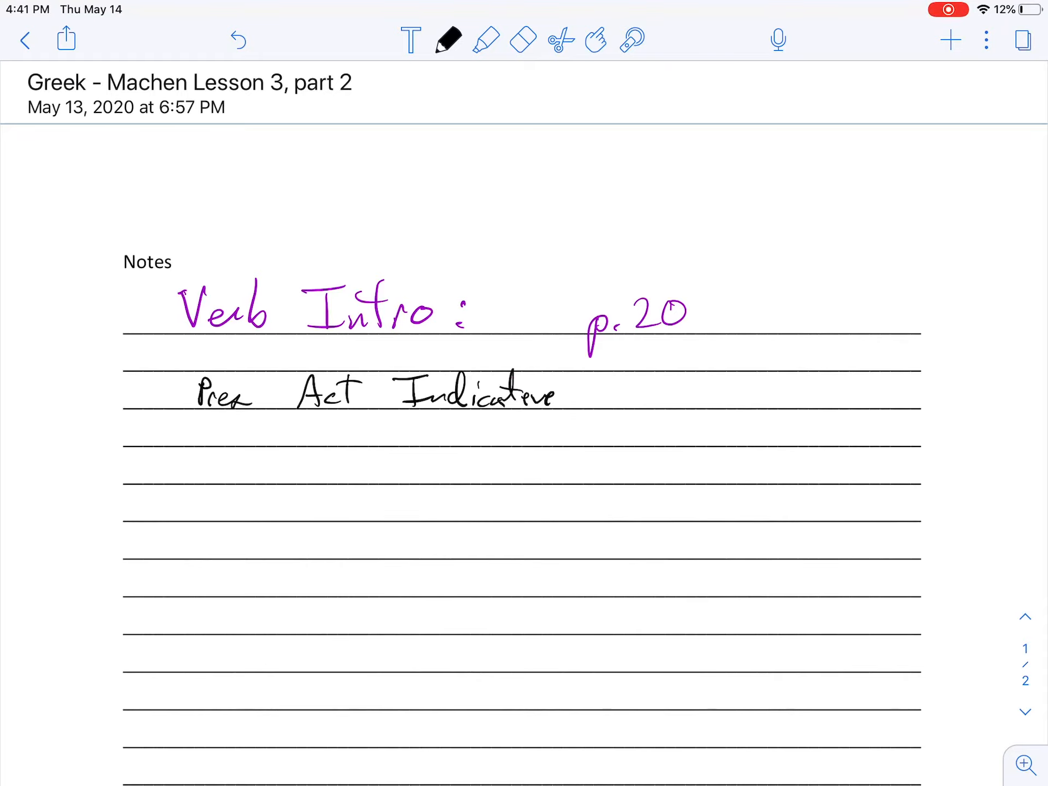
{"action": "left_click_drag", "start_coordinate": [608, 374], "coordinate": [722, 401]}
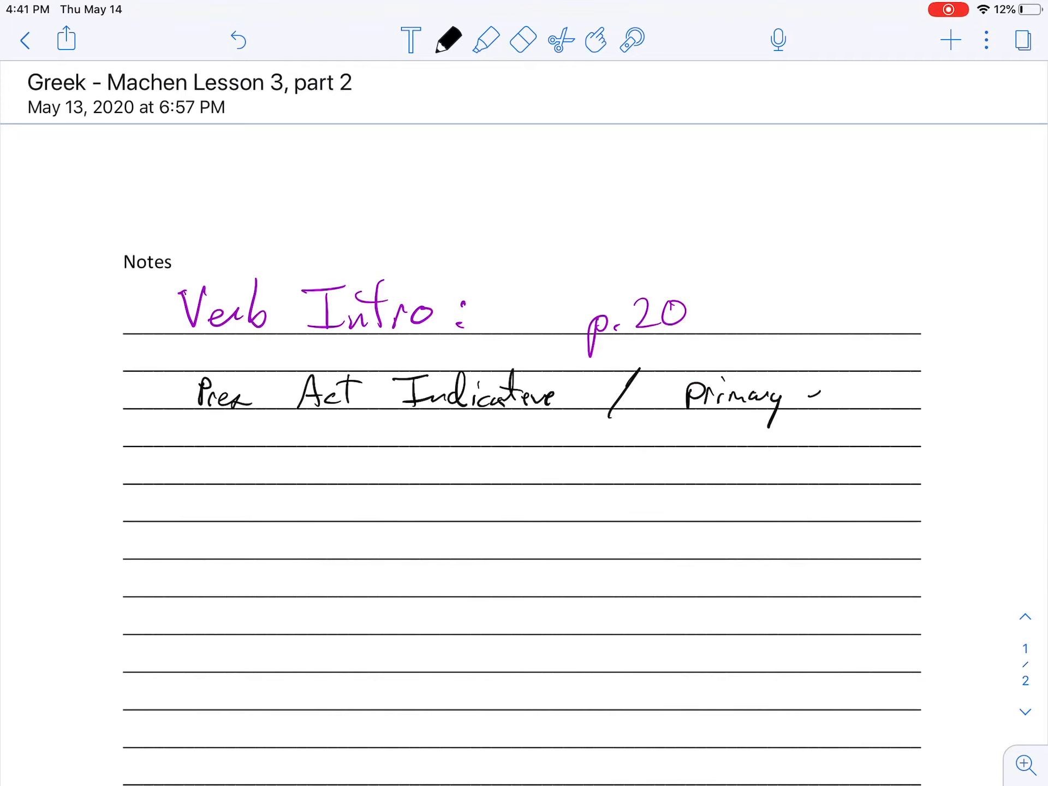
Finish with 'ending' and draw T-charts of pronouns and endings o/s/t, mus/tis/nt
{"action": "type", "text": "ending"}
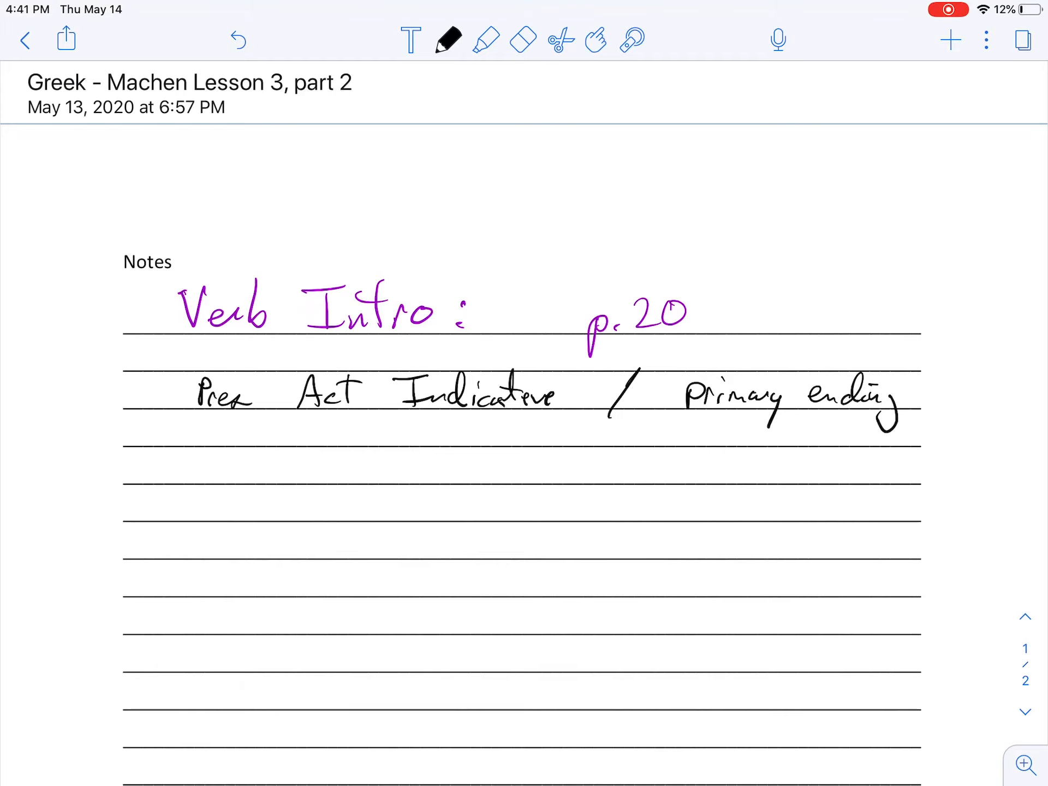
{"action": "left_click_drag", "start_coordinate": [227, 447], "coordinate": [515, 447]}
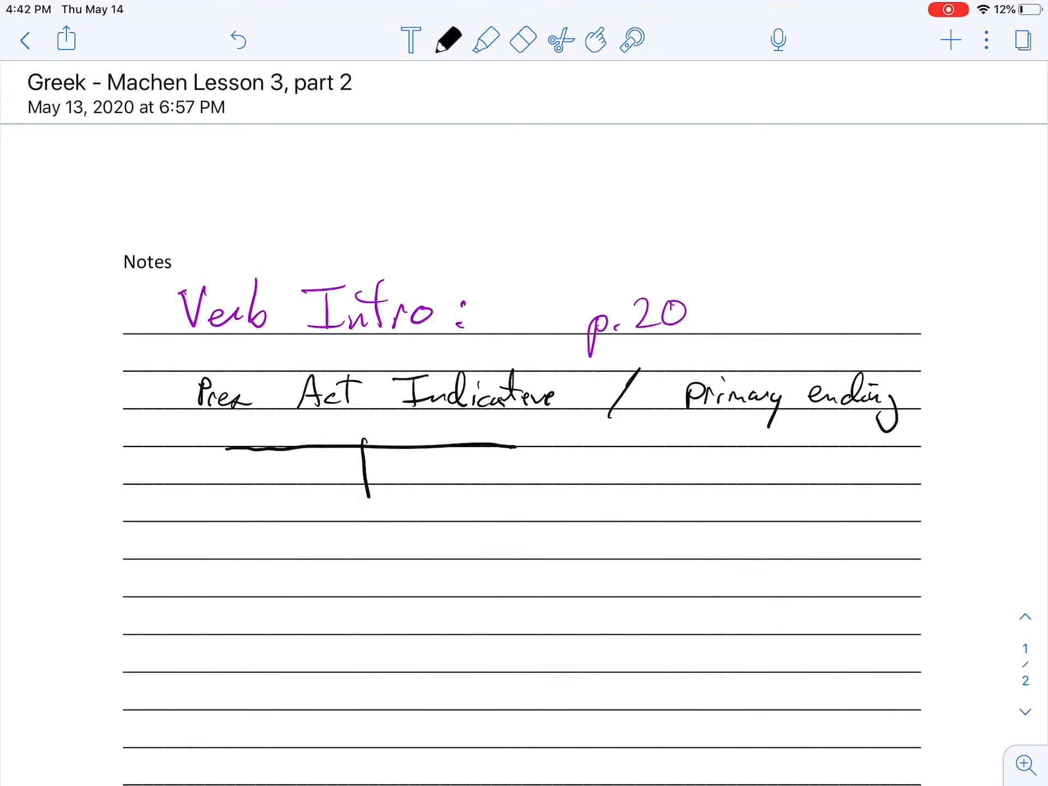
{"action": "left_click_drag", "start_coordinate": [365, 441], "coordinate": [368, 592]}
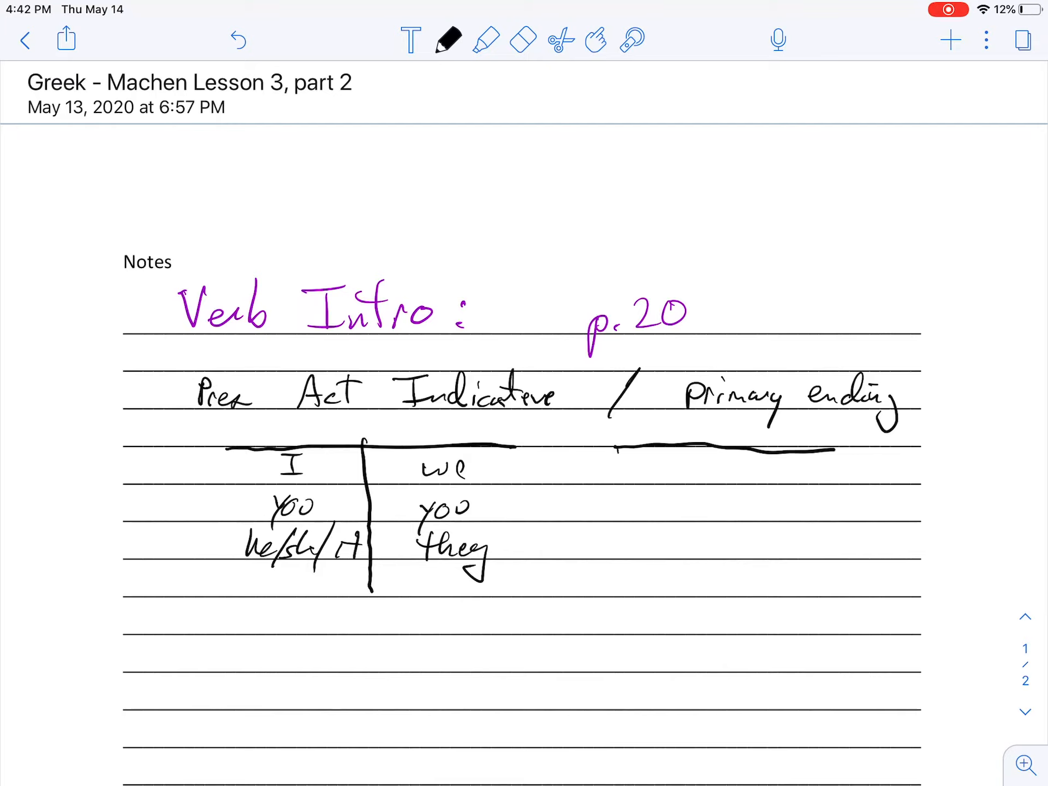
{"action": "left_click_drag", "start_coordinate": [755, 448], "coordinate": [755, 568]}
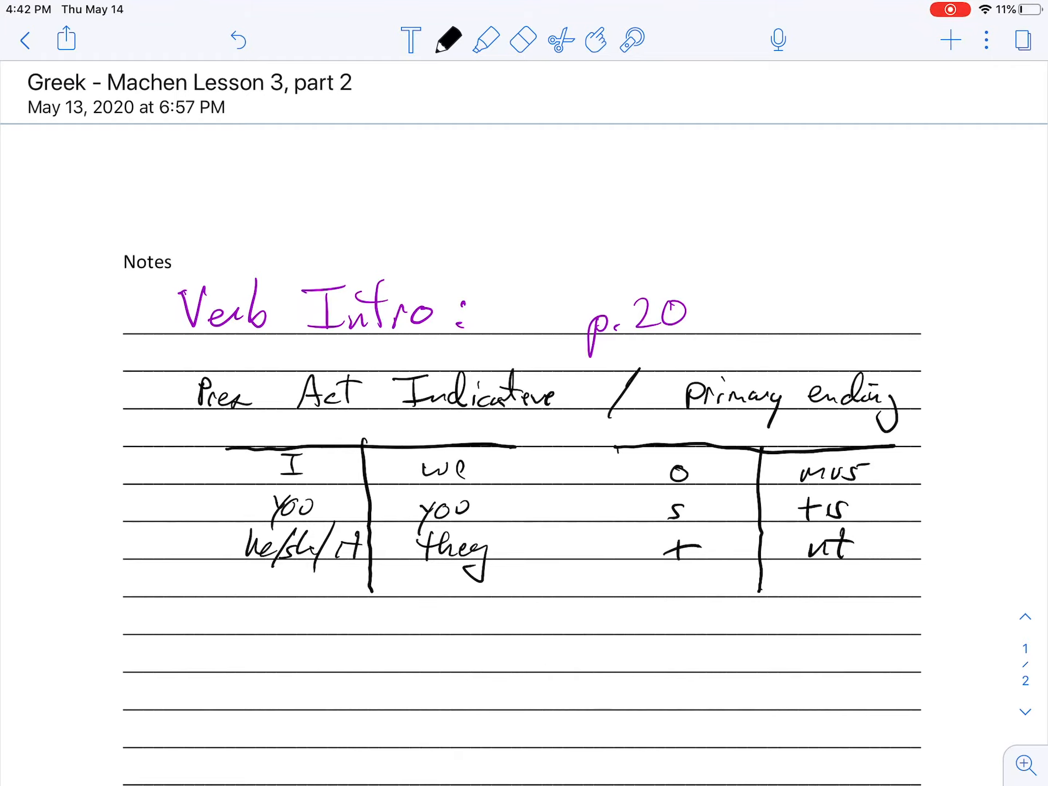
Erase the Latin endings and write red Greek endings ω, εις, ει, ομεν, ετε, ουσι
{"action": "left_click", "coordinate": [523, 40]}
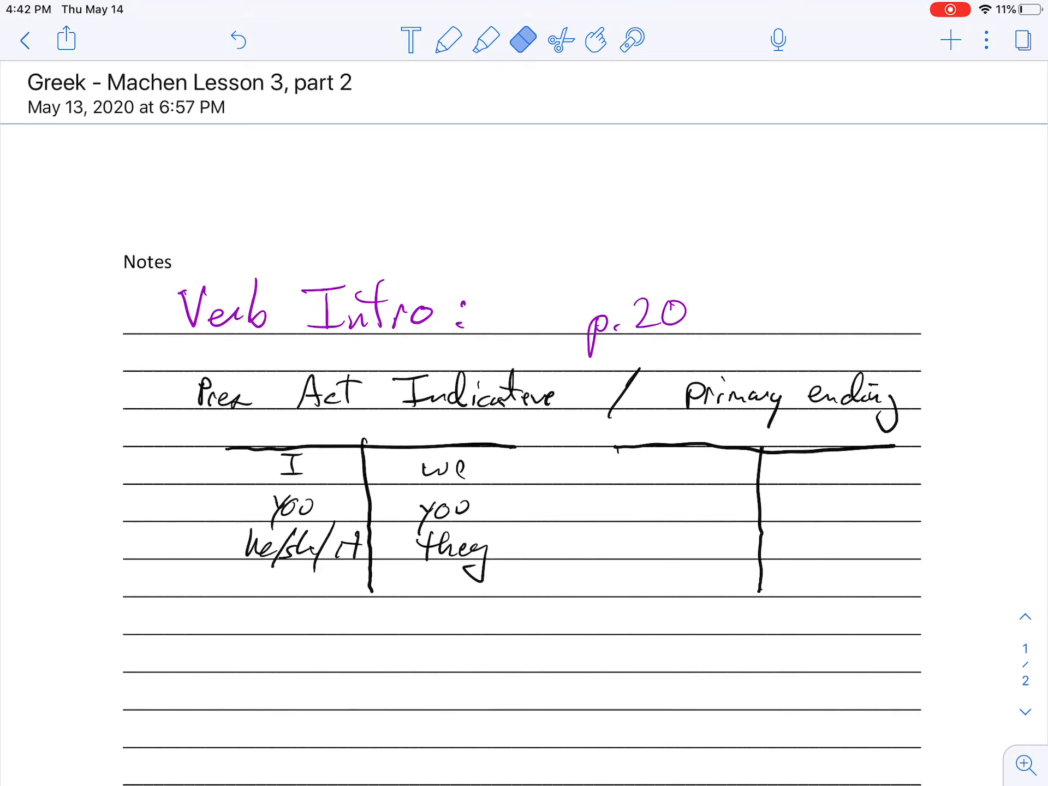
{"action": "left_click", "coordinate": [448, 39]}
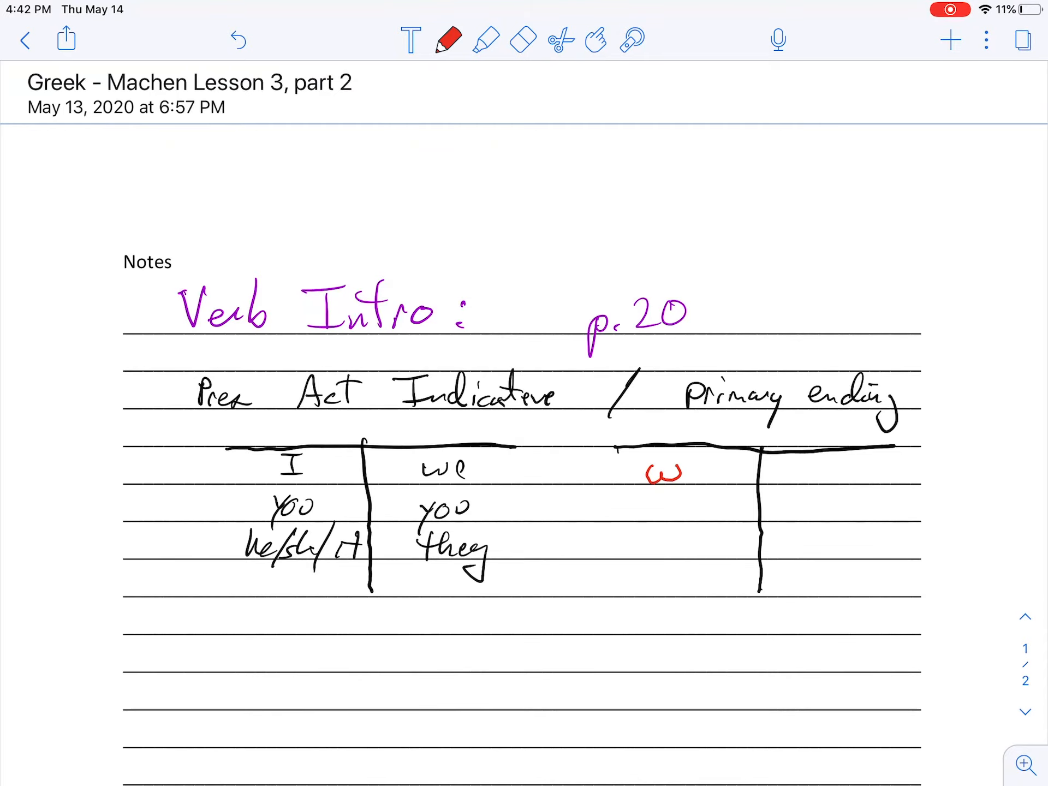
{"action": "left_click_drag", "start_coordinate": [651, 498], "coordinate": [675, 518]}
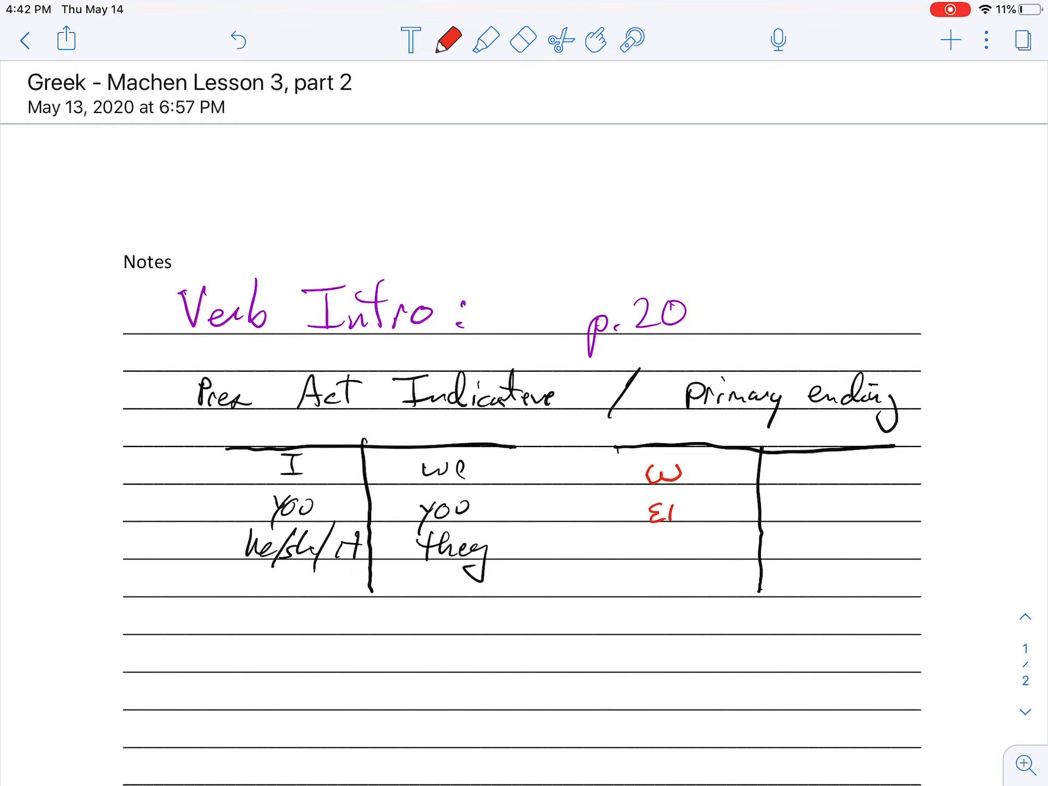
{"action": "left_click_drag", "start_coordinate": [661, 521], "coordinate": [694, 508]}
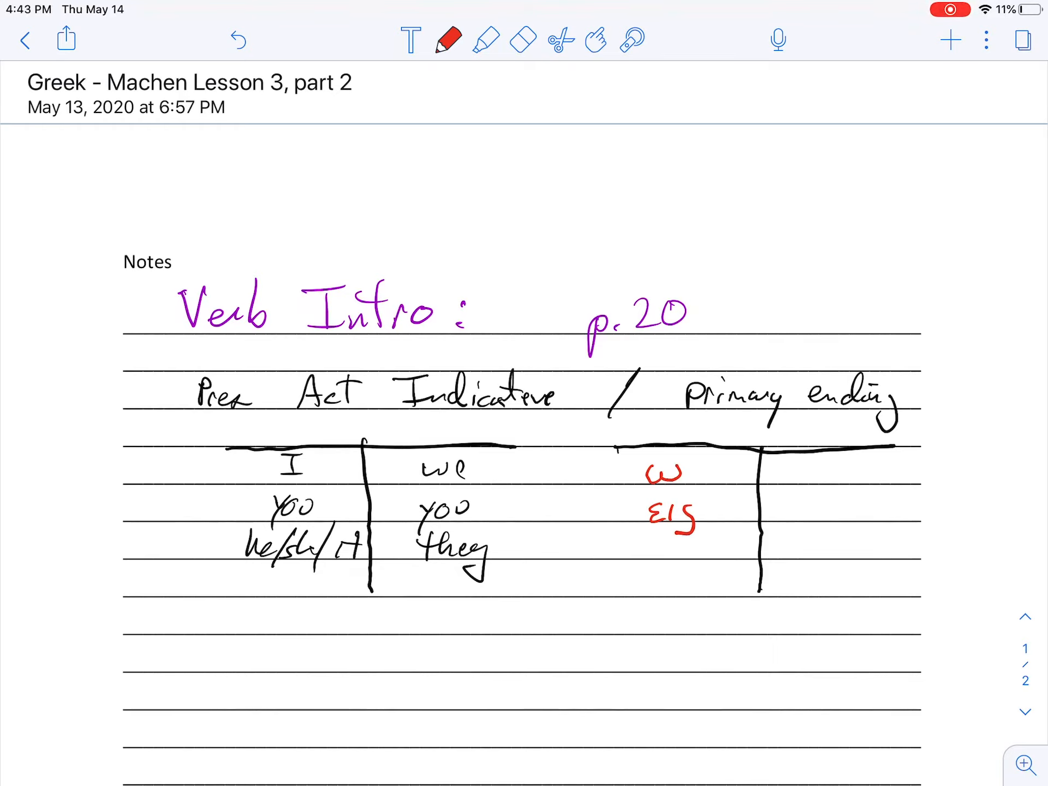
{"action": "left_click_drag", "start_coordinate": [651, 541], "coordinate": [662, 561]}
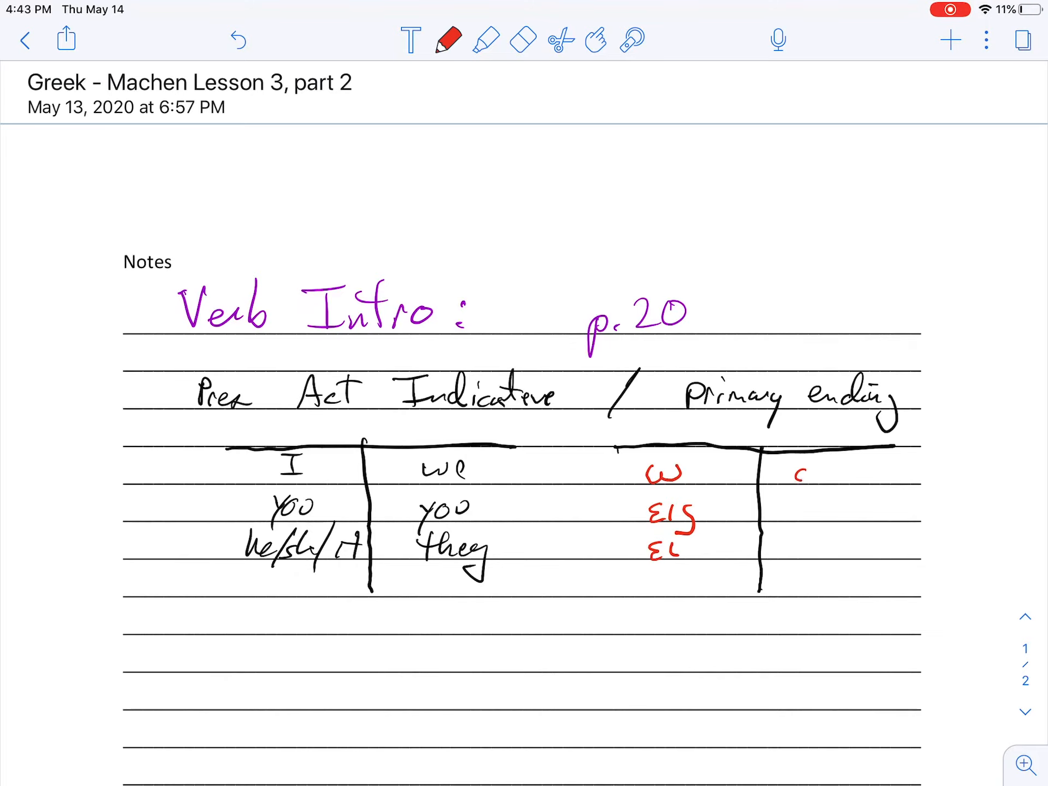
{"action": "left_click_drag", "start_coordinate": [798, 474], "coordinate": [828, 481]}
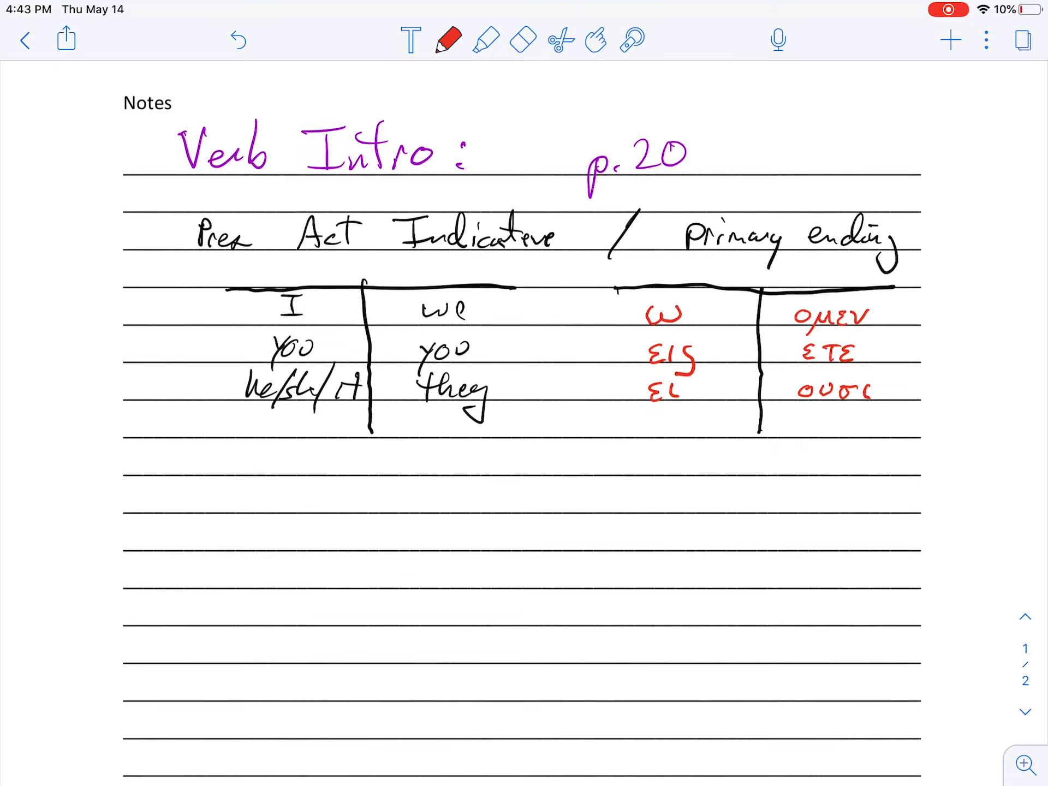
Draw two red T-charts below the endings table and write ω in black in each
{"action": "scroll", "scroll_direction": "down", "scroll_amount": 3}
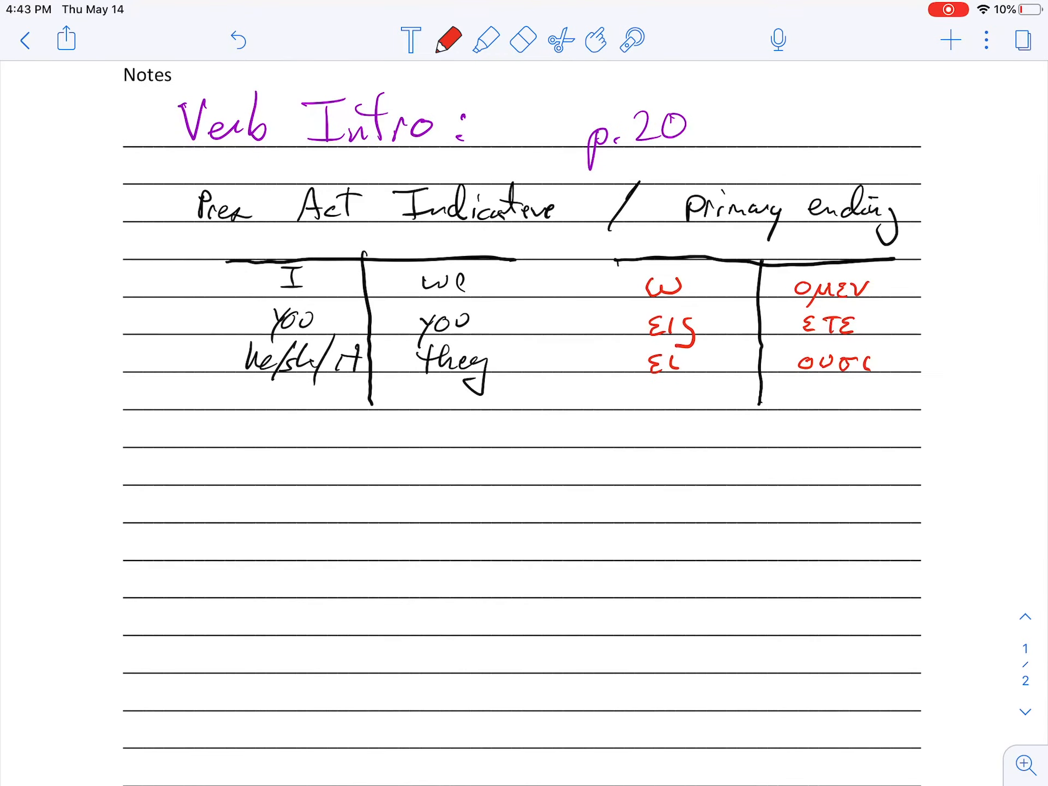
{"action": "left_click_drag", "start_coordinate": [247, 451], "coordinate": [498, 446]}
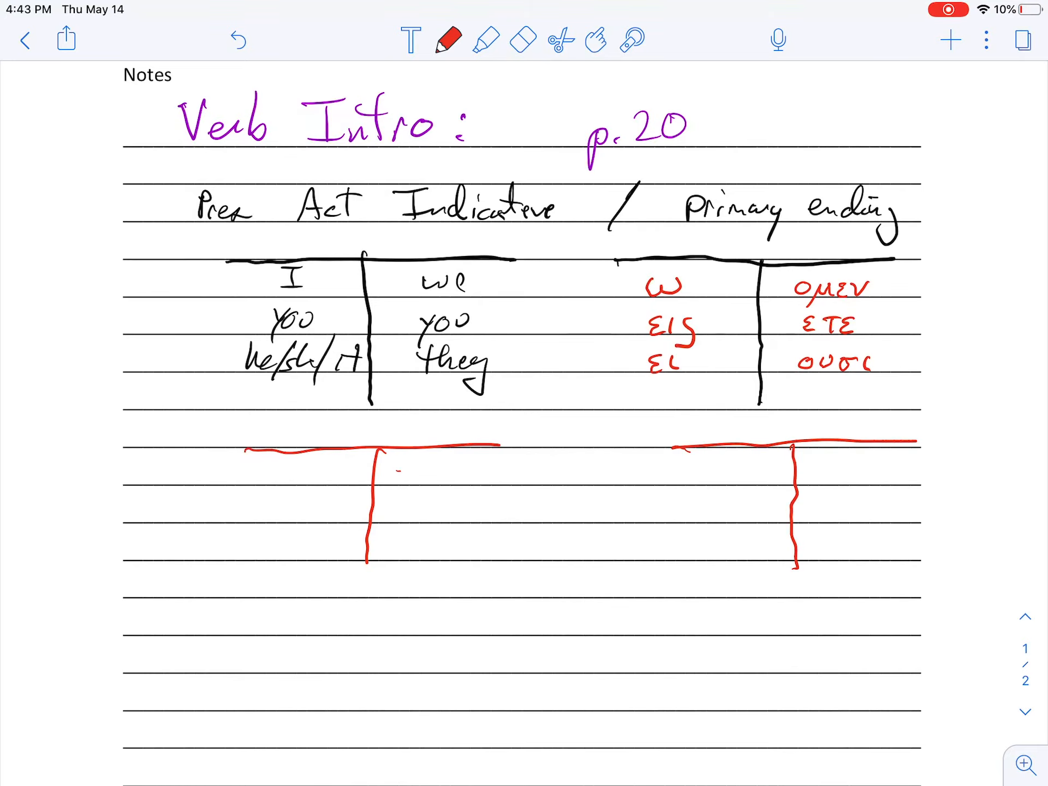
{"action": "left_click", "coordinate": [447, 40]}
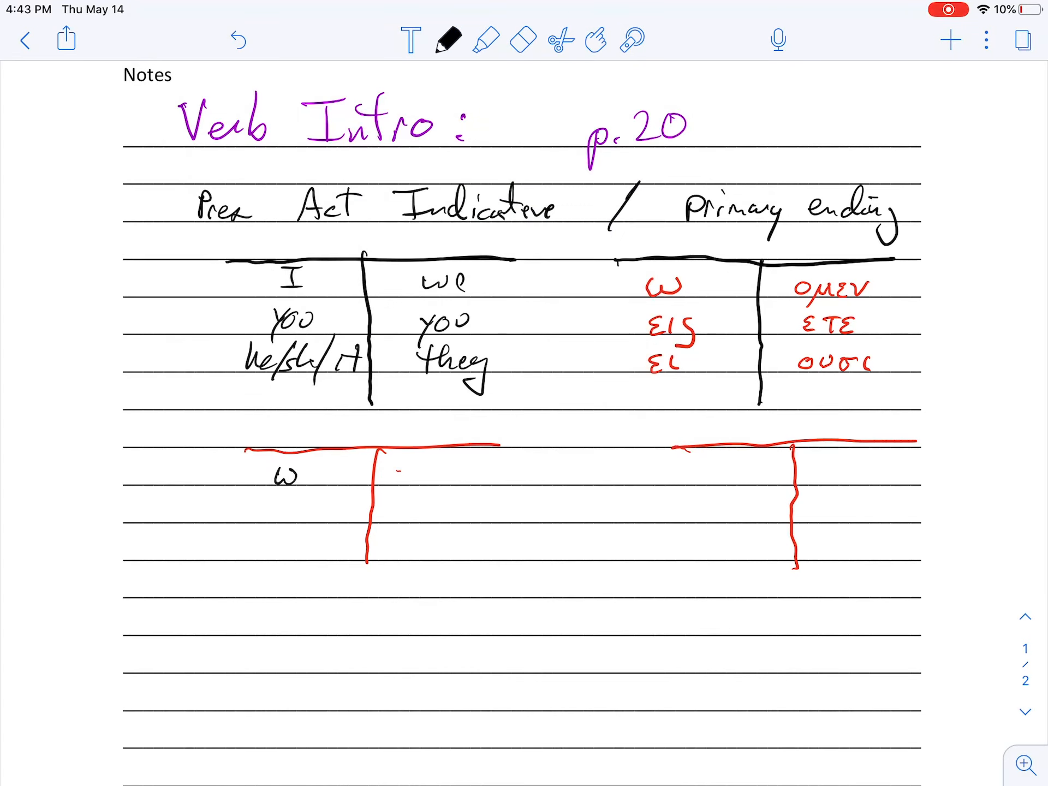
{"action": "left_click_drag", "start_coordinate": [708, 475], "coordinate": [742, 474]}
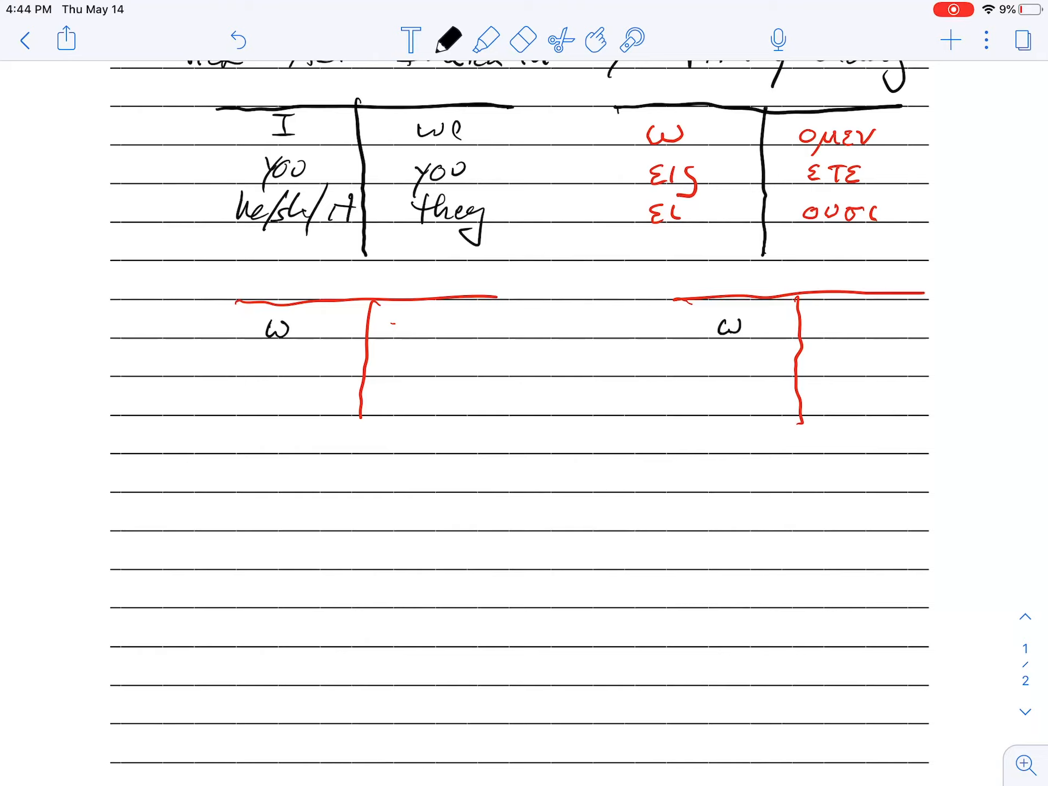
Draw a black T-chart below the red charts and write γραφω in its first row
{"action": "left_click_drag", "start_coordinate": [363, 458], "coordinate": [705, 455]}
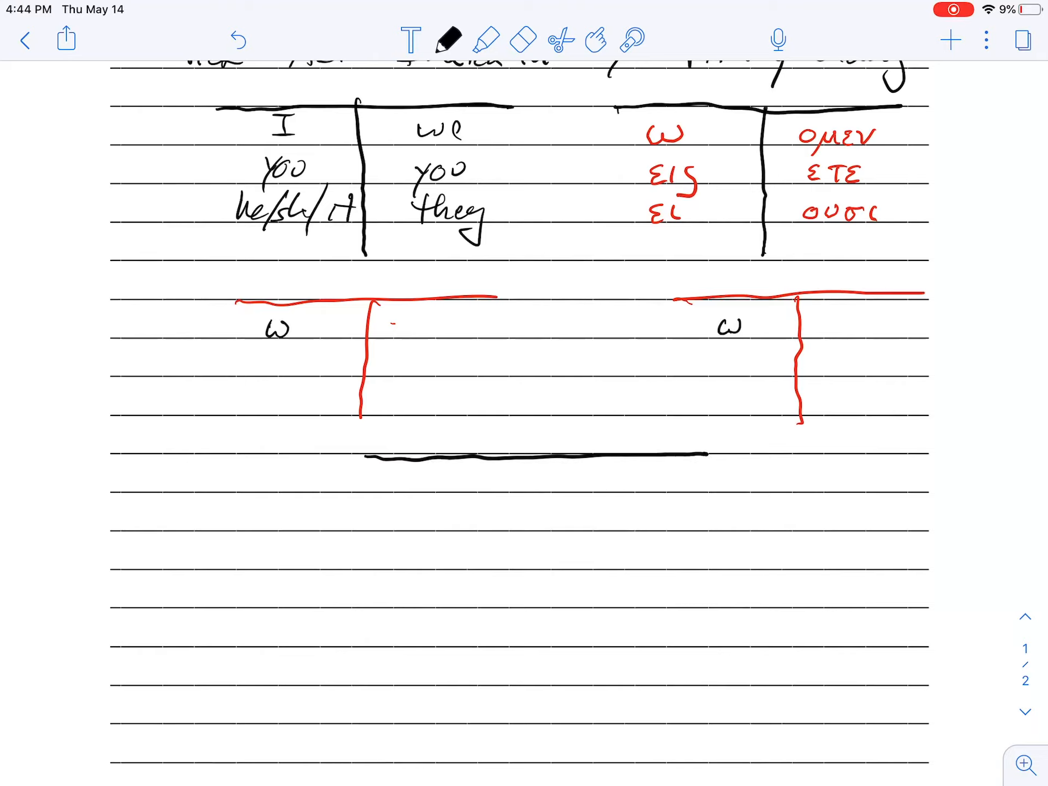
{"action": "left_click_drag", "start_coordinate": [530, 462], "coordinate": [531, 608]}
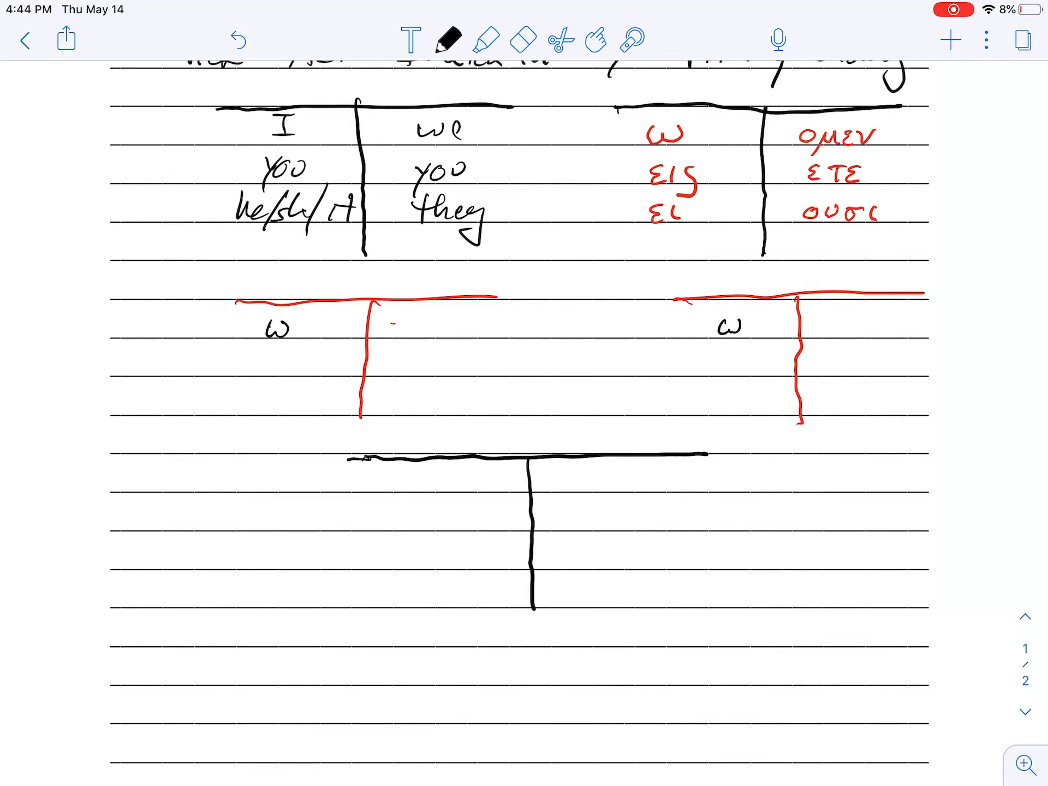
{"action": "left_click_drag", "start_coordinate": [340, 468], "coordinate": [354, 514]}
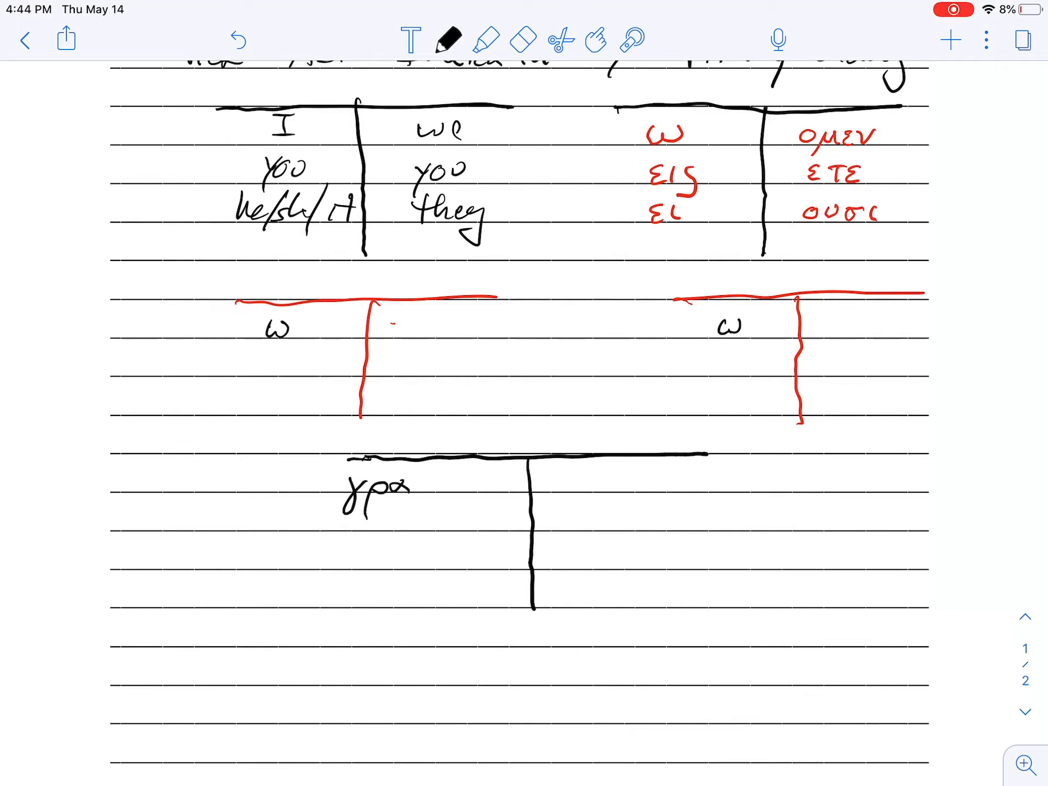
{"action": "left_click_drag", "start_coordinate": [401, 487], "coordinate": [462, 488]}
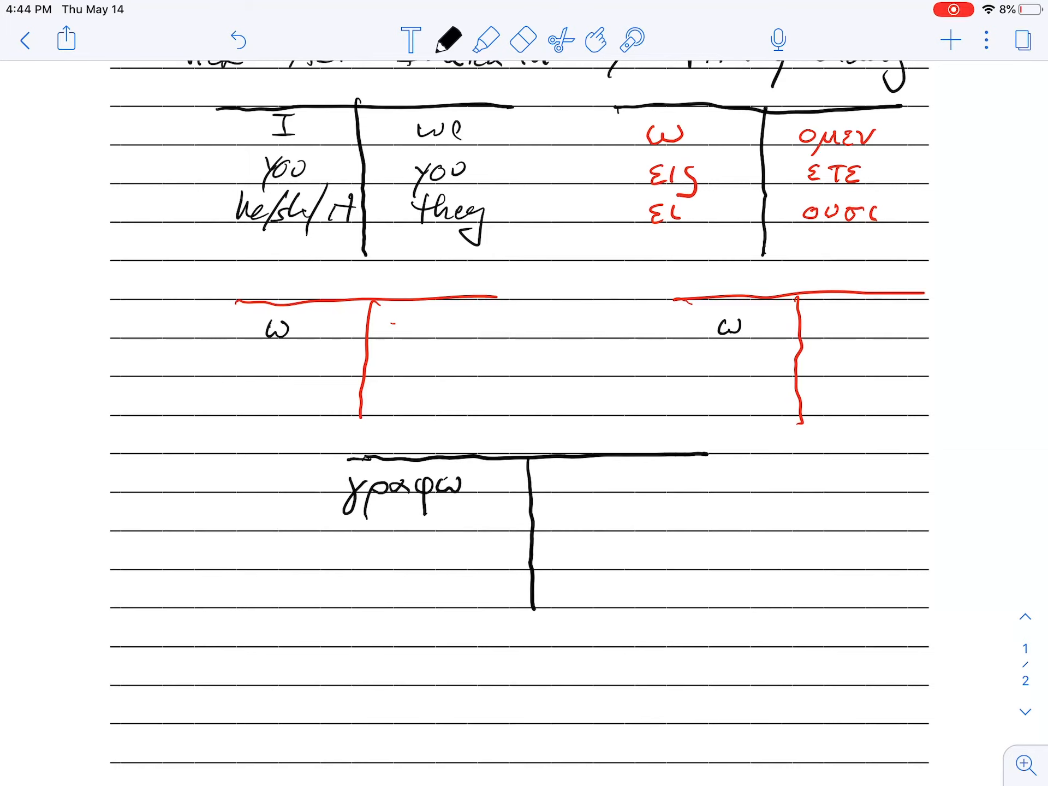
{"action": "left_click", "coordinate": [564, 39]}
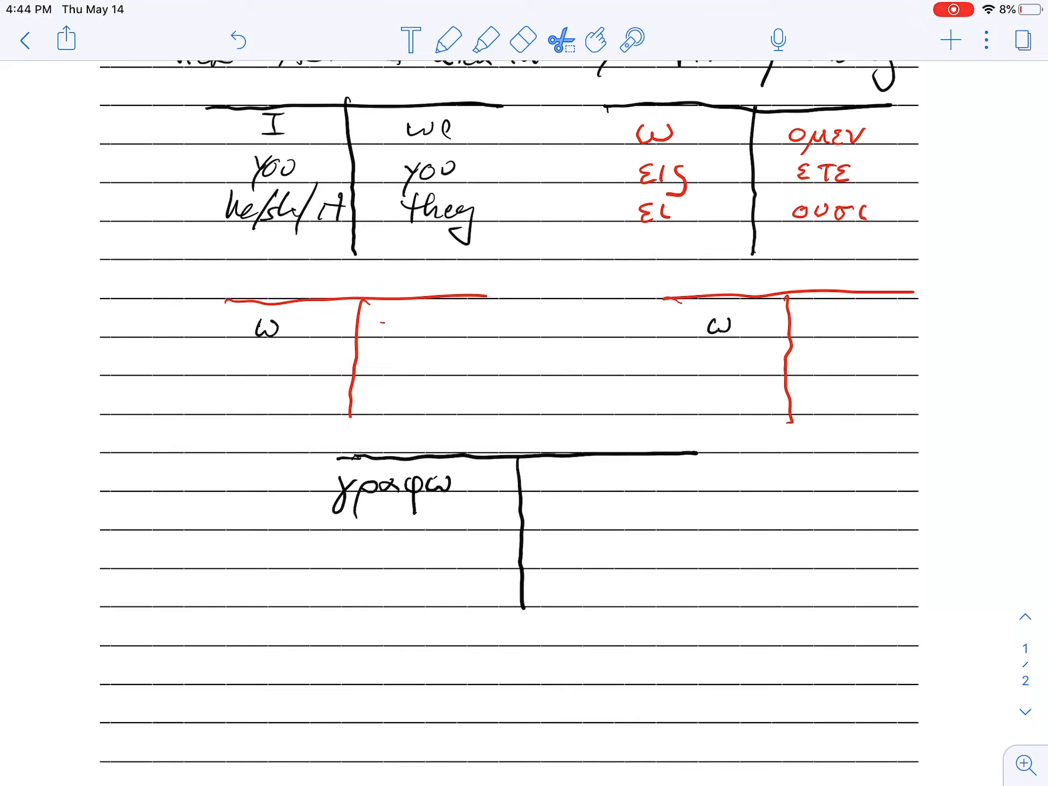
Copy the stem γραφ into the remaining five cells of both table columns
{"action": "left_click", "coordinate": [387, 485]}
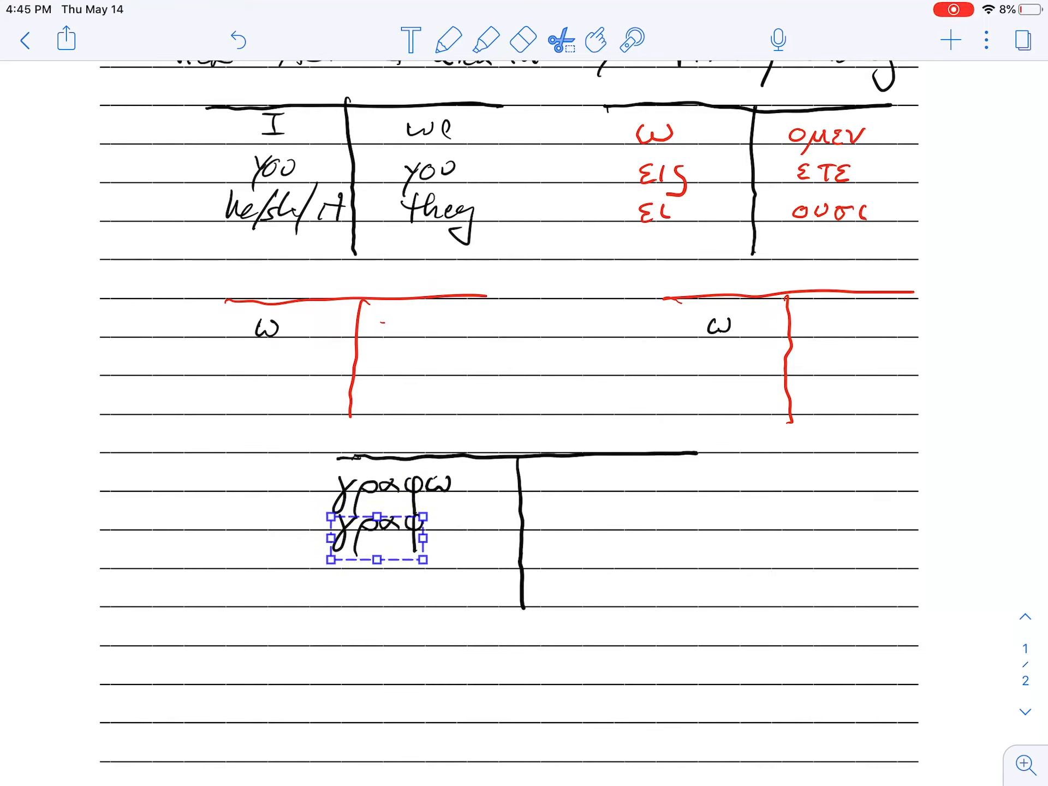
{"action": "left_click", "coordinate": [377, 541]}
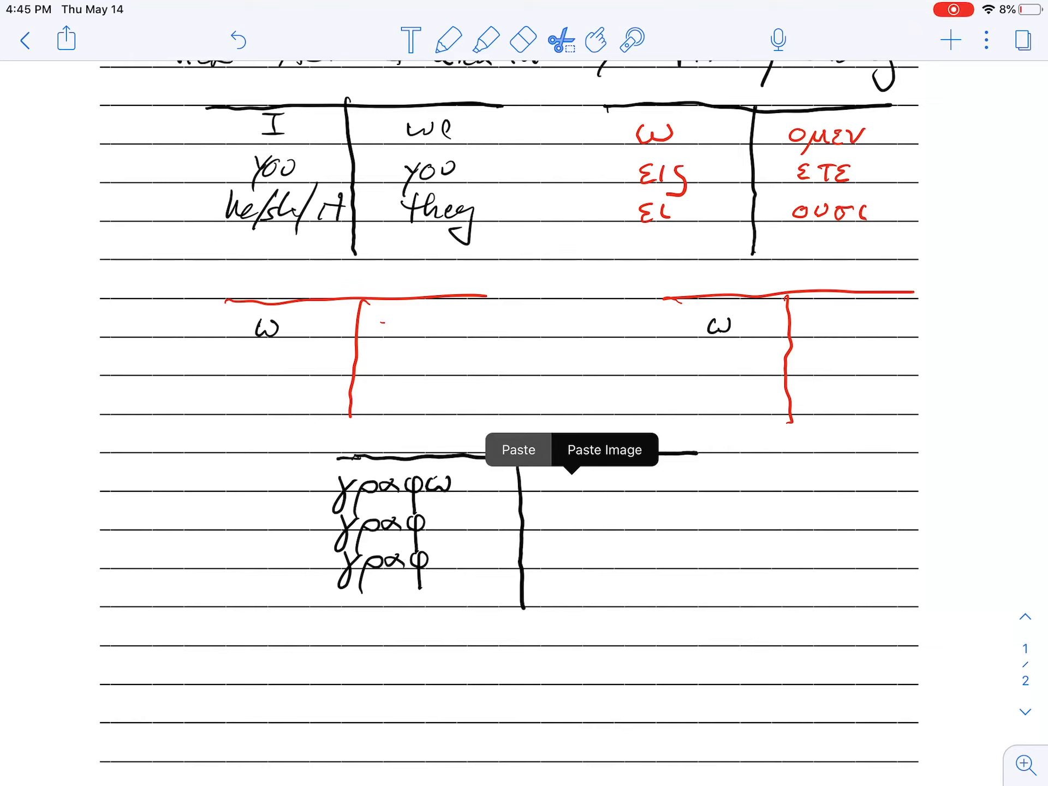
{"action": "left_click", "coordinate": [517, 449]}
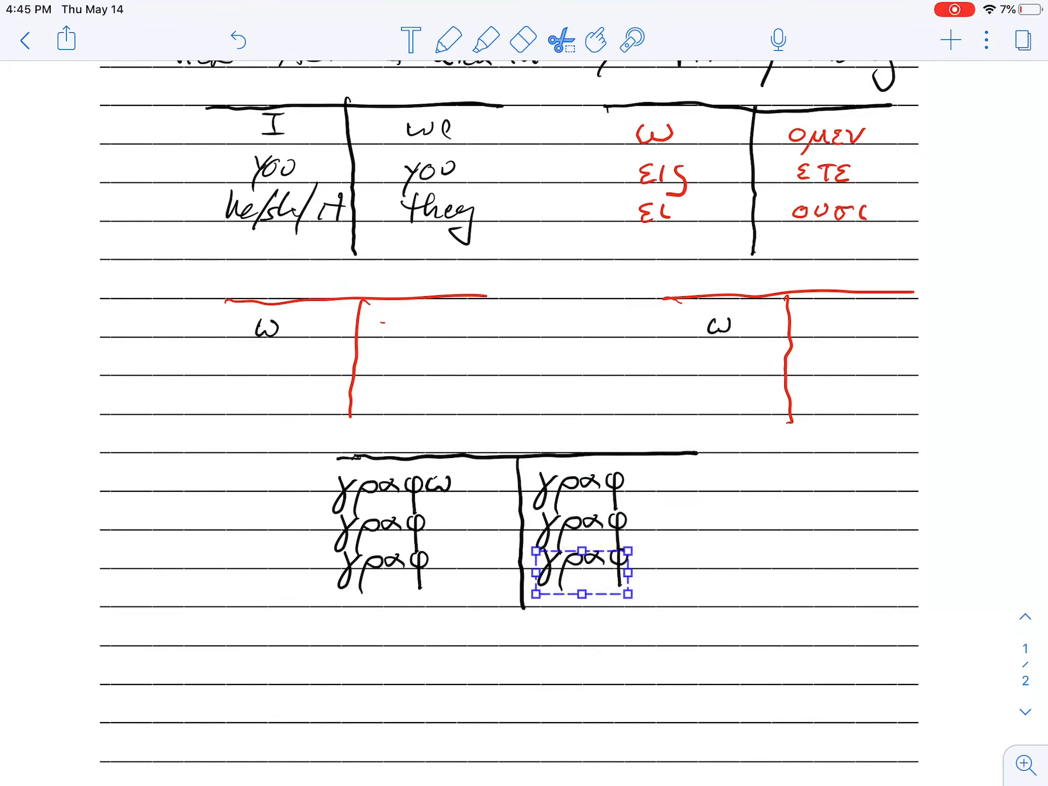
{"action": "left_click", "coordinate": [449, 40]}
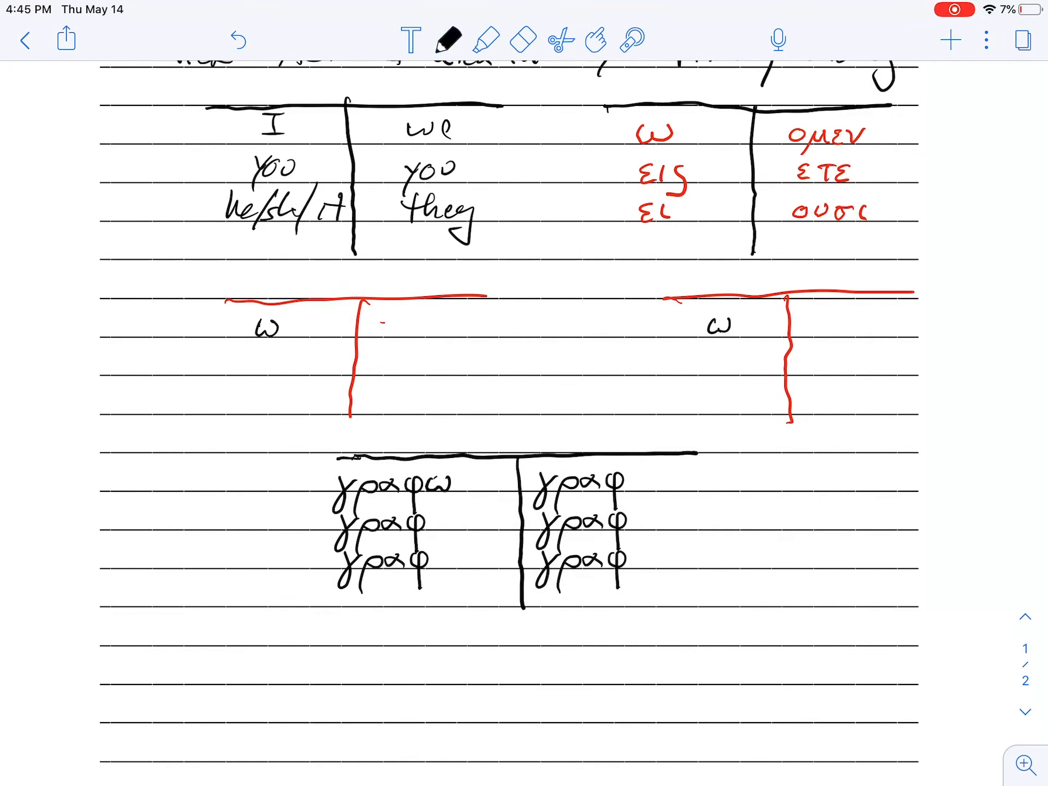
In red, add the endings εις, ει, ομεν, ετε, ουσι after each γραφ stem
{"action": "left_click", "coordinate": [449, 40]}
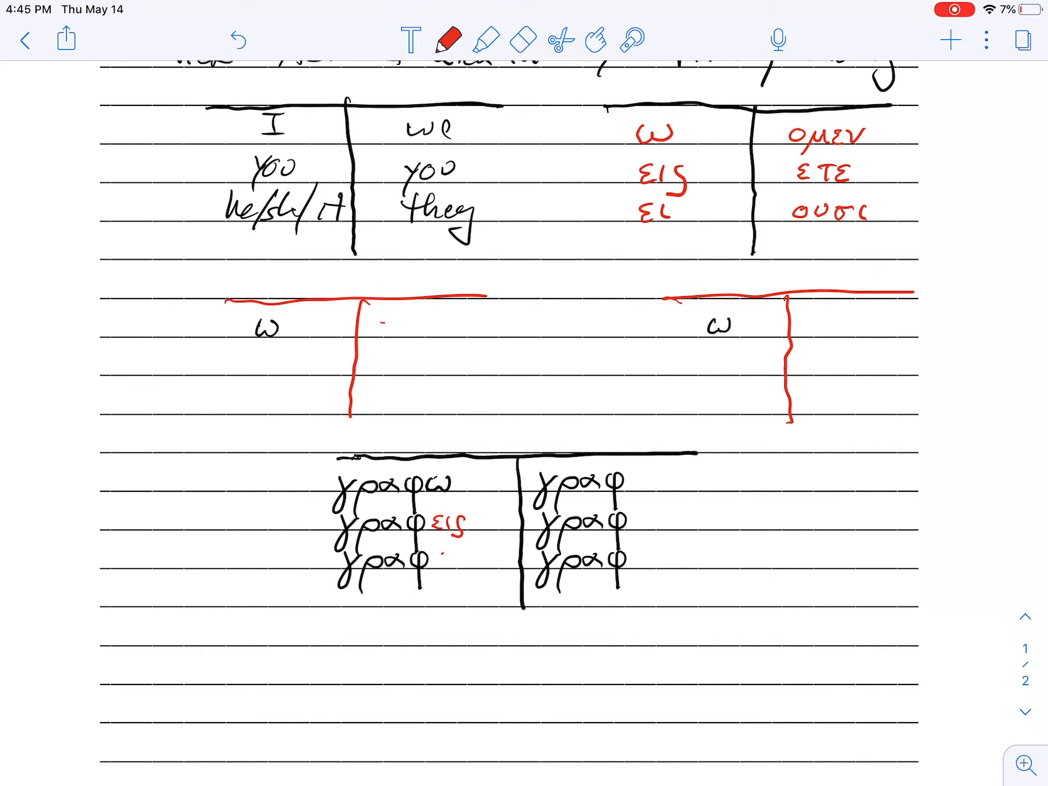
{"action": "type", "text": "ει"}
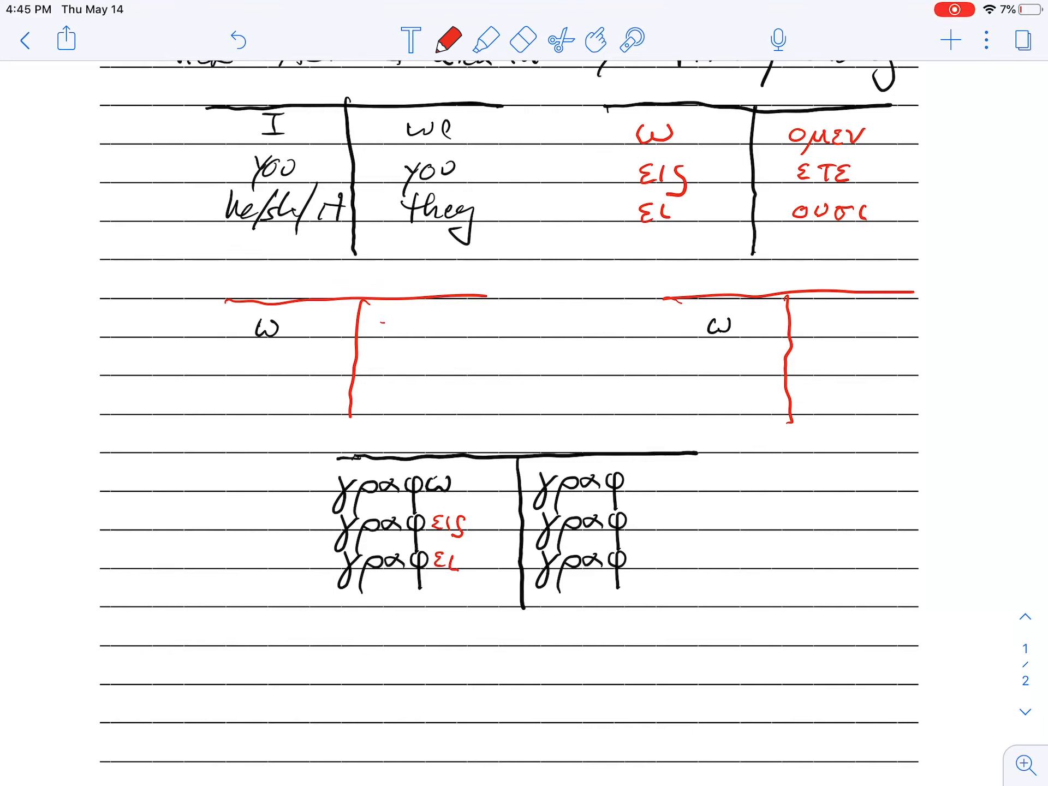
{"action": "type", "text": "Oμε"}
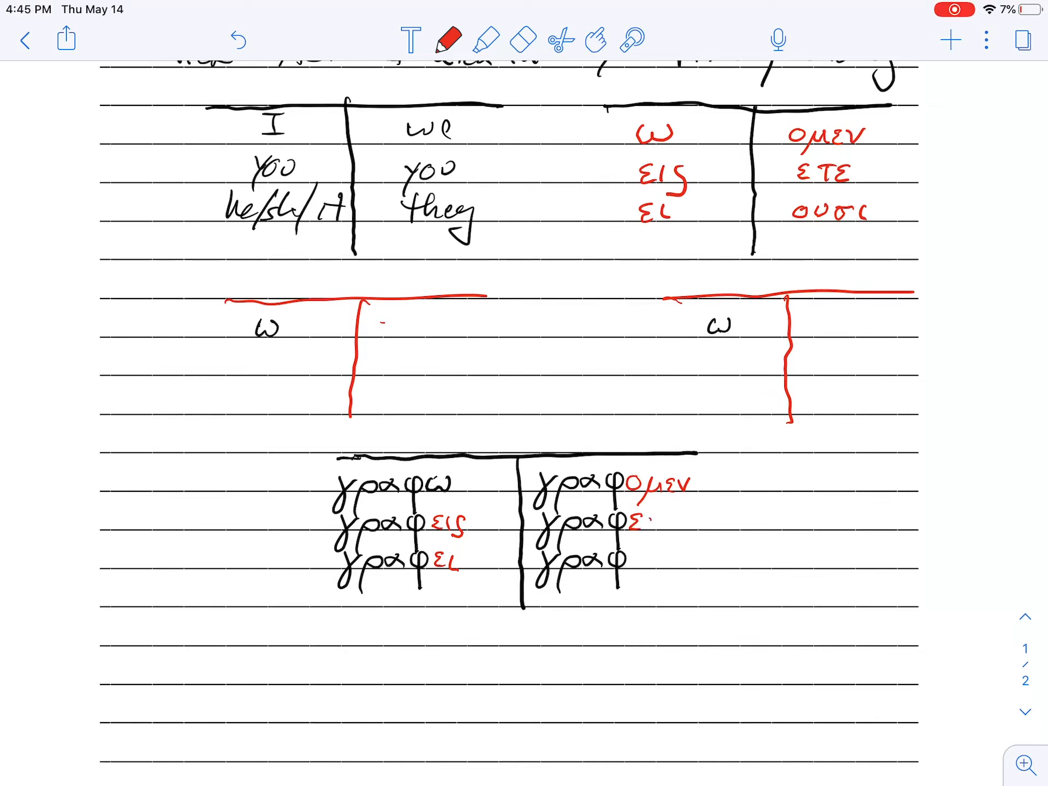
{"action": "type", "text": "ΤΕ"}
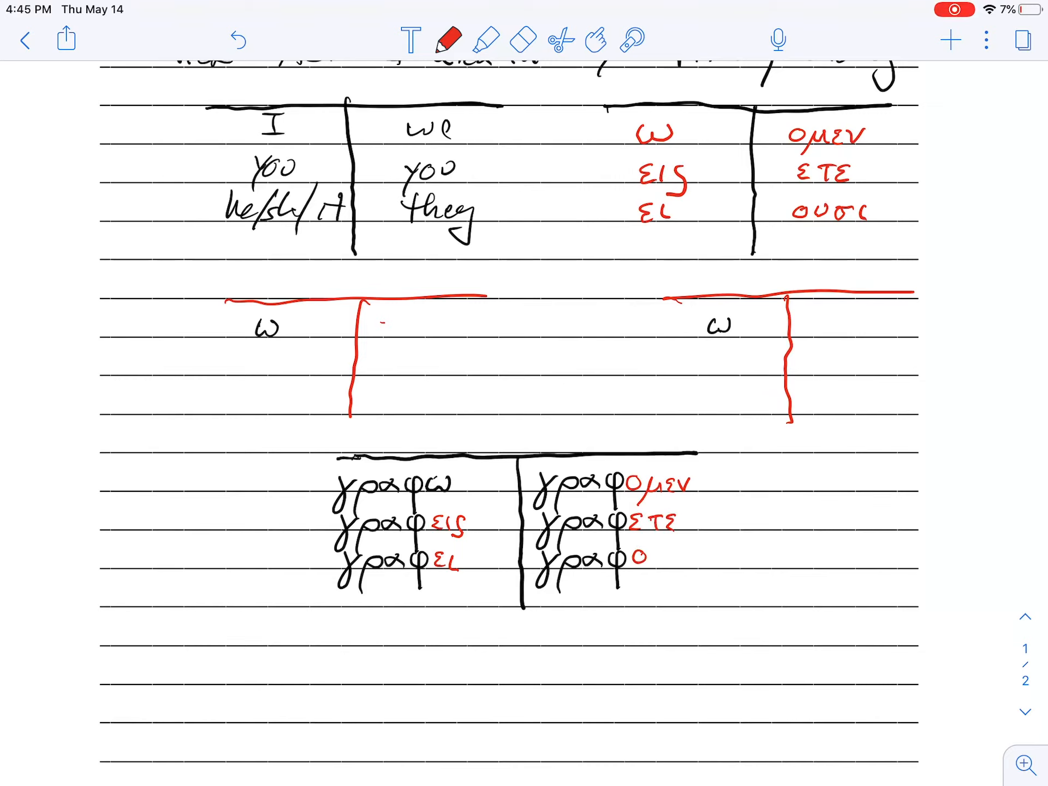
{"action": "type", "text": "ουσι"}
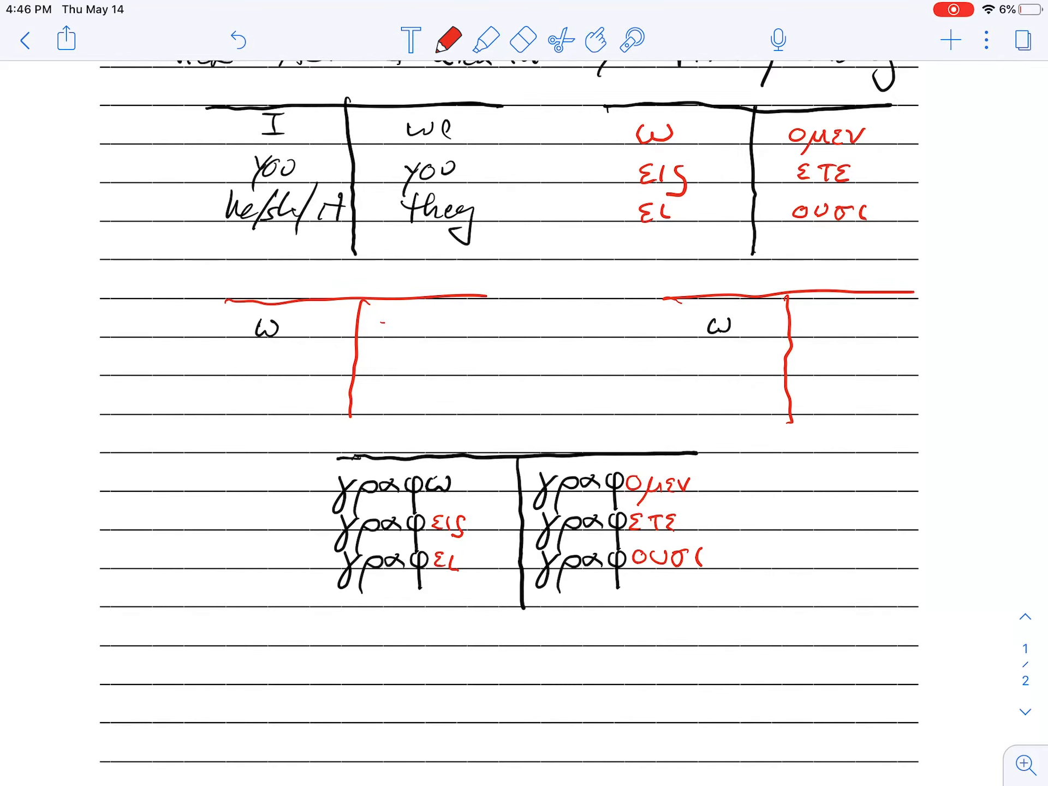
Draw a dark blue horizontal line across the page under the γραφω table
{"action": "scroll", "scroll_direction": "down", "scroll_amount": 3}
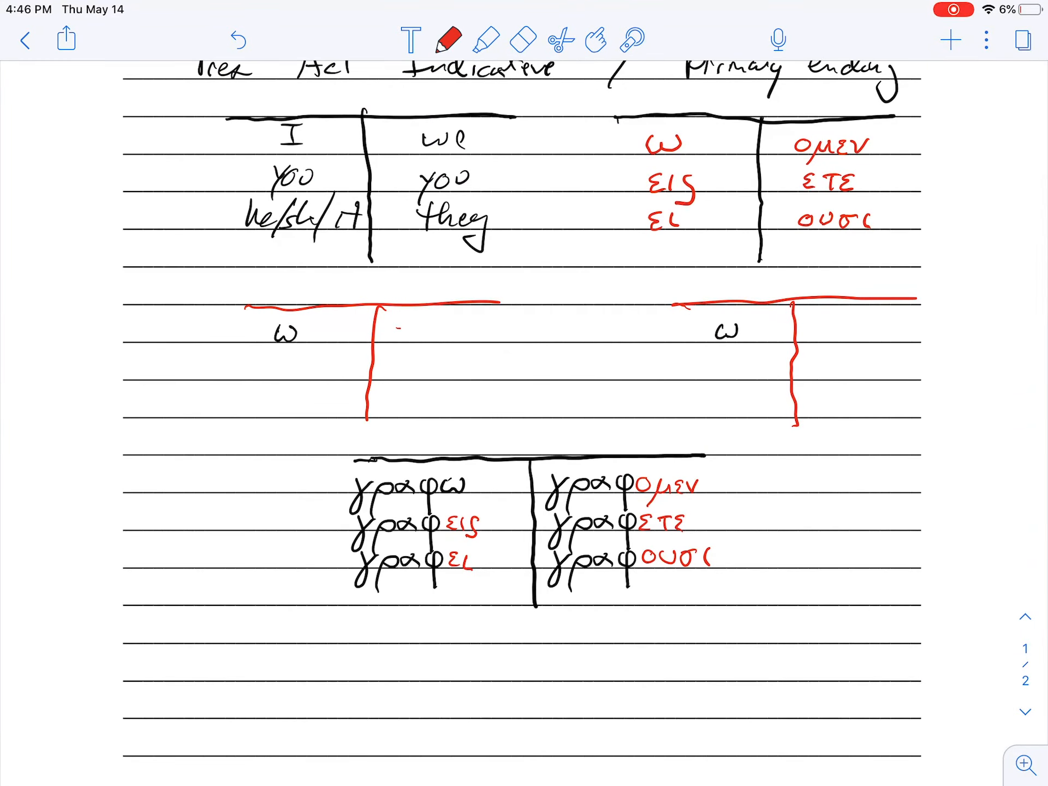
{"action": "scroll", "scroll_direction": "down", "scroll_amount": 3}
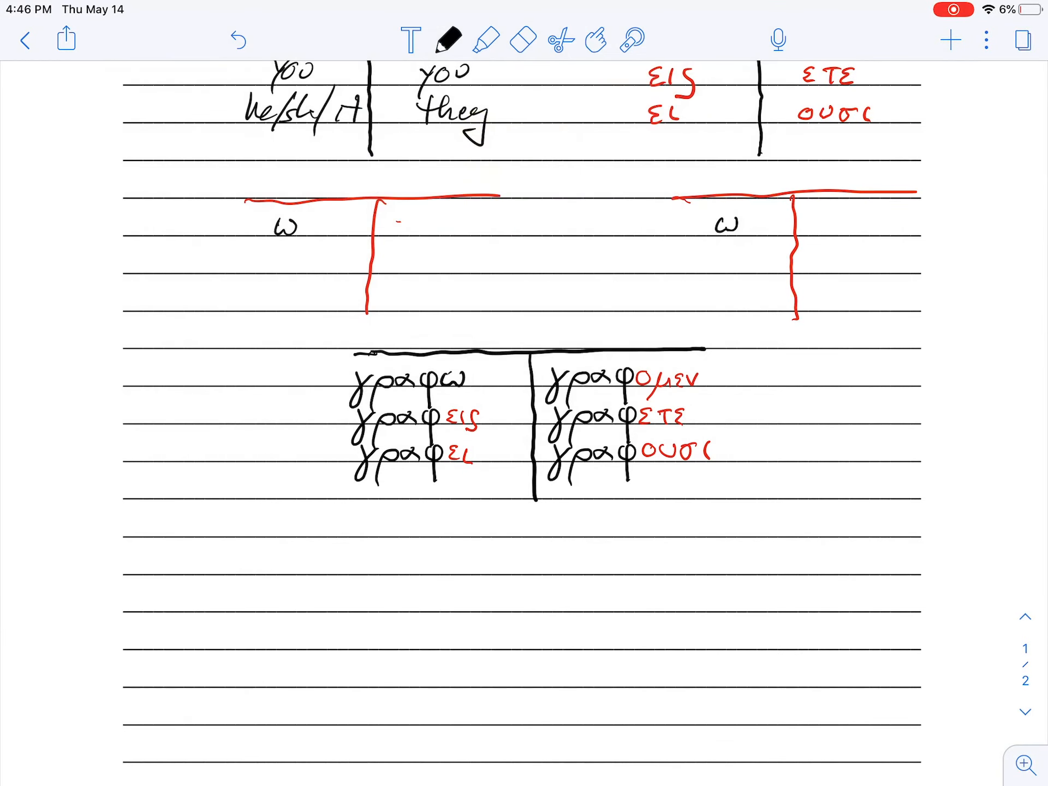
{"action": "left_click", "coordinate": [446, 39]}
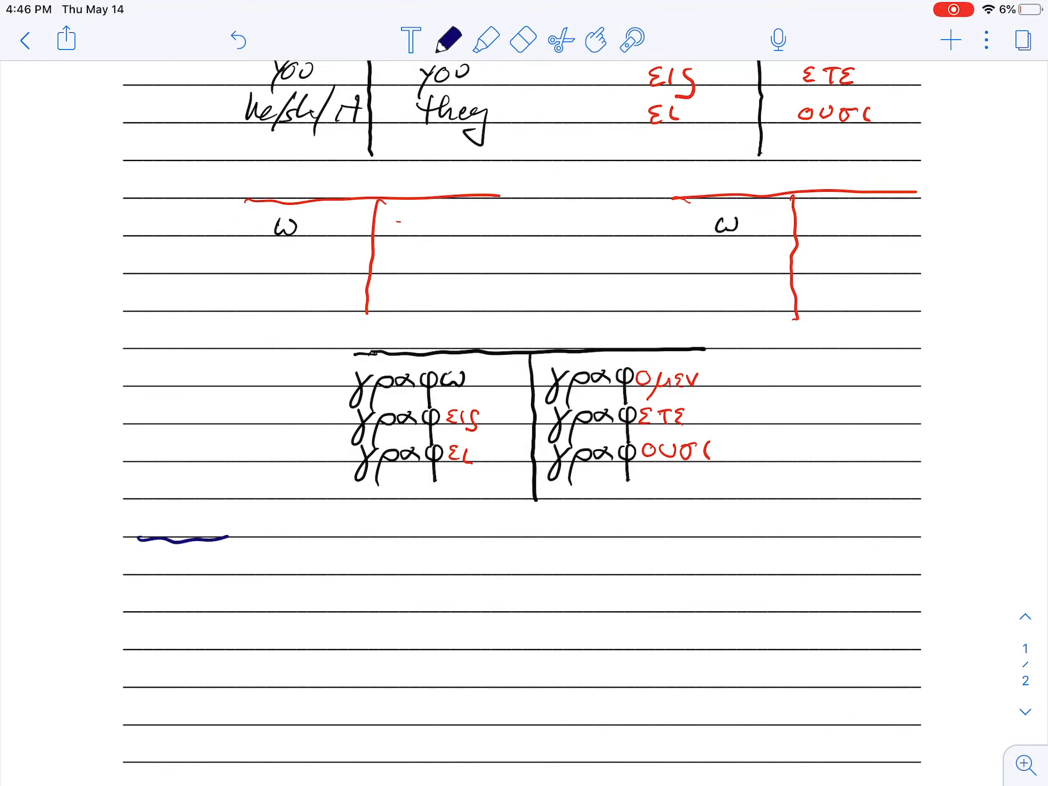
{"action": "left_click_drag", "start_coordinate": [227, 538], "coordinate": [912, 538]}
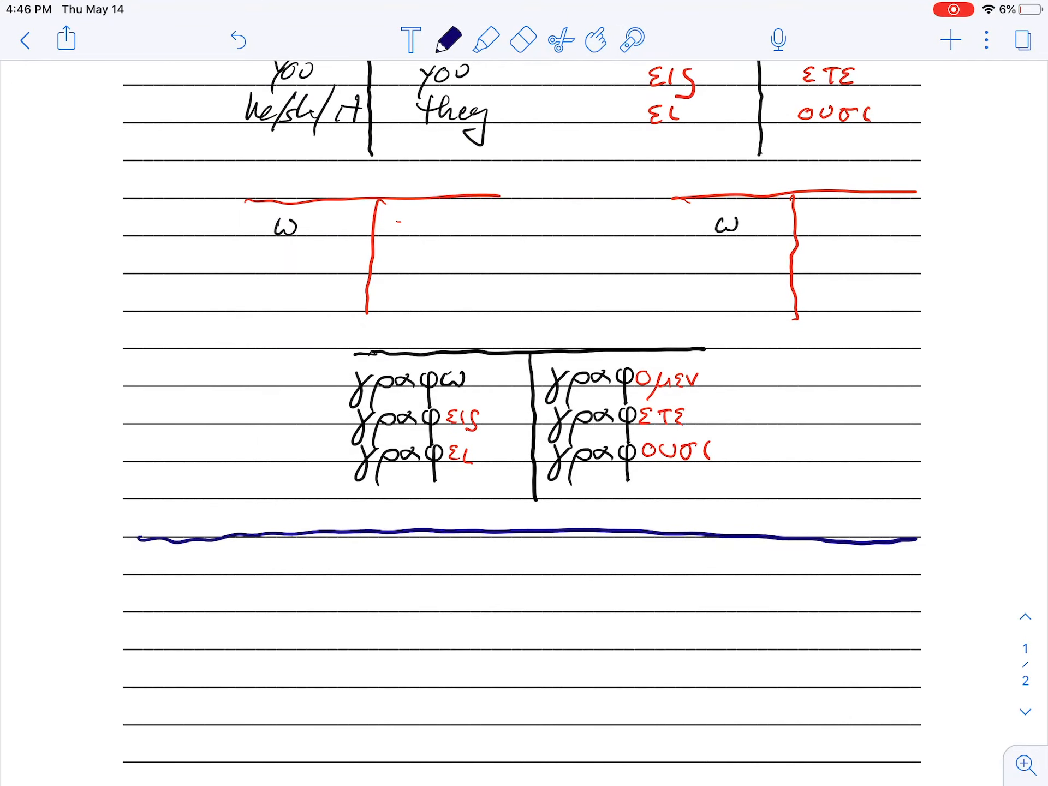
{"action": "left_click_drag", "start_coordinate": [895, 538], "coordinate": [948, 537]}
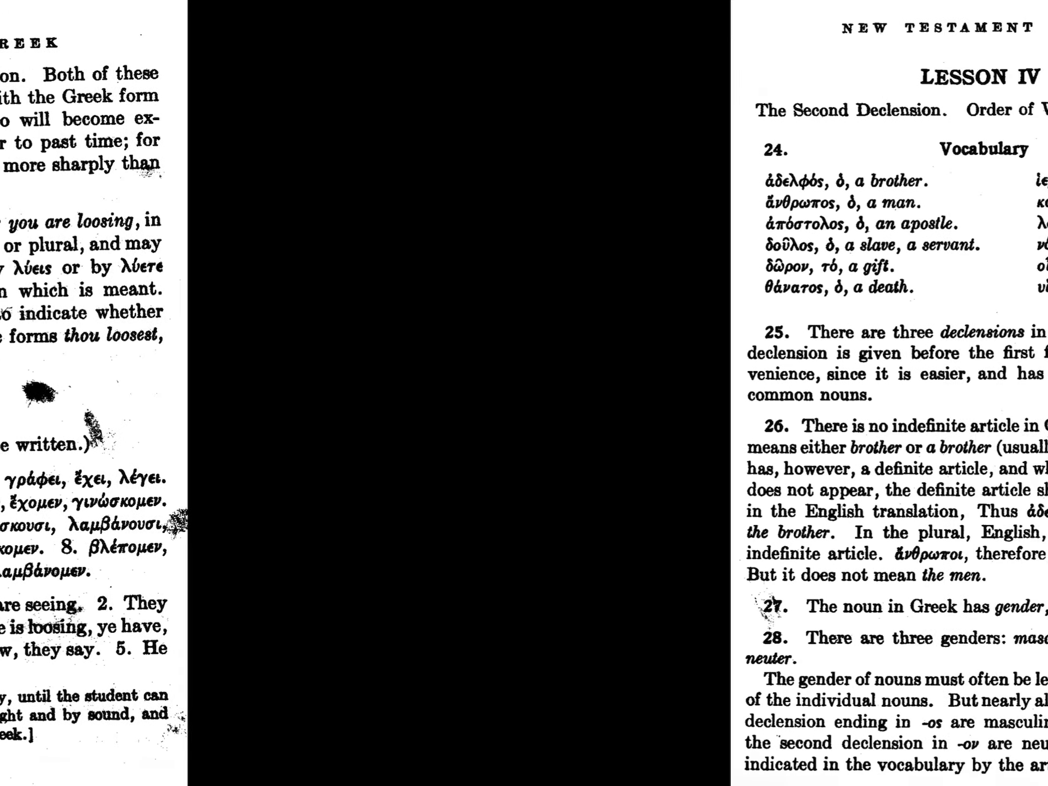
Scroll the textbook to the page showing the section 23 Exercises
{"action": "scroll", "scroll_direction": "right", "scroll_amount": 3}
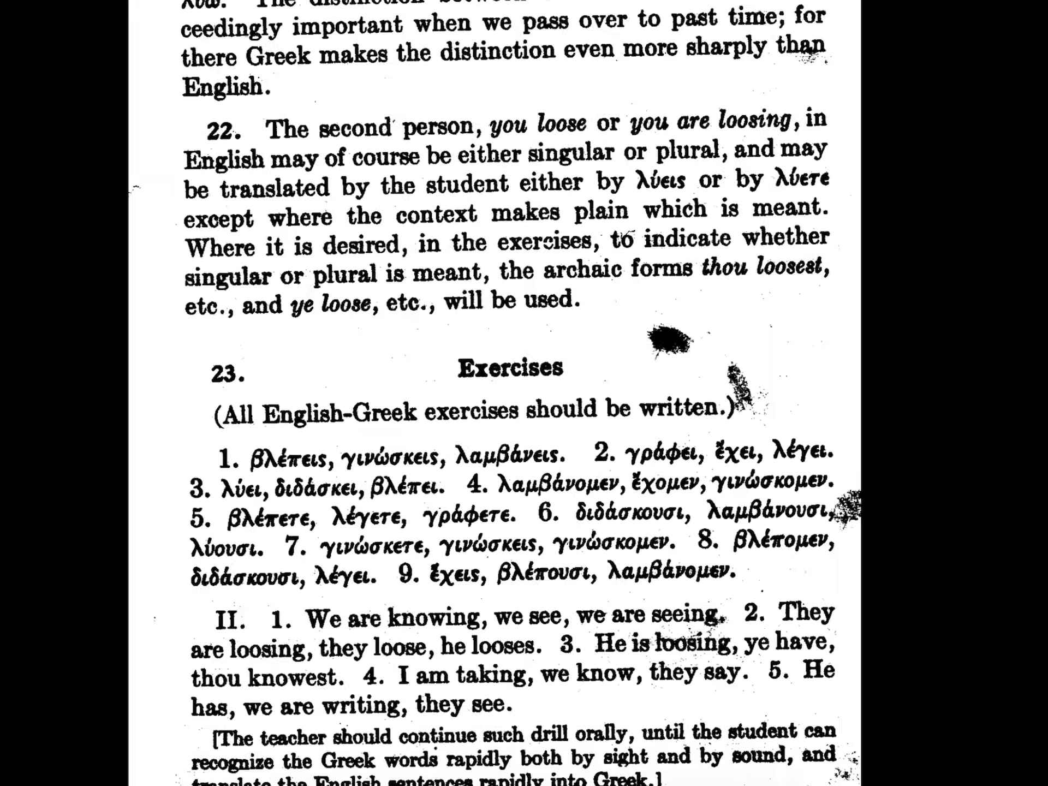
{"action": "scroll", "scroll_direction": "down", "scroll_amount": 3}
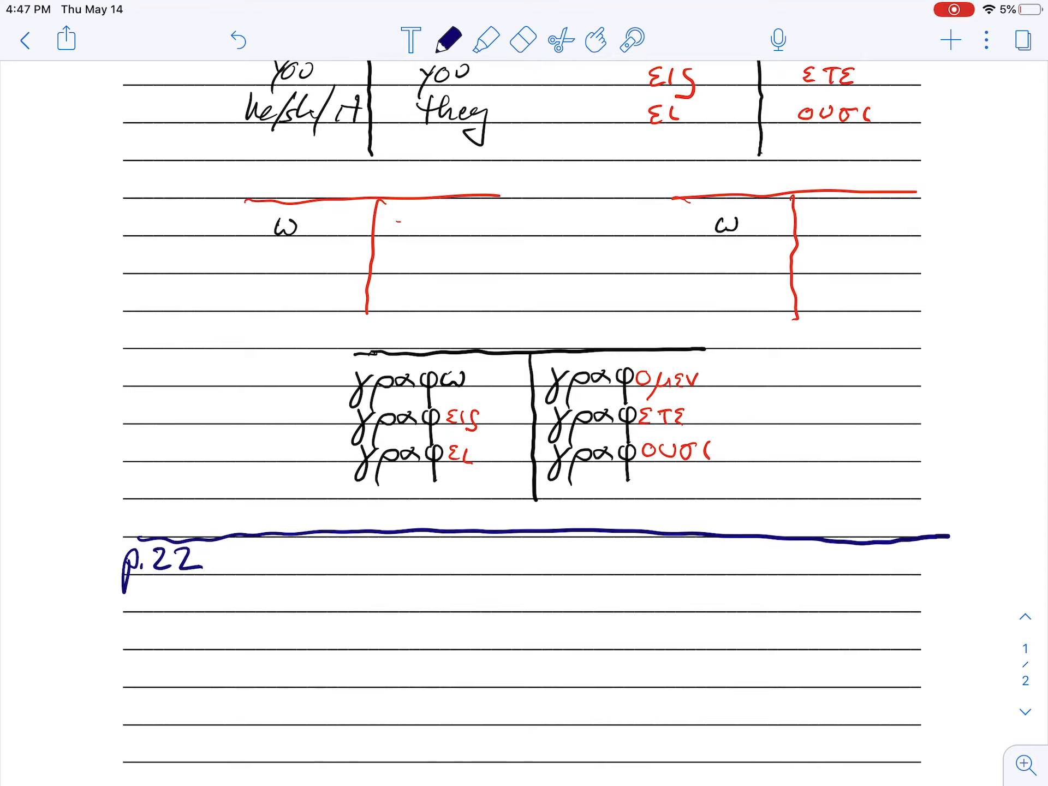
Write 'Exercises' after p.22 and number part I from 1 to 9
{"action": "type", "text": "Σχε"}
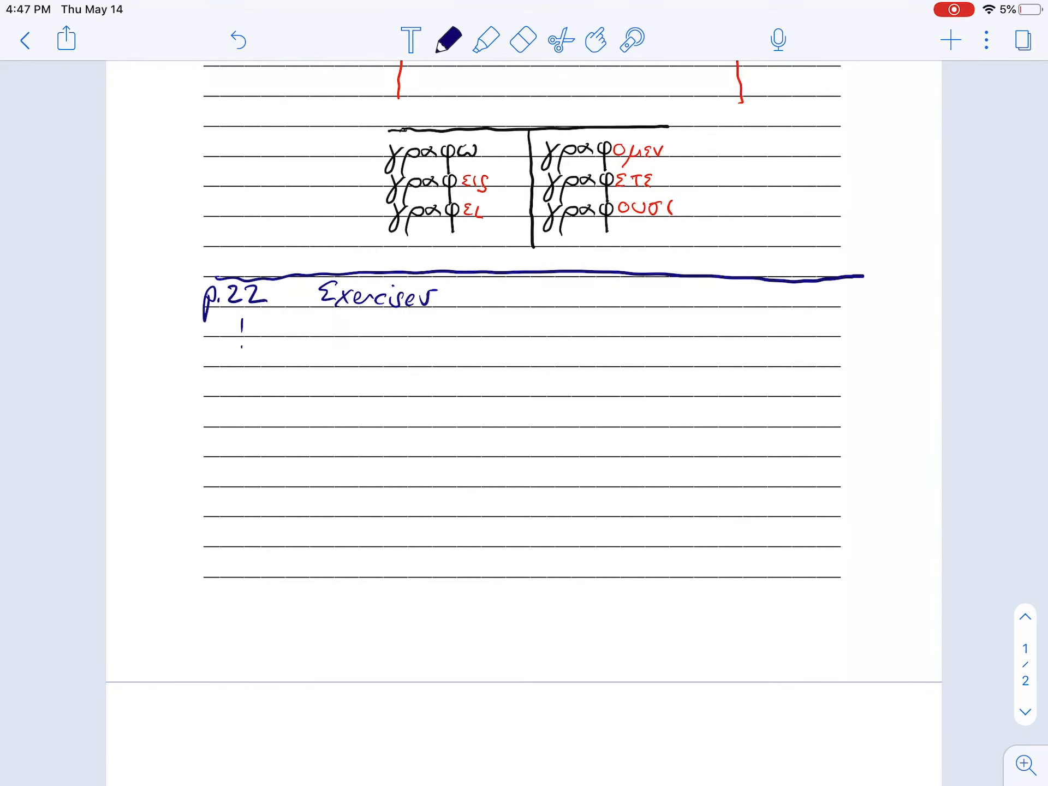
{"action": "left_click_drag", "start_coordinate": [240, 351], "coordinate": [251, 384]}
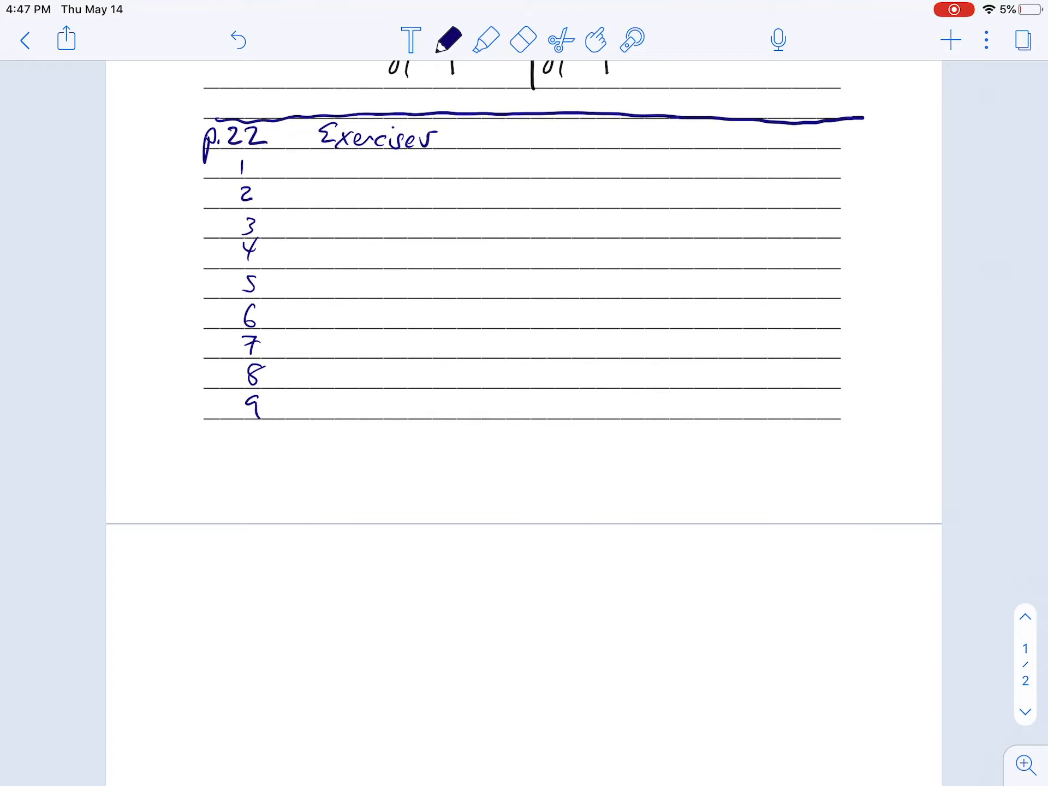
{"action": "left_click_drag", "start_coordinate": [187, 167], "coordinate": [214, 191]}
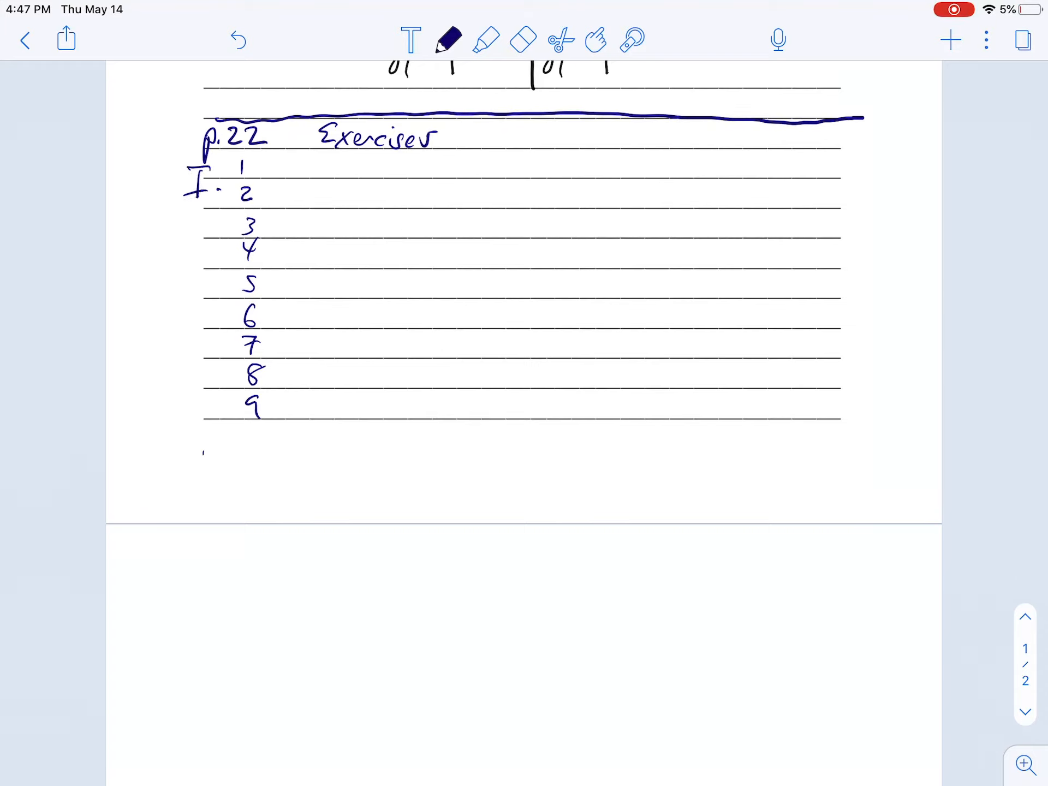
Add part II numbered 1 to 5 and bring back the textbook page
{"action": "left_click_drag", "start_coordinate": [187, 464], "coordinate": [238, 474]}
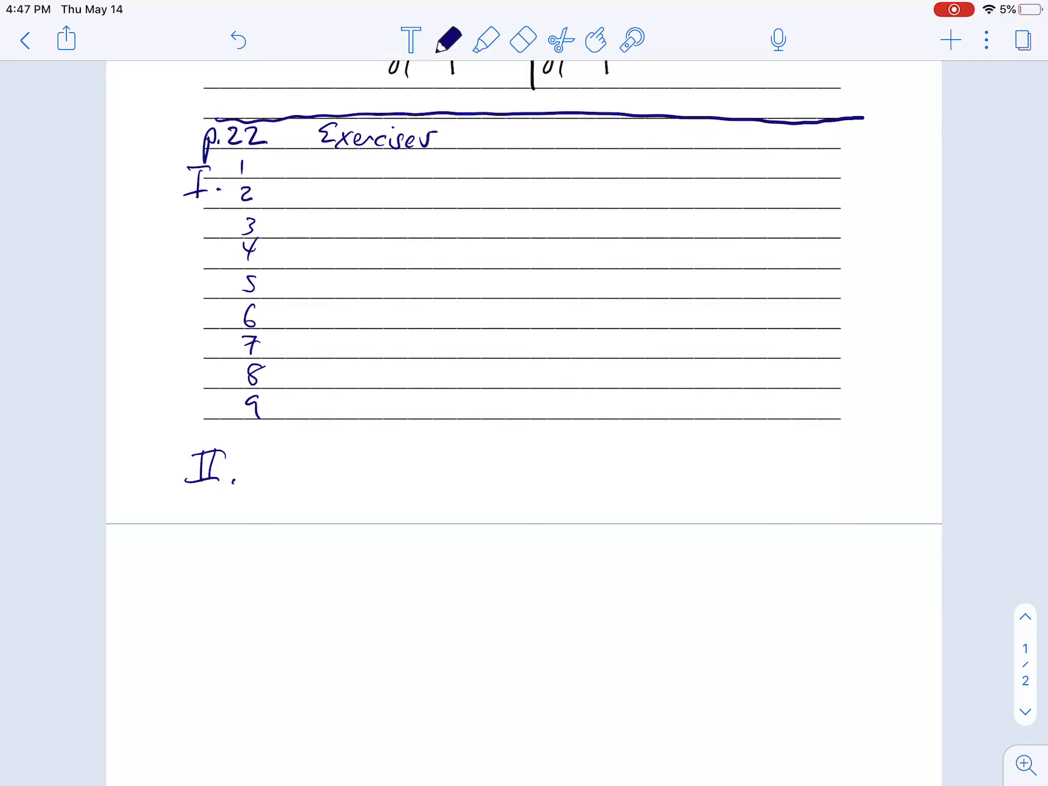
{"action": "left_click_drag", "start_coordinate": [261, 481], "coordinate": [264, 458]}
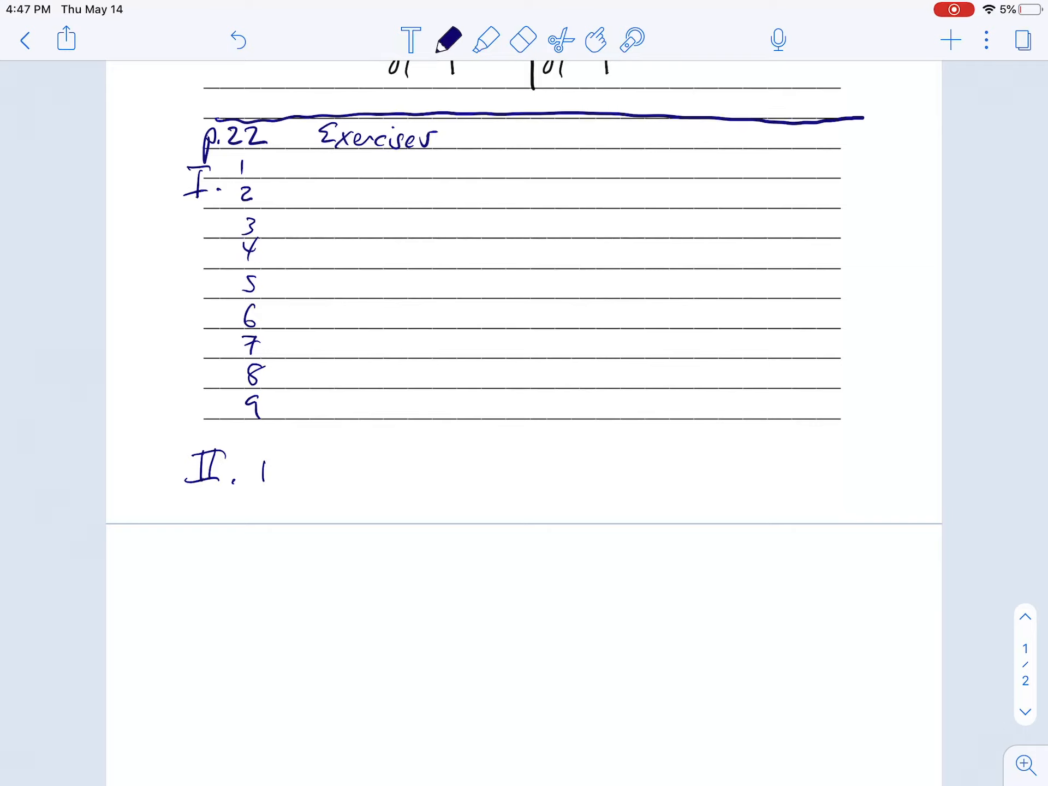
{"action": "left_click_drag", "start_coordinate": [261, 514], "coordinate": [274, 551]}
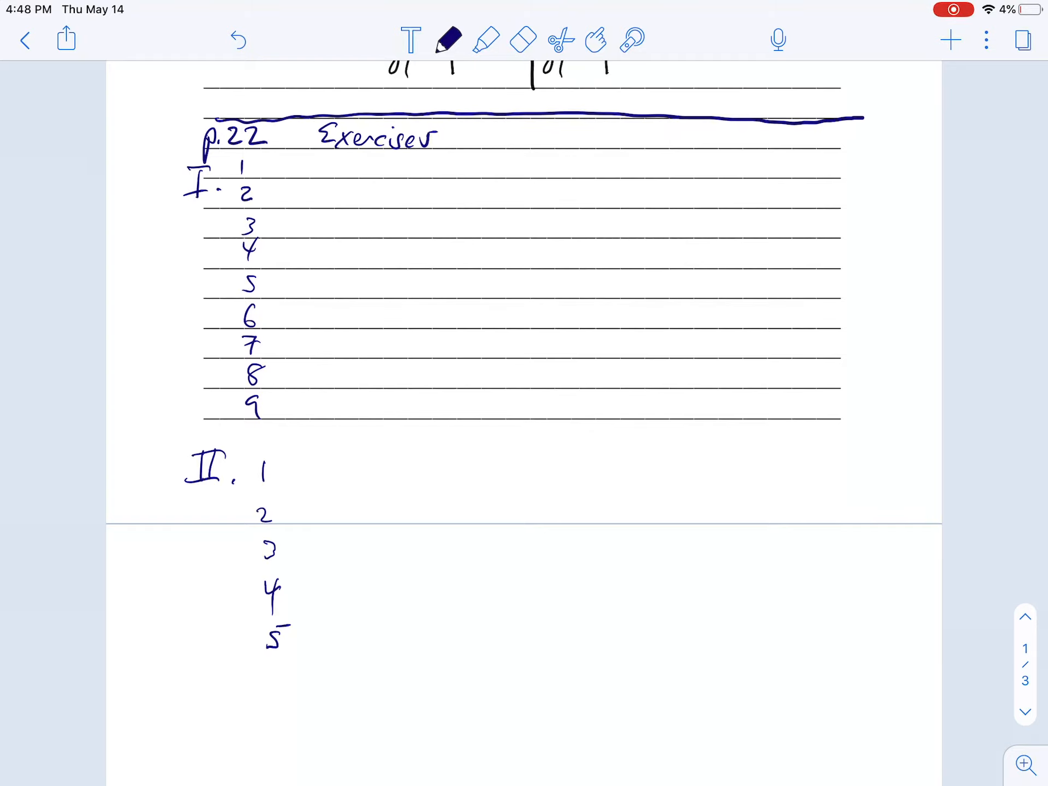
{"action": "left_click", "coordinate": [447, 39]}
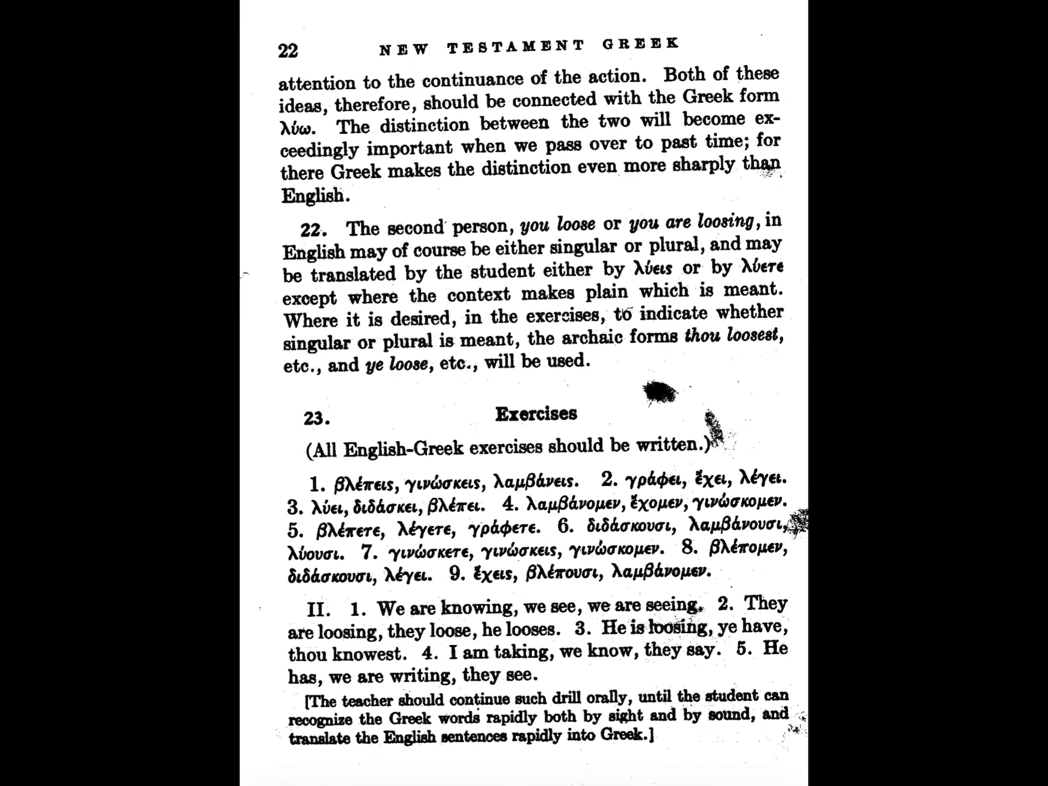
Scroll Apple Books to see the whole of page 22 with the section 23 exercises
{"action": "scroll", "scroll_direction": "down", "scroll_amount": 3}
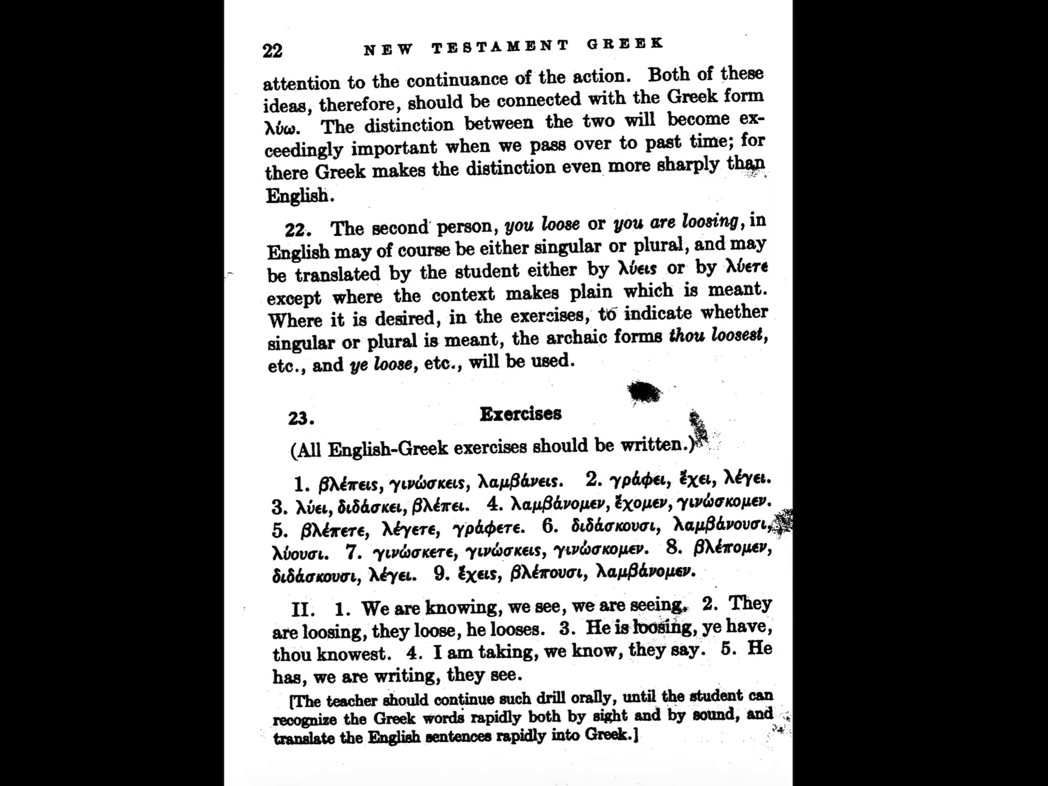
{"action": "scroll", "scroll_direction": "down", "scroll_amount": 3}
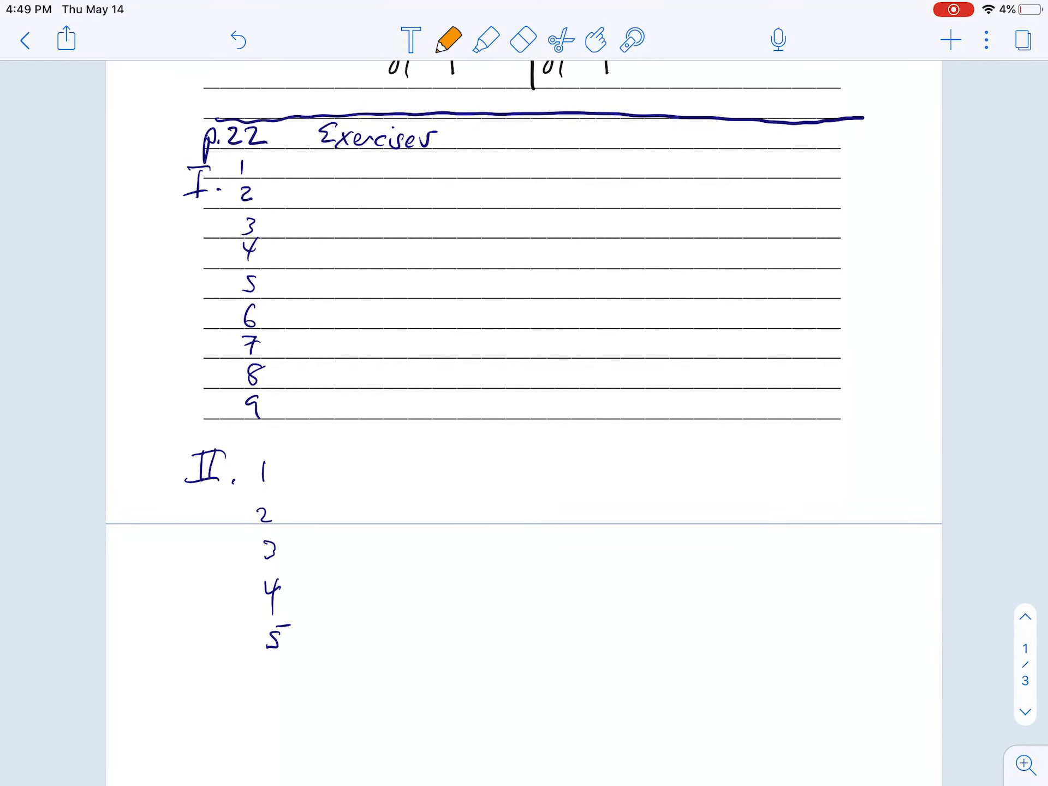
Handwrite 'βλέπεις –' beside Exercise I.1
{"action": "scroll", "scroll_direction": "down", "scroll_amount": 3}
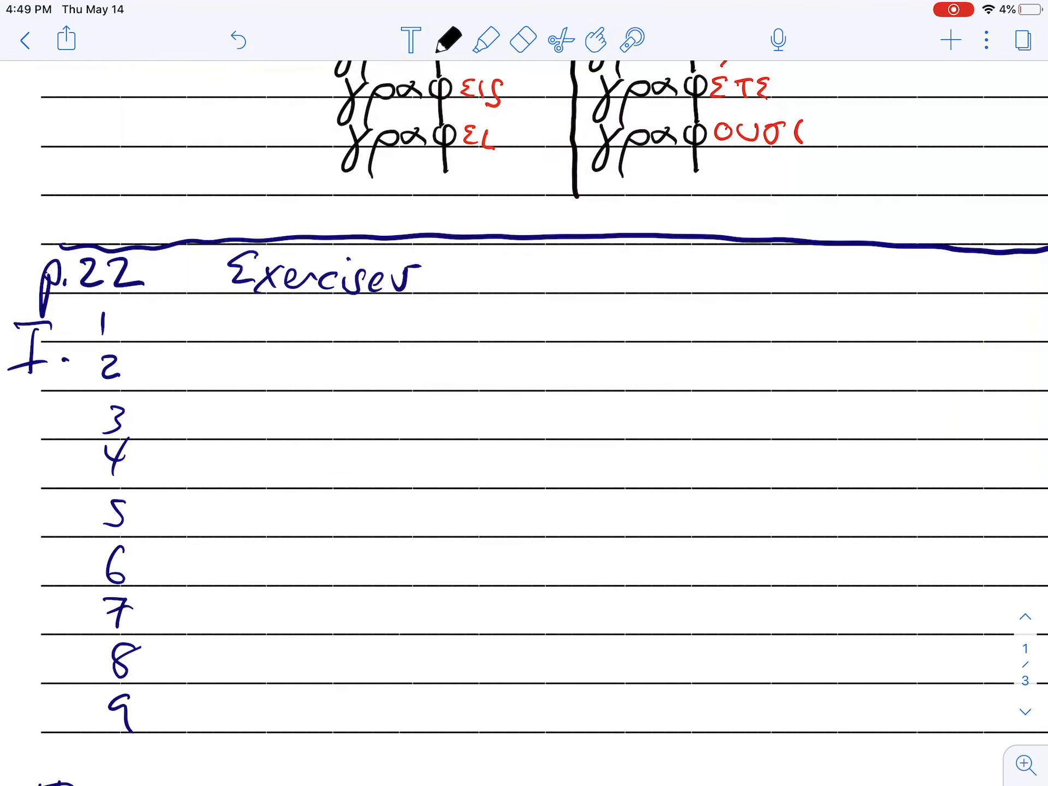
{"action": "left_click_drag", "start_coordinate": [147, 307], "coordinate": [167, 348]}
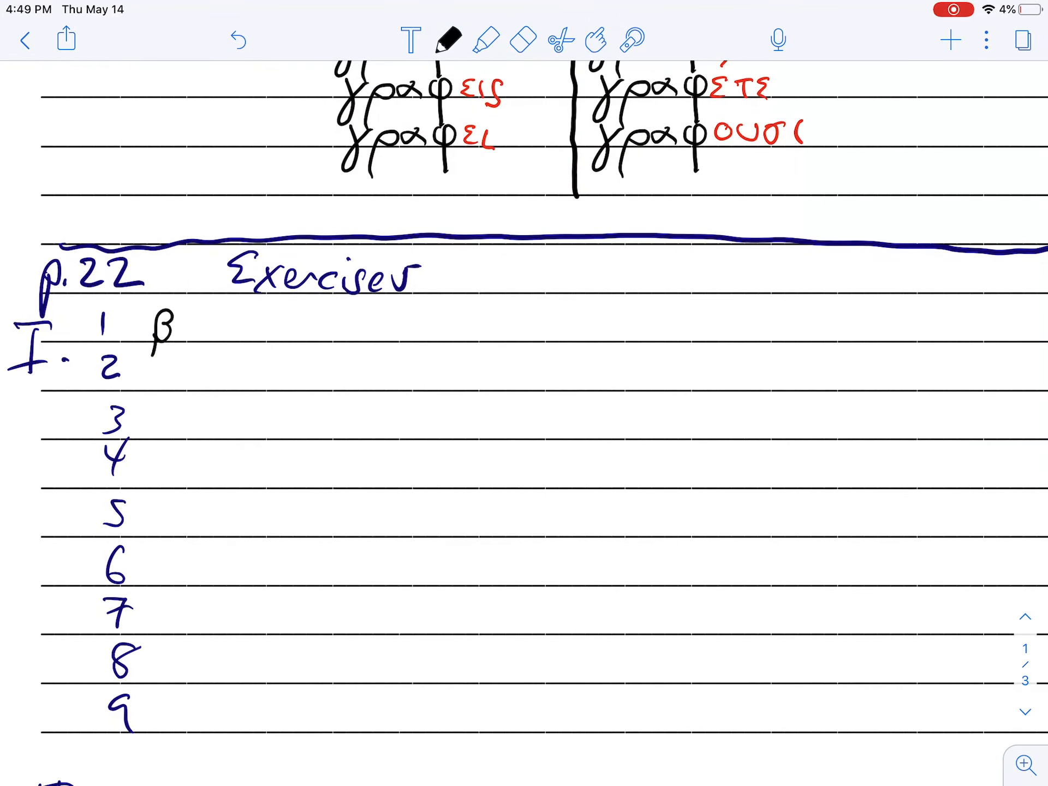
{"action": "left_click_drag", "start_coordinate": [188, 328], "coordinate": [241, 328]}
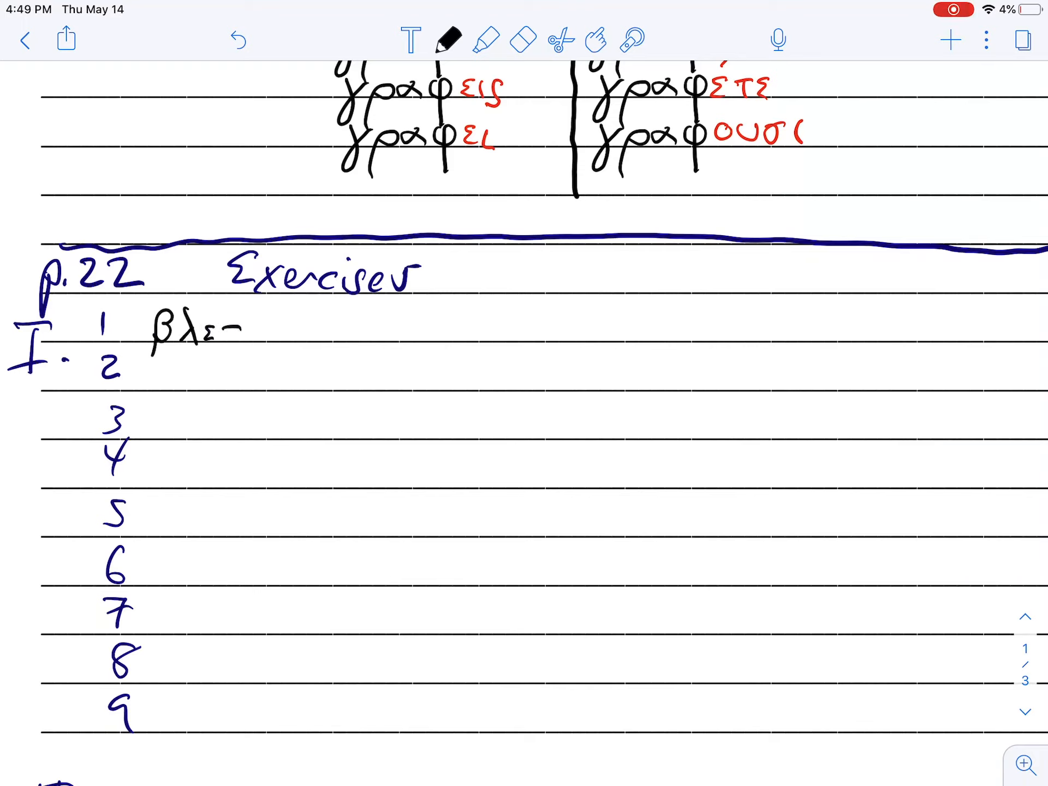
{"action": "type", "text": "βλεπεις"}
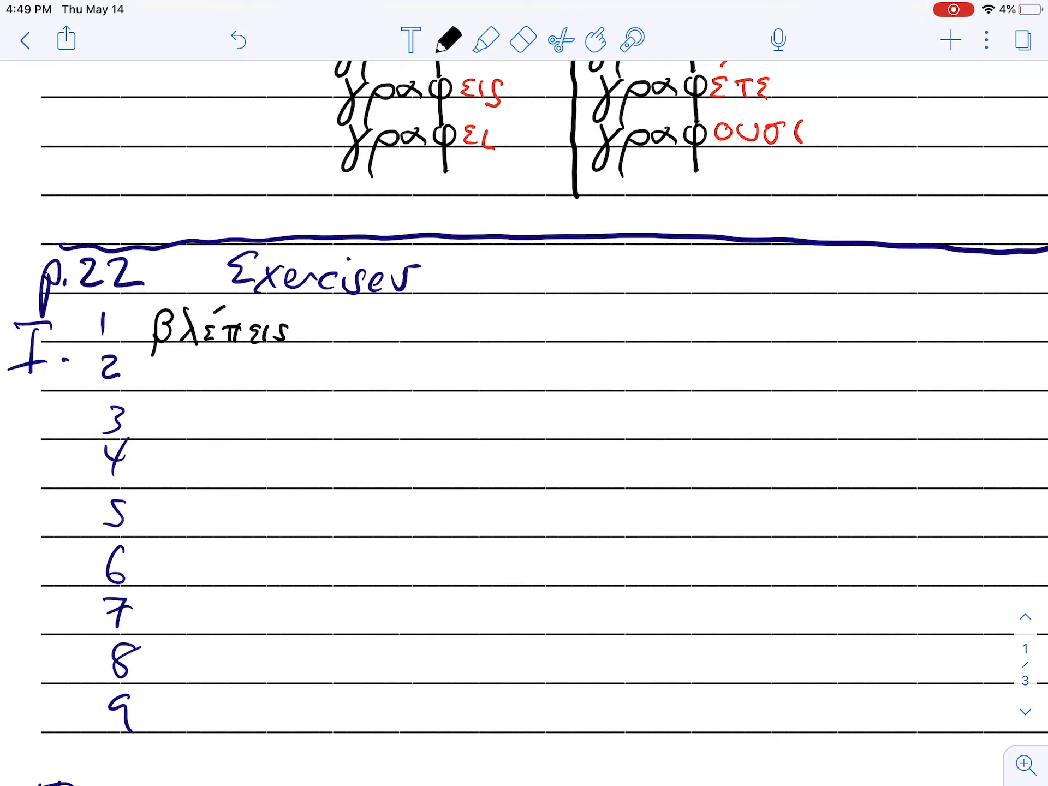
{"action": "left_click_drag", "start_coordinate": [321, 331], "coordinate": [337, 331]}
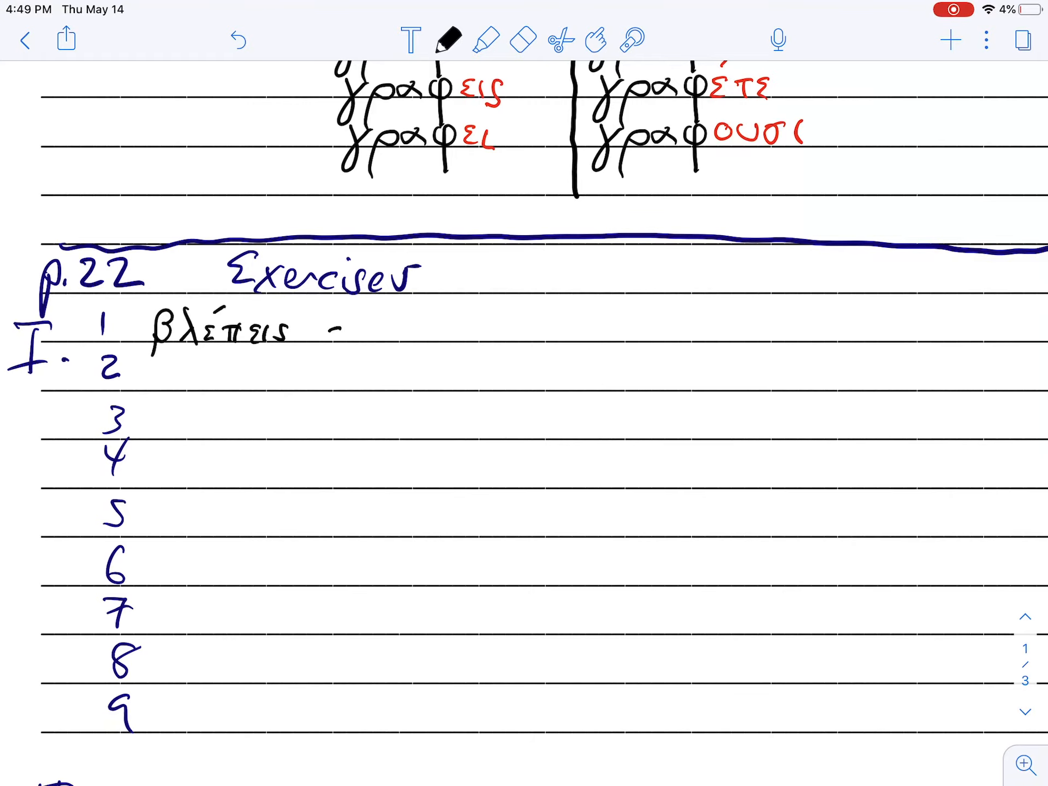
Continue the answer with 'you see,' and begin writing γινώσκεις
{"action": "scroll", "scroll_direction": "down", "scroll_amount": 3}
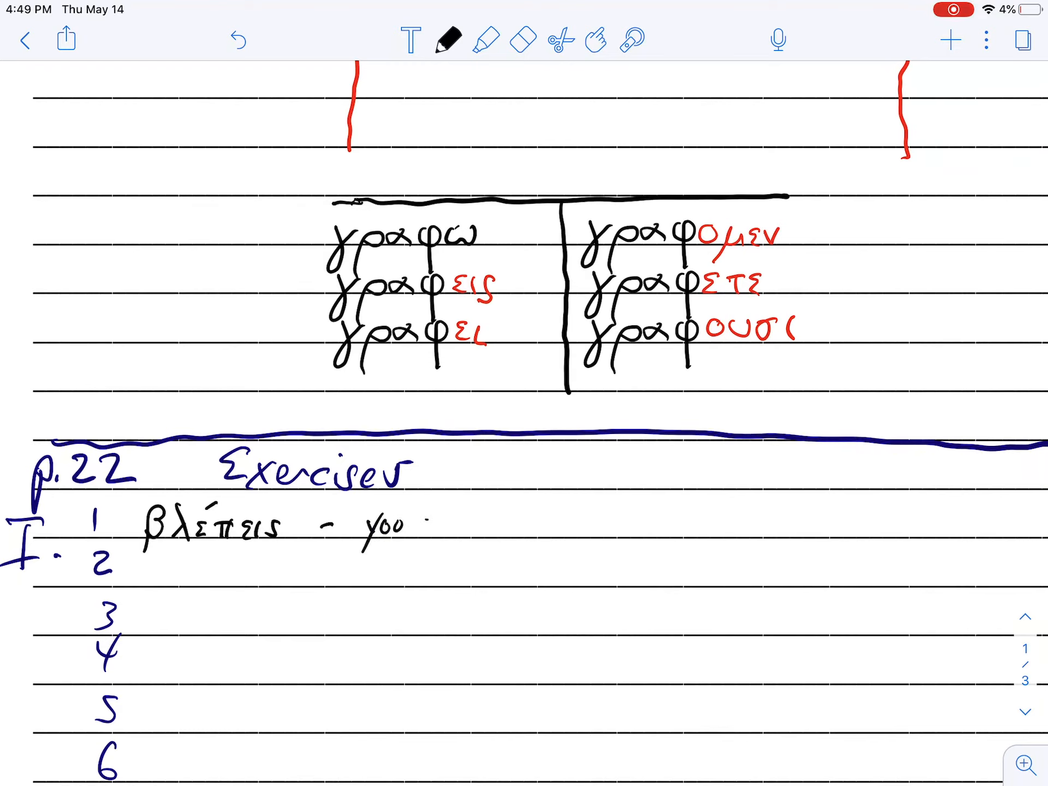
{"action": "type", "text": "see"}
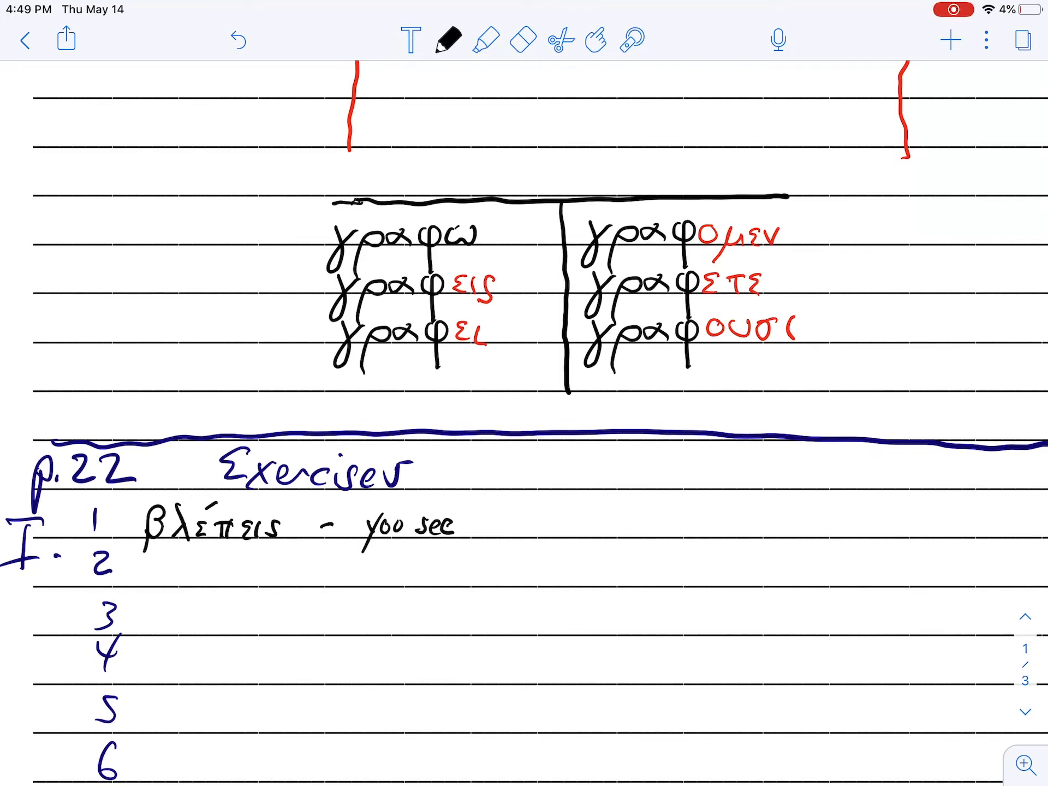
{"action": "left_click_drag", "start_coordinate": [495, 541], "coordinate": [542, 527]}
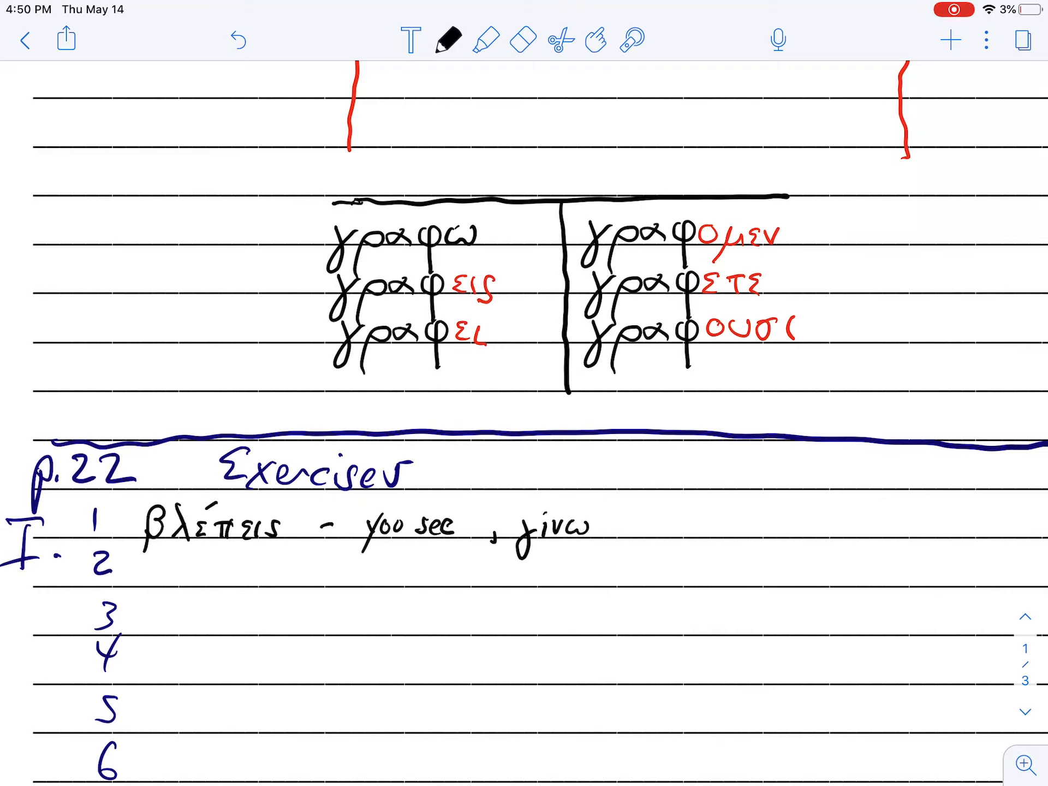
{"action": "type", "text": "σκεις"}
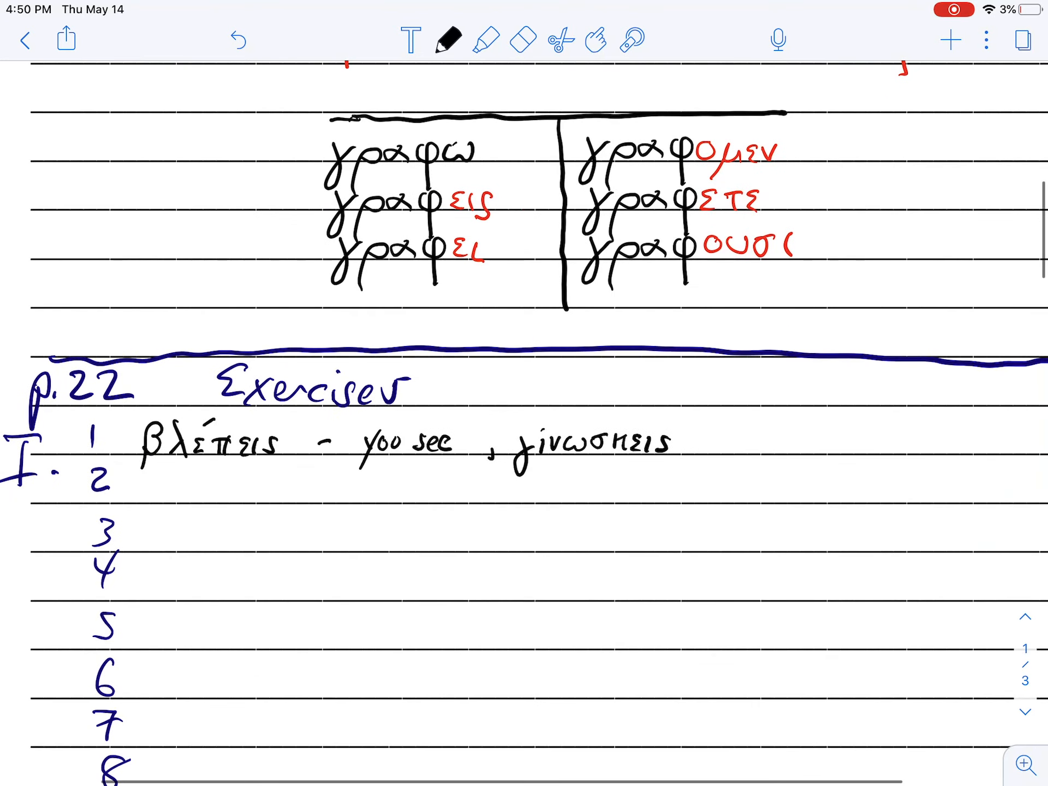
Extend Exercise I.1 with 'you know, λαμβάνεις' and leave for the Home Screen
{"action": "left_click", "coordinate": [695, 441]}
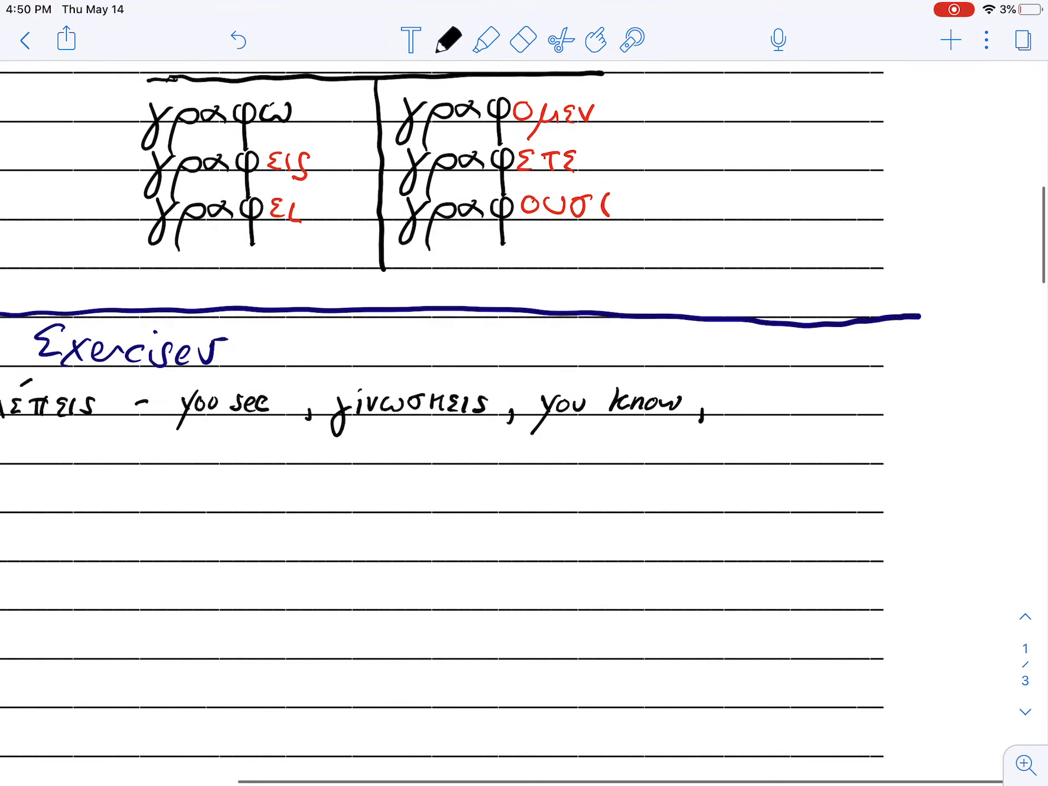
{"action": "left_click_drag", "start_coordinate": [728, 387], "coordinate": [748, 414]}
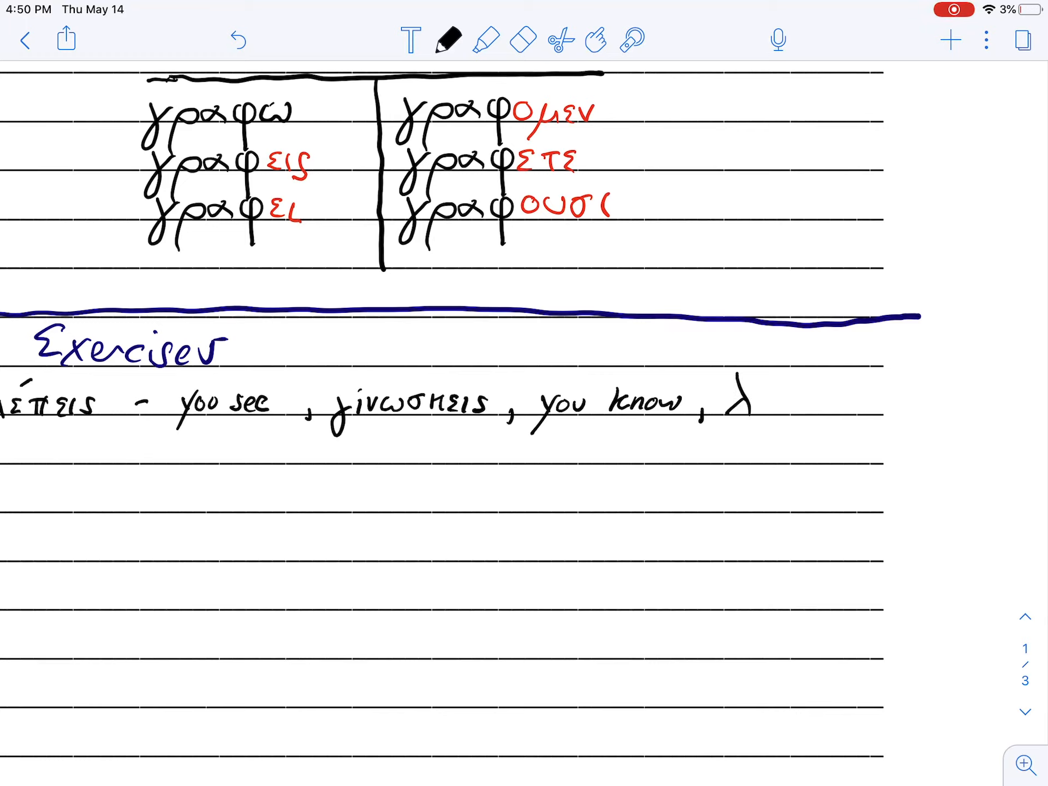
{"action": "left_click_drag", "start_coordinate": [755, 401], "coordinate": [791, 408]}
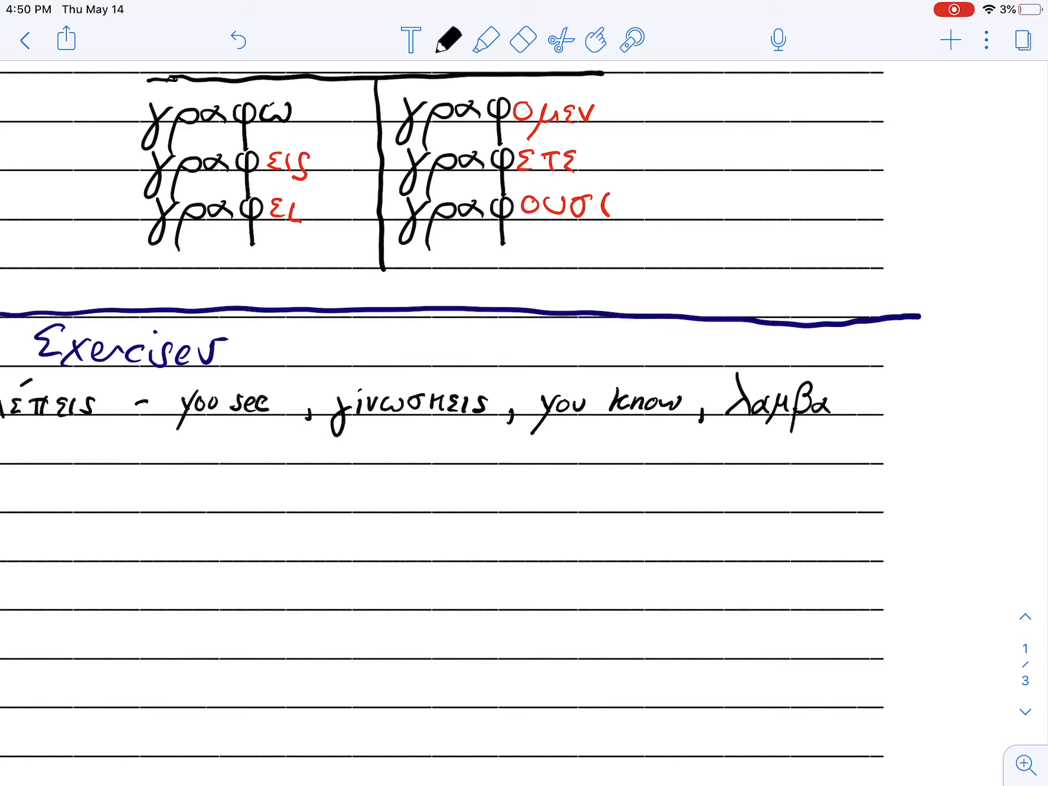
{"action": "left_click_drag", "start_coordinate": [835, 407], "coordinate": [889, 407]}
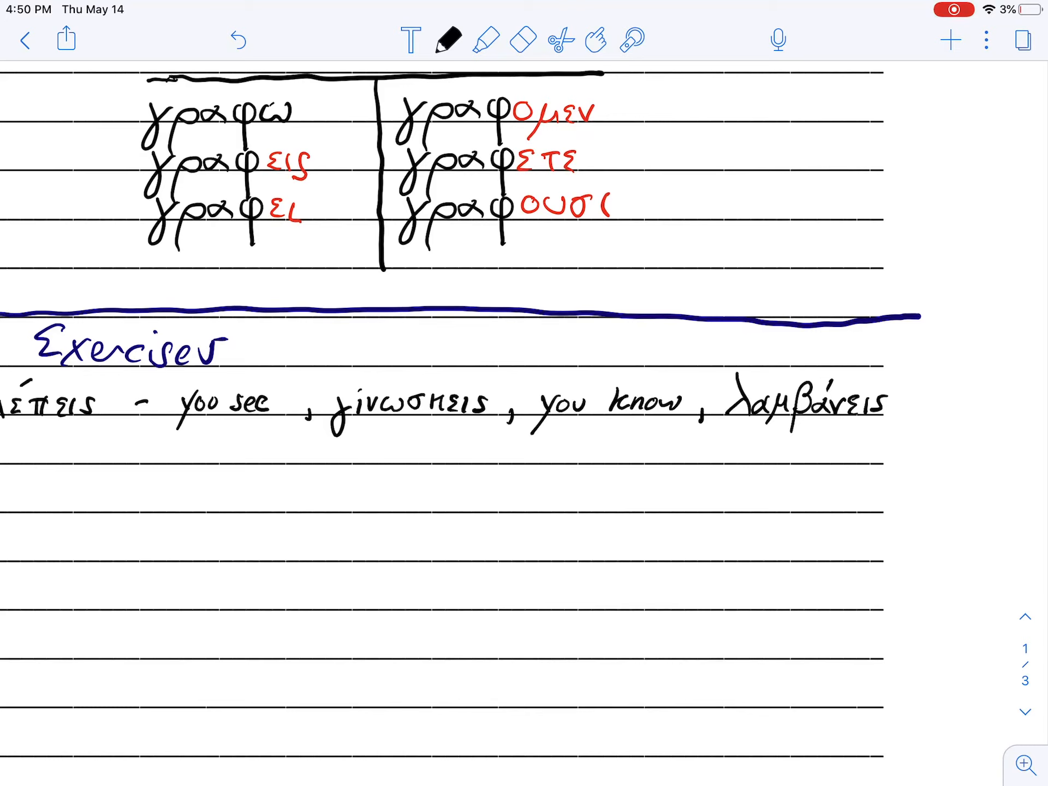
{"action": "left_click_drag", "start_coordinate": [908, 401], "coordinate": [955, 408]}
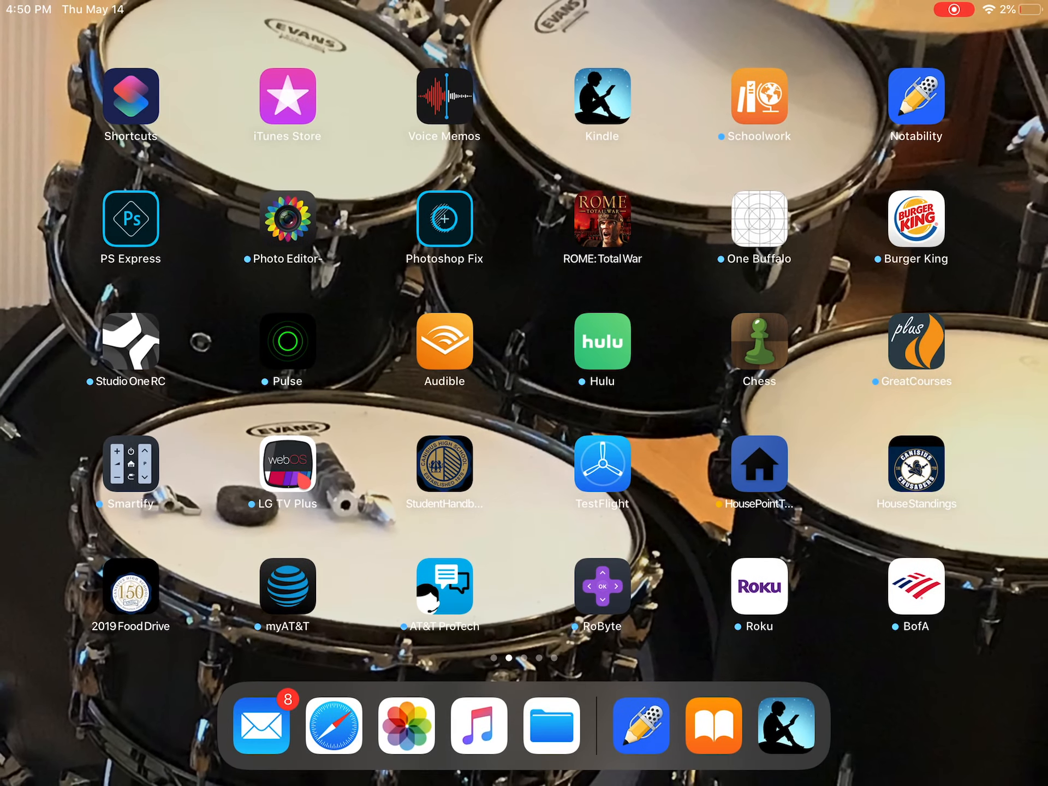
Reopen Notability from the Home Screen, dismissing Books, and scroll to part II
{"action": "left_click", "coordinate": [914, 96]}
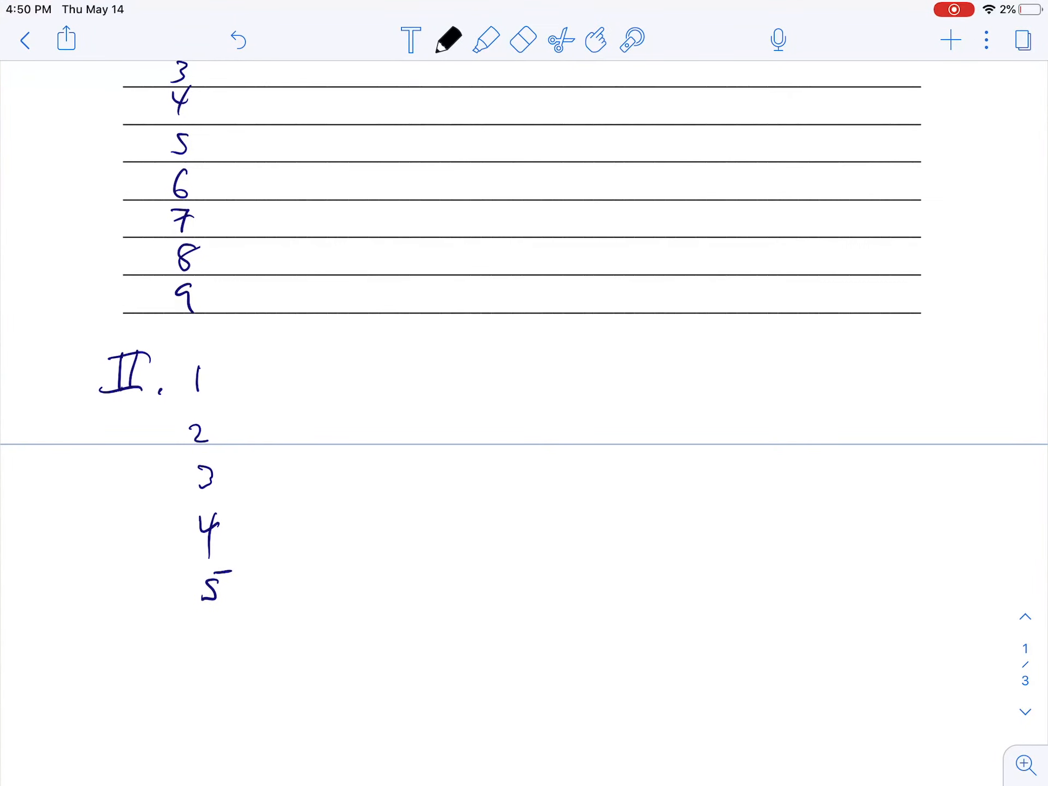
{"action": "key", "text": "home"}
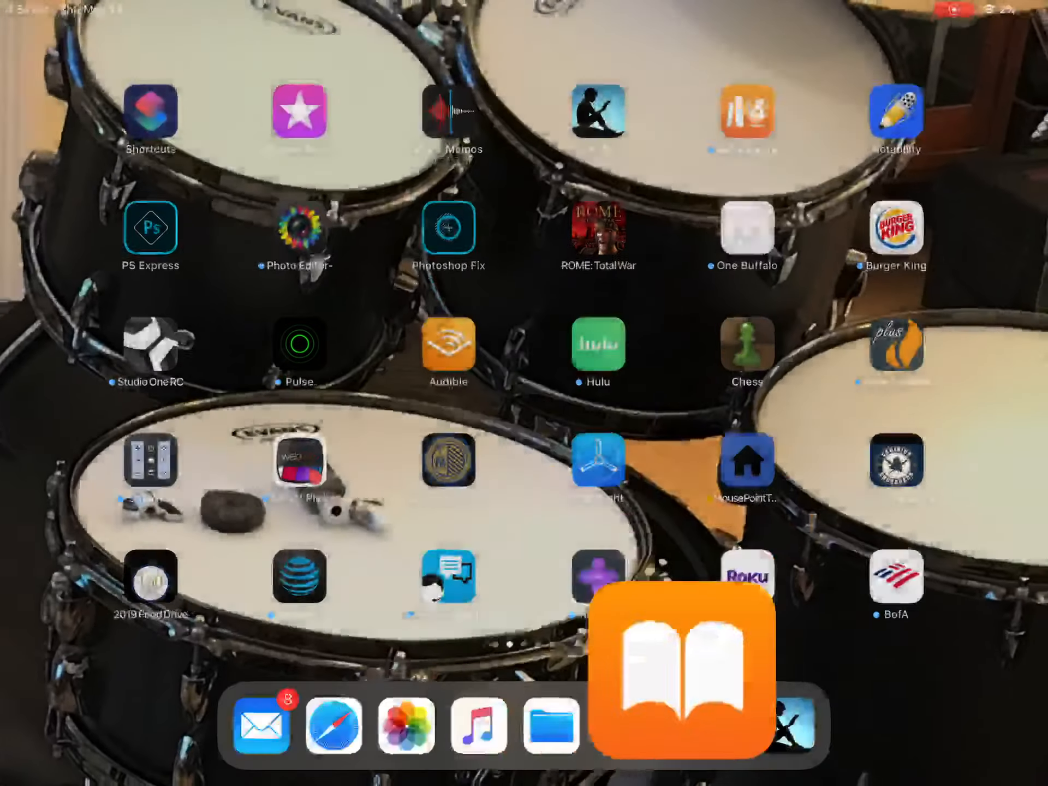
{"action": "left_click", "coordinate": [677, 675]}
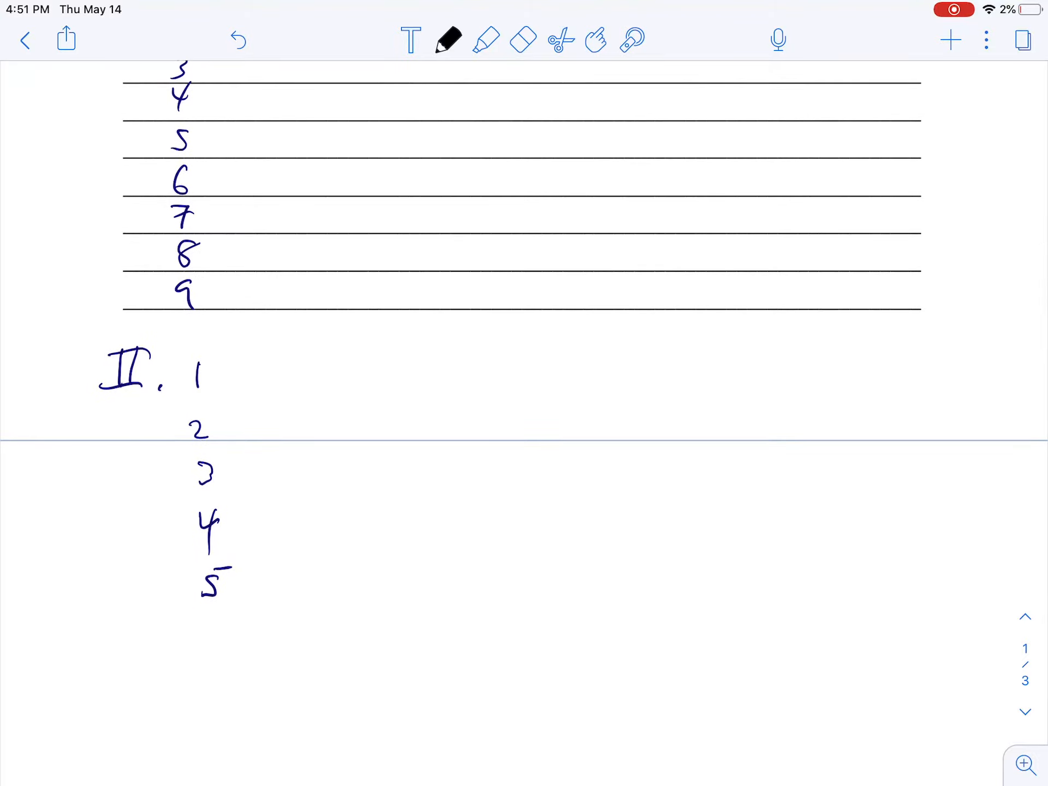
{"action": "scroll", "scroll_direction": "down", "scroll_amount": 3}
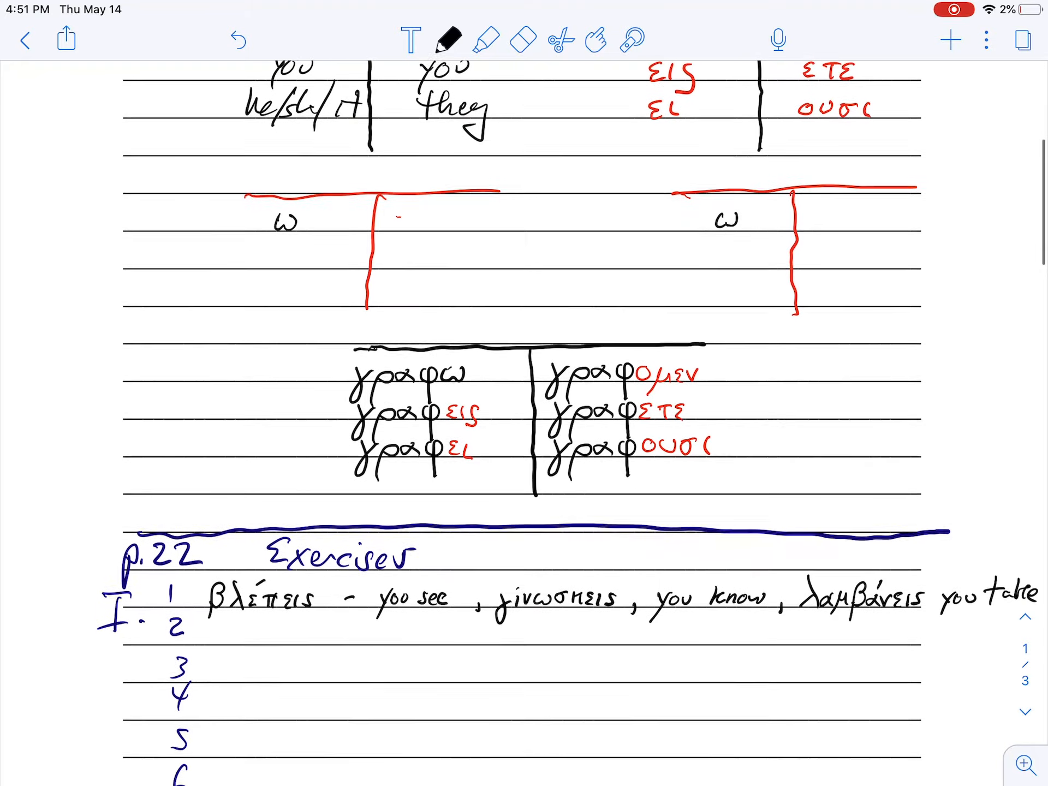
Scroll to part II and handwrite γινώσκομεν beside Exercise II.1
{"action": "scroll", "scroll_direction": "down", "scroll_amount": 3}
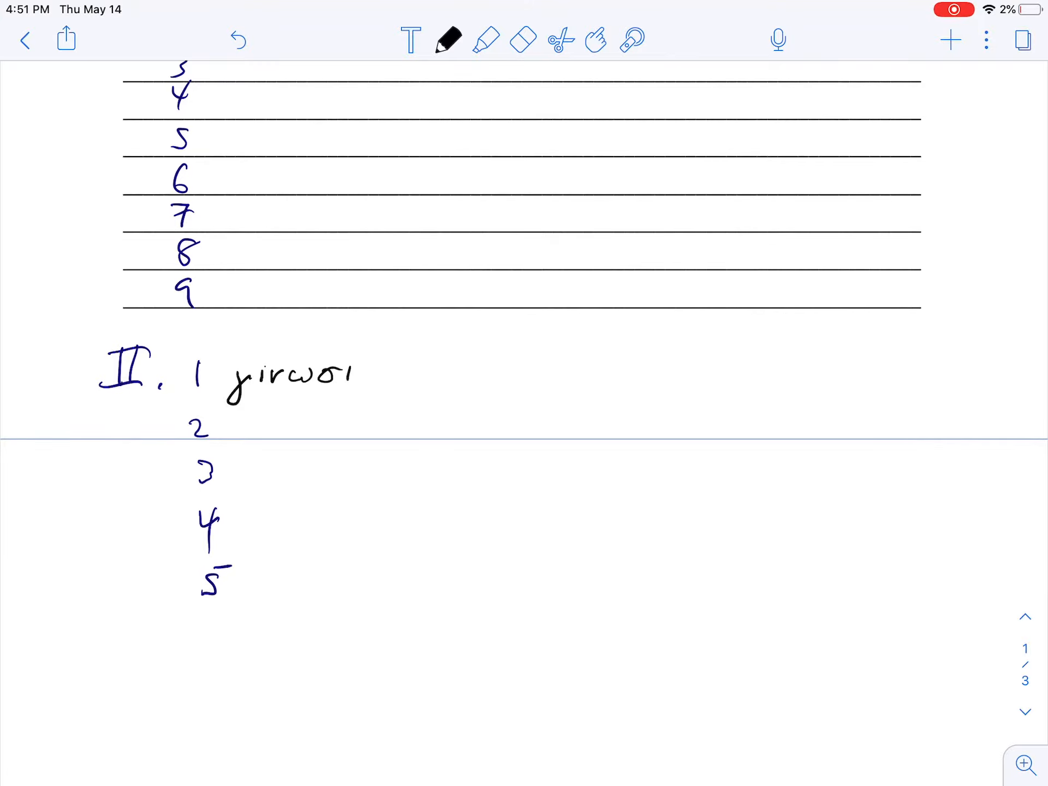
{"action": "scroll", "scroll_direction": "down", "scroll_amount": 3}
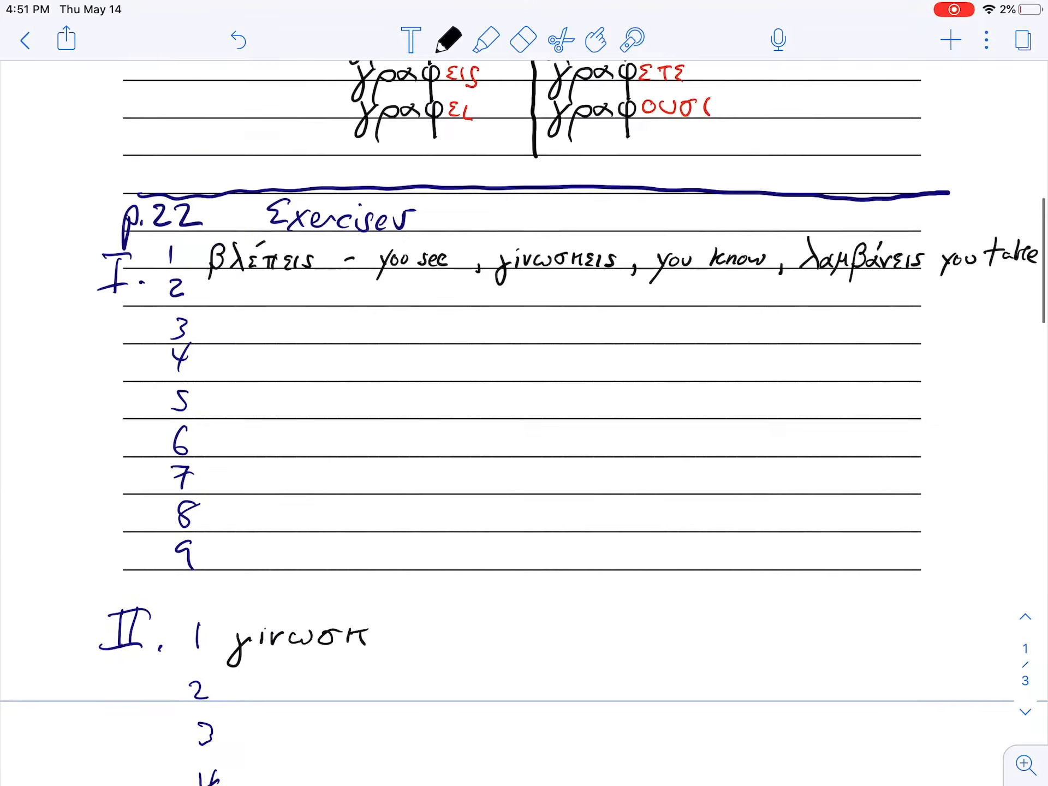
{"action": "scroll", "scroll_direction": "down", "scroll_amount": 3}
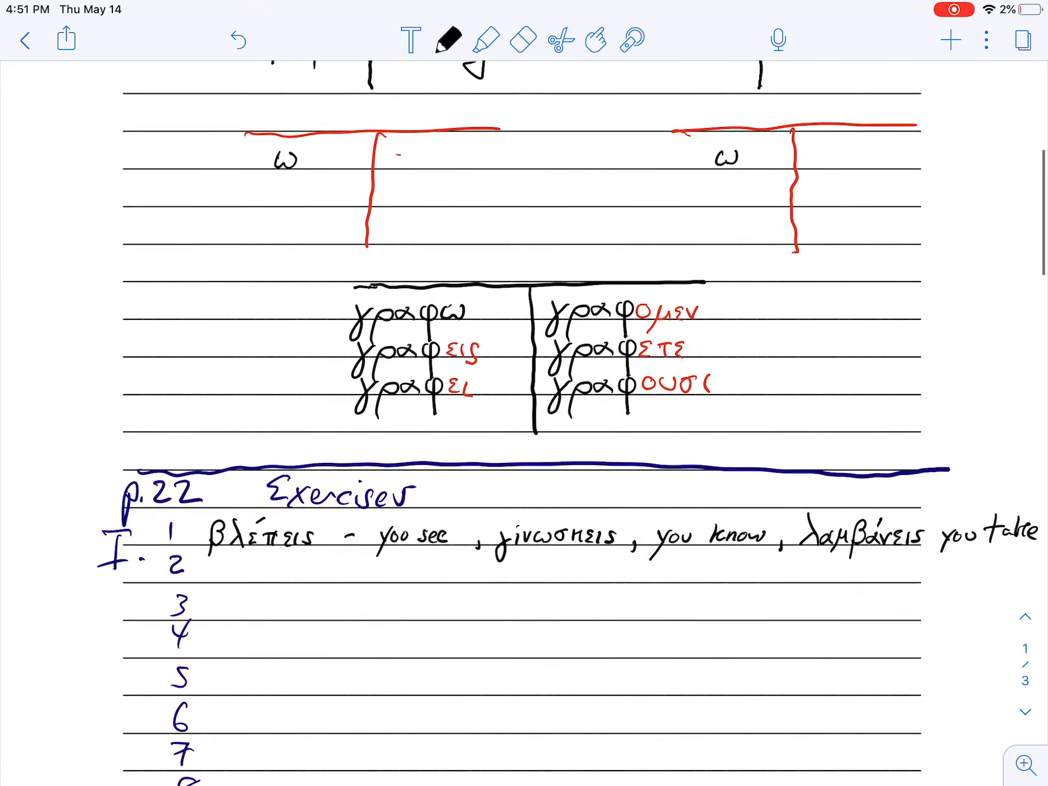
{"action": "scroll", "scroll_direction": "down", "scroll_amount": 3}
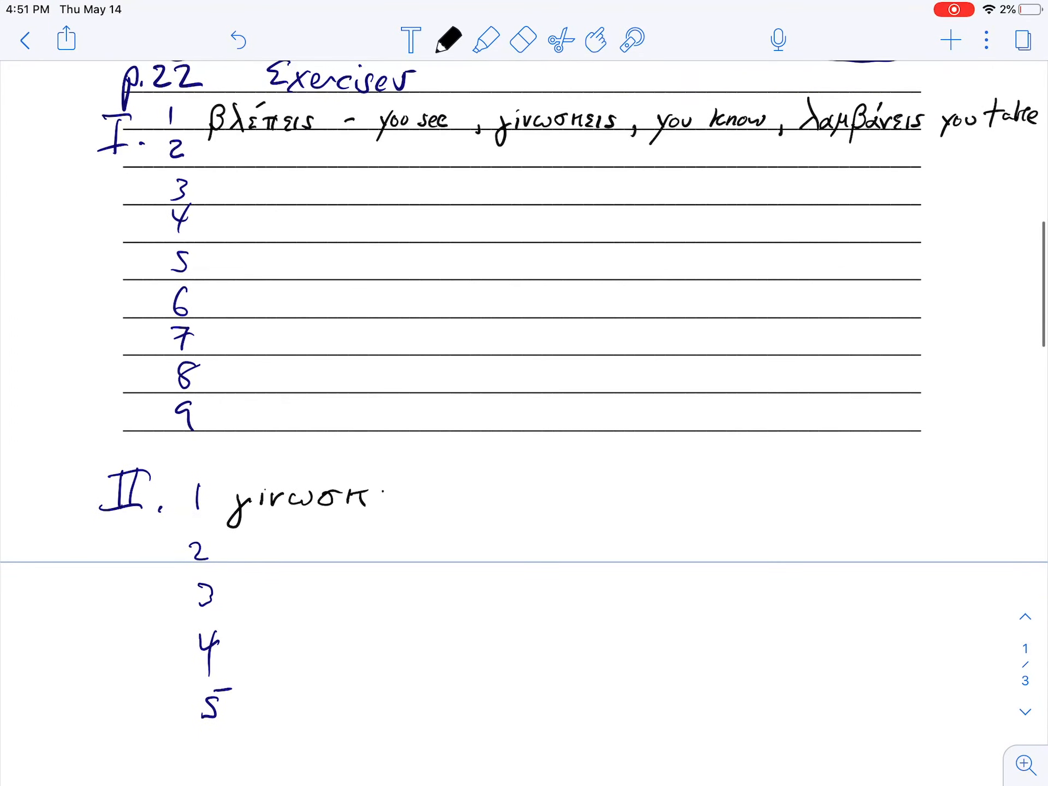
{"action": "type", "text": "ομεν"}
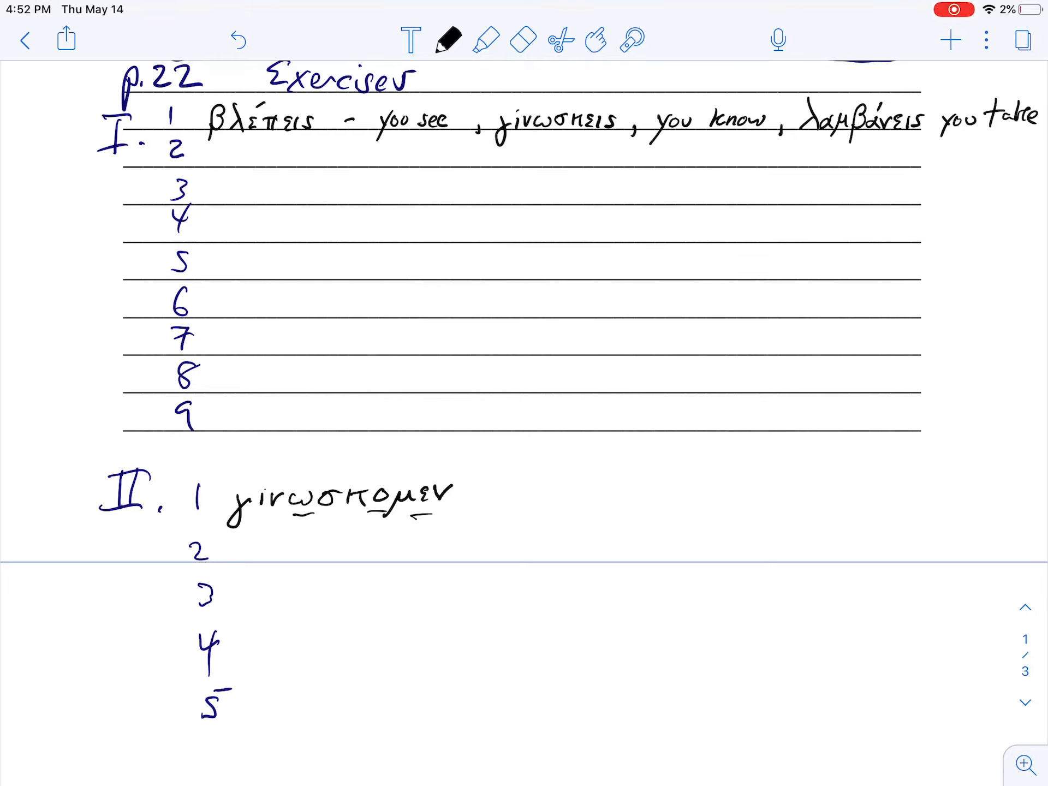
Add the accent and a comma to γινώσκομεν, then zoom out to the full page
{"action": "left_click", "coordinate": [301, 474]}
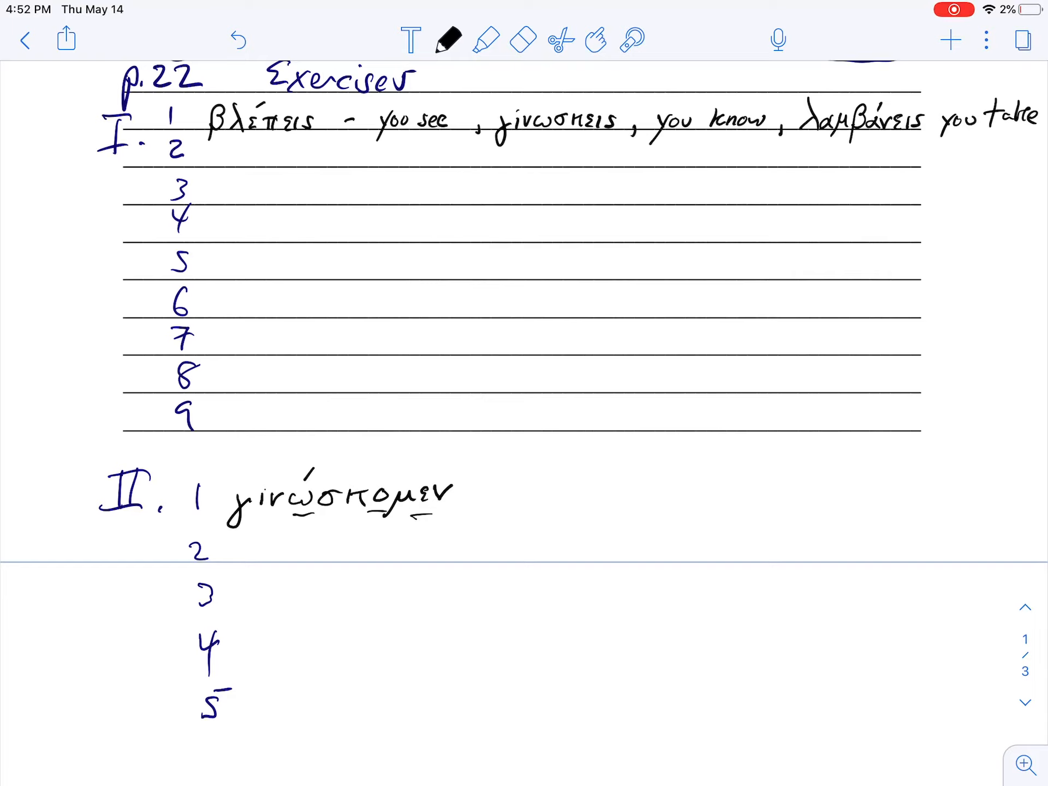
{"action": "left_click_drag", "start_coordinate": [461, 482], "coordinate": [474, 508]}
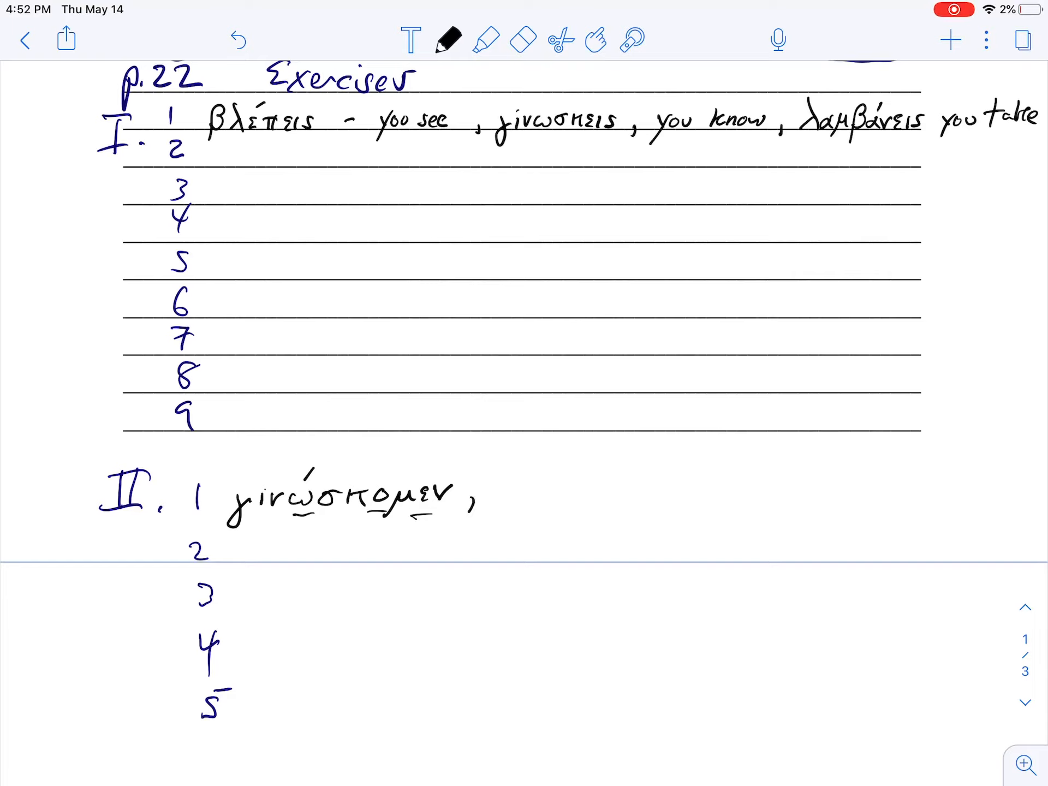
{"action": "scroll", "scroll_direction": "down", "scroll_amount": 3}
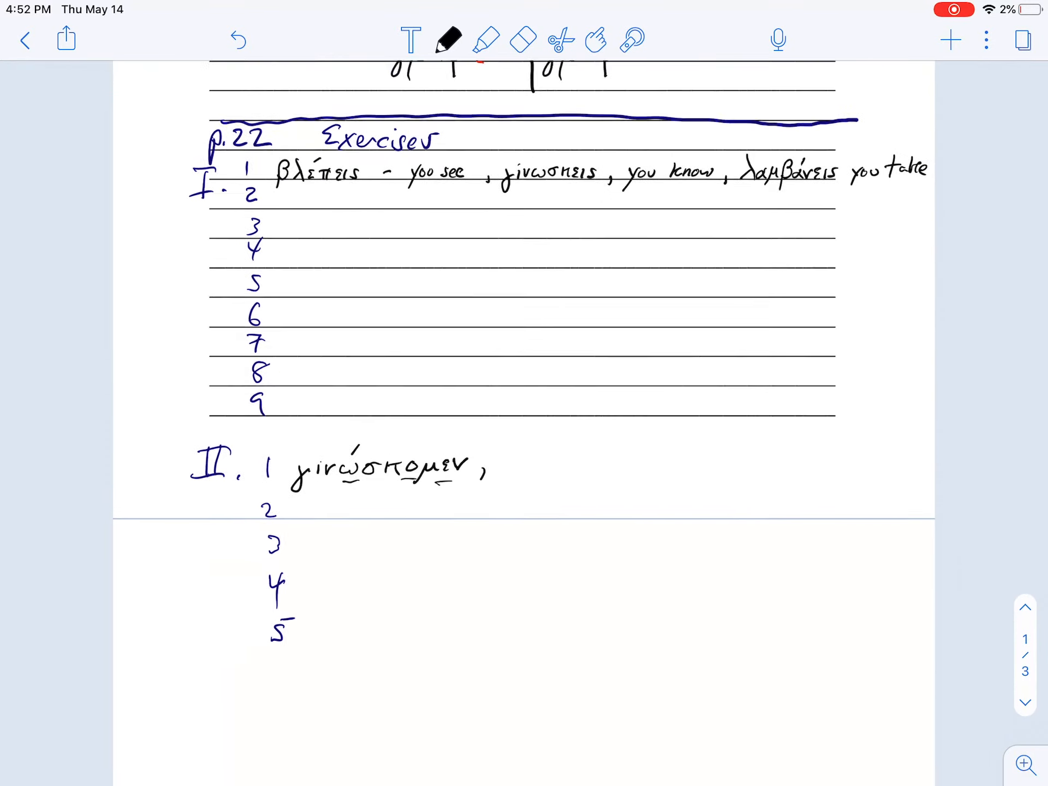
{"action": "scroll", "scroll_direction": "down", "scroll_amount": 3}
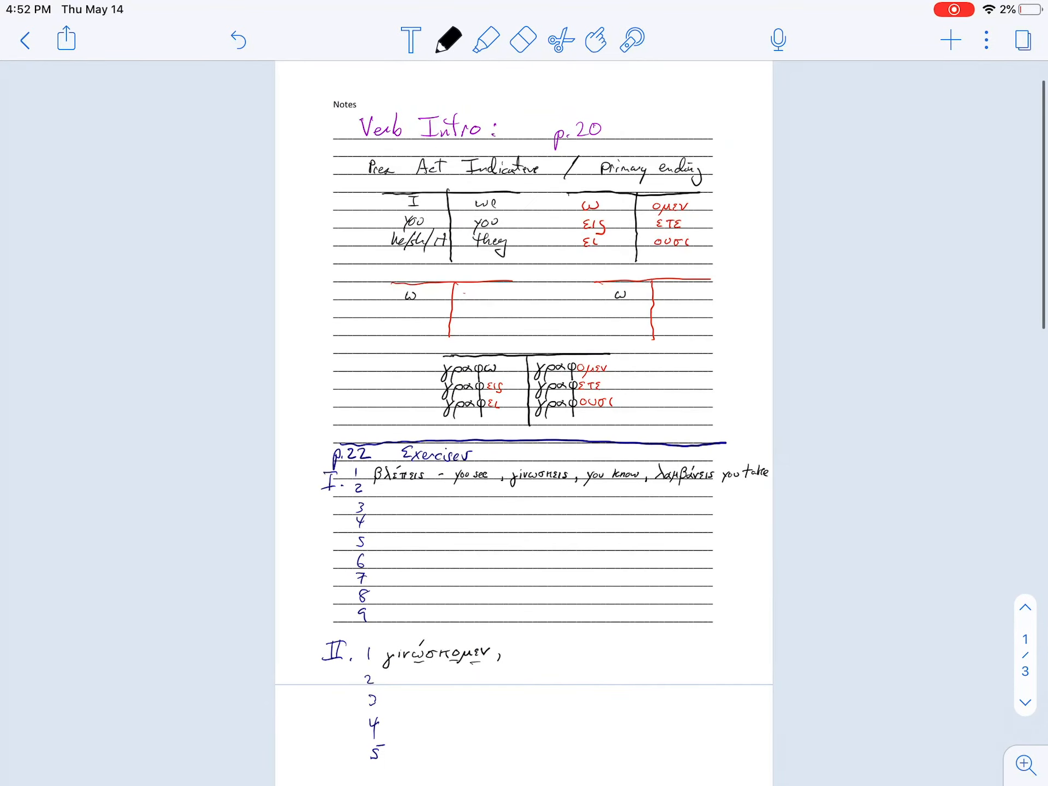